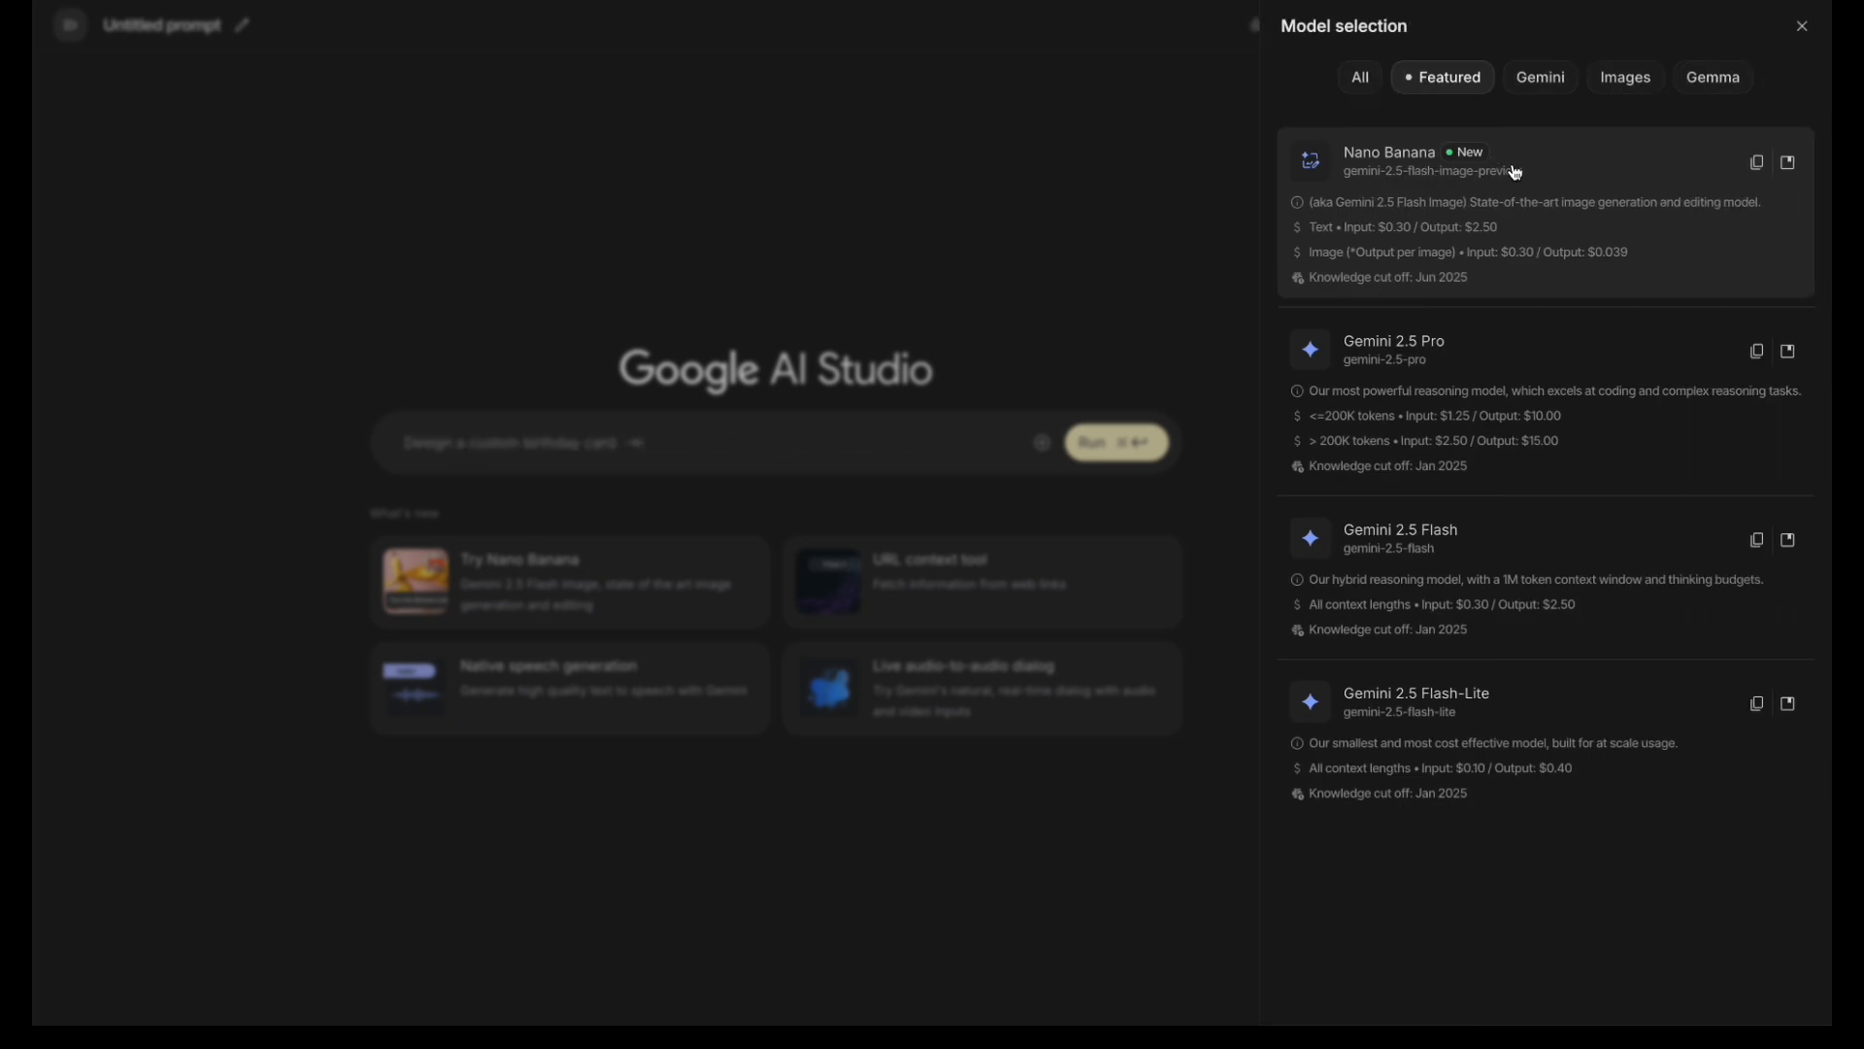
- Choose the Nano Banana model and start uploading the tabby cat photo Image_fx (7).jpg
click(1386, 159)
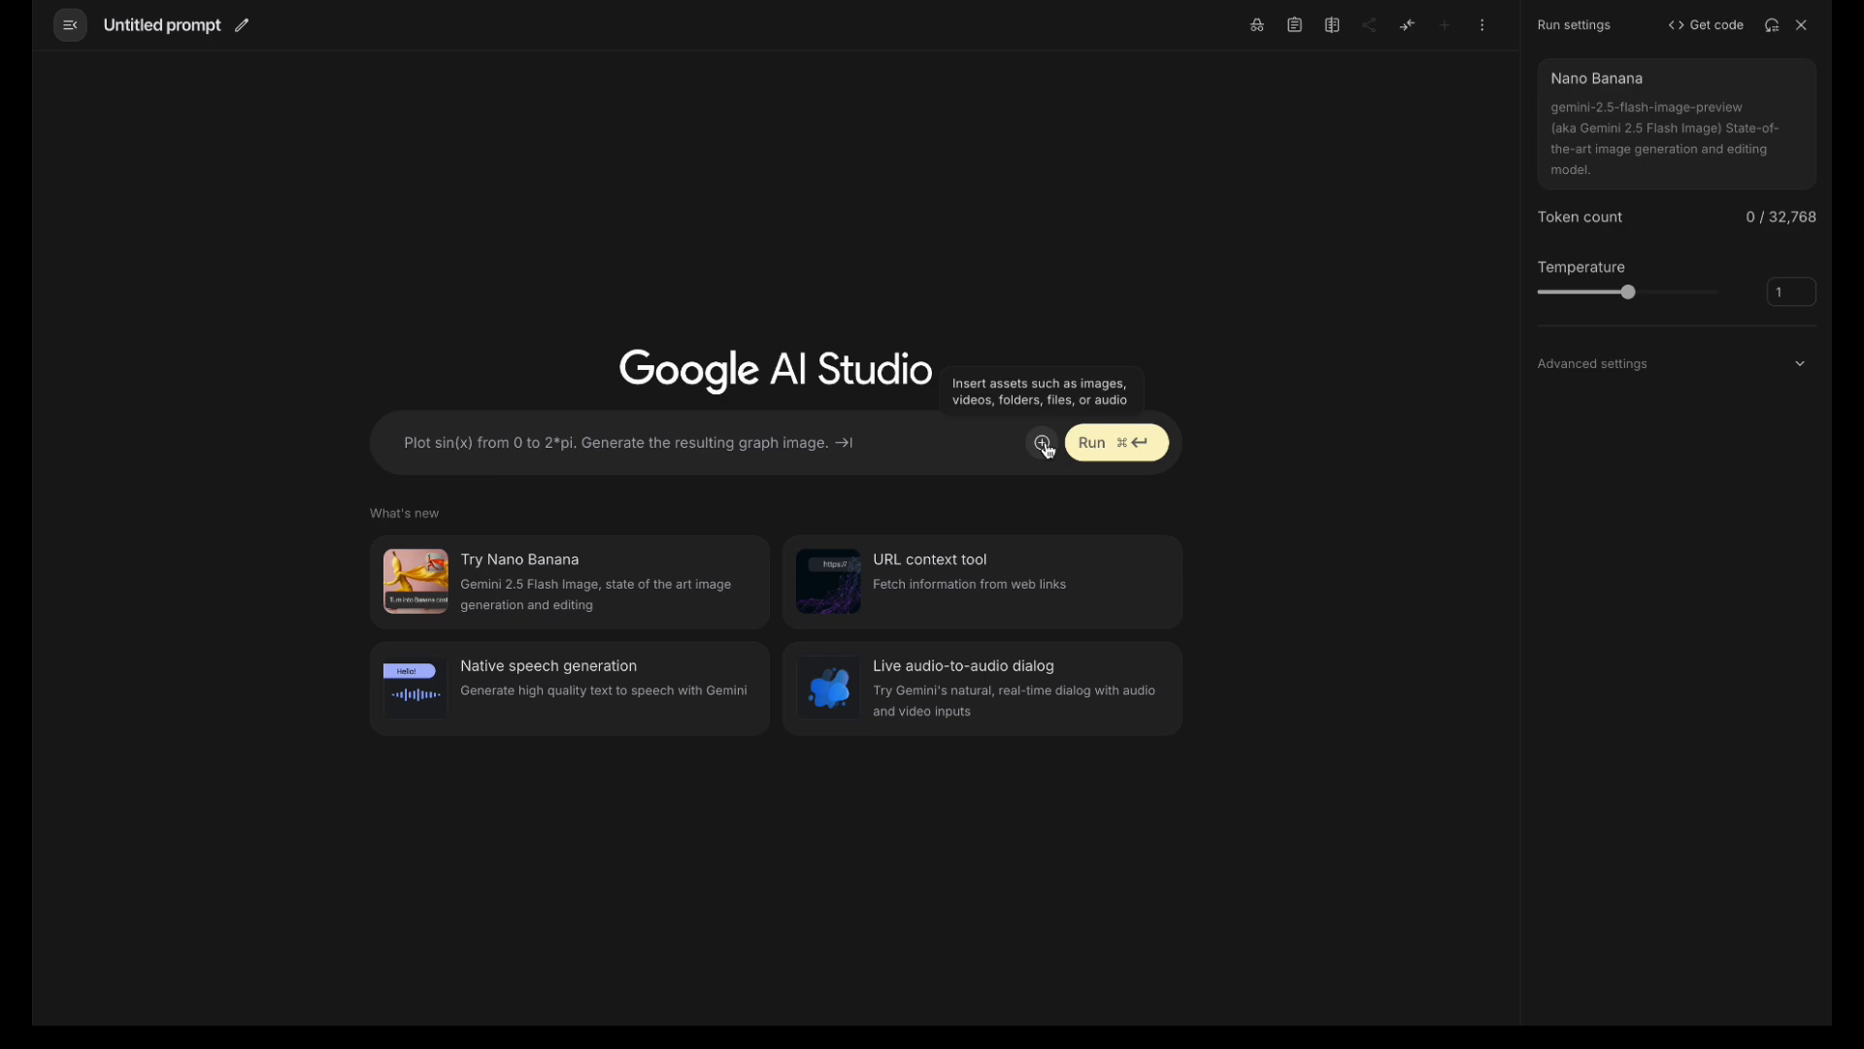
click(1043, 442)
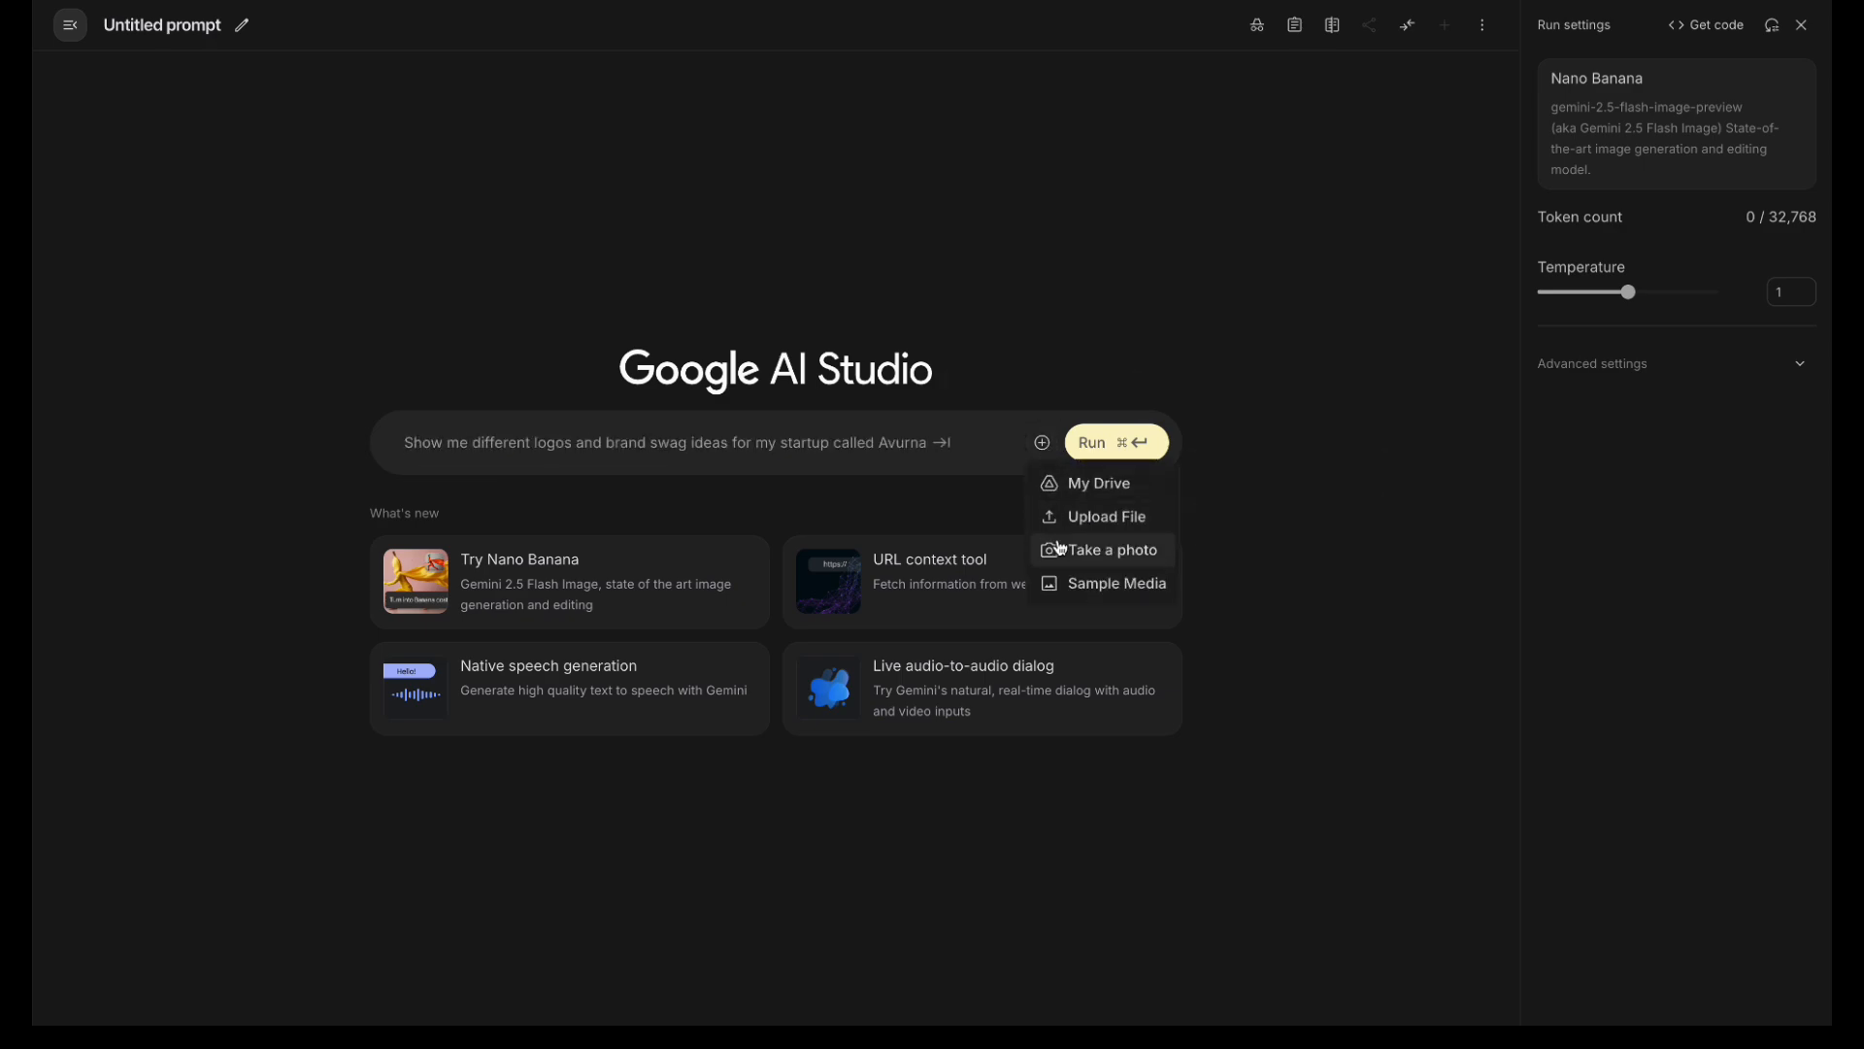
click(1105, 516)
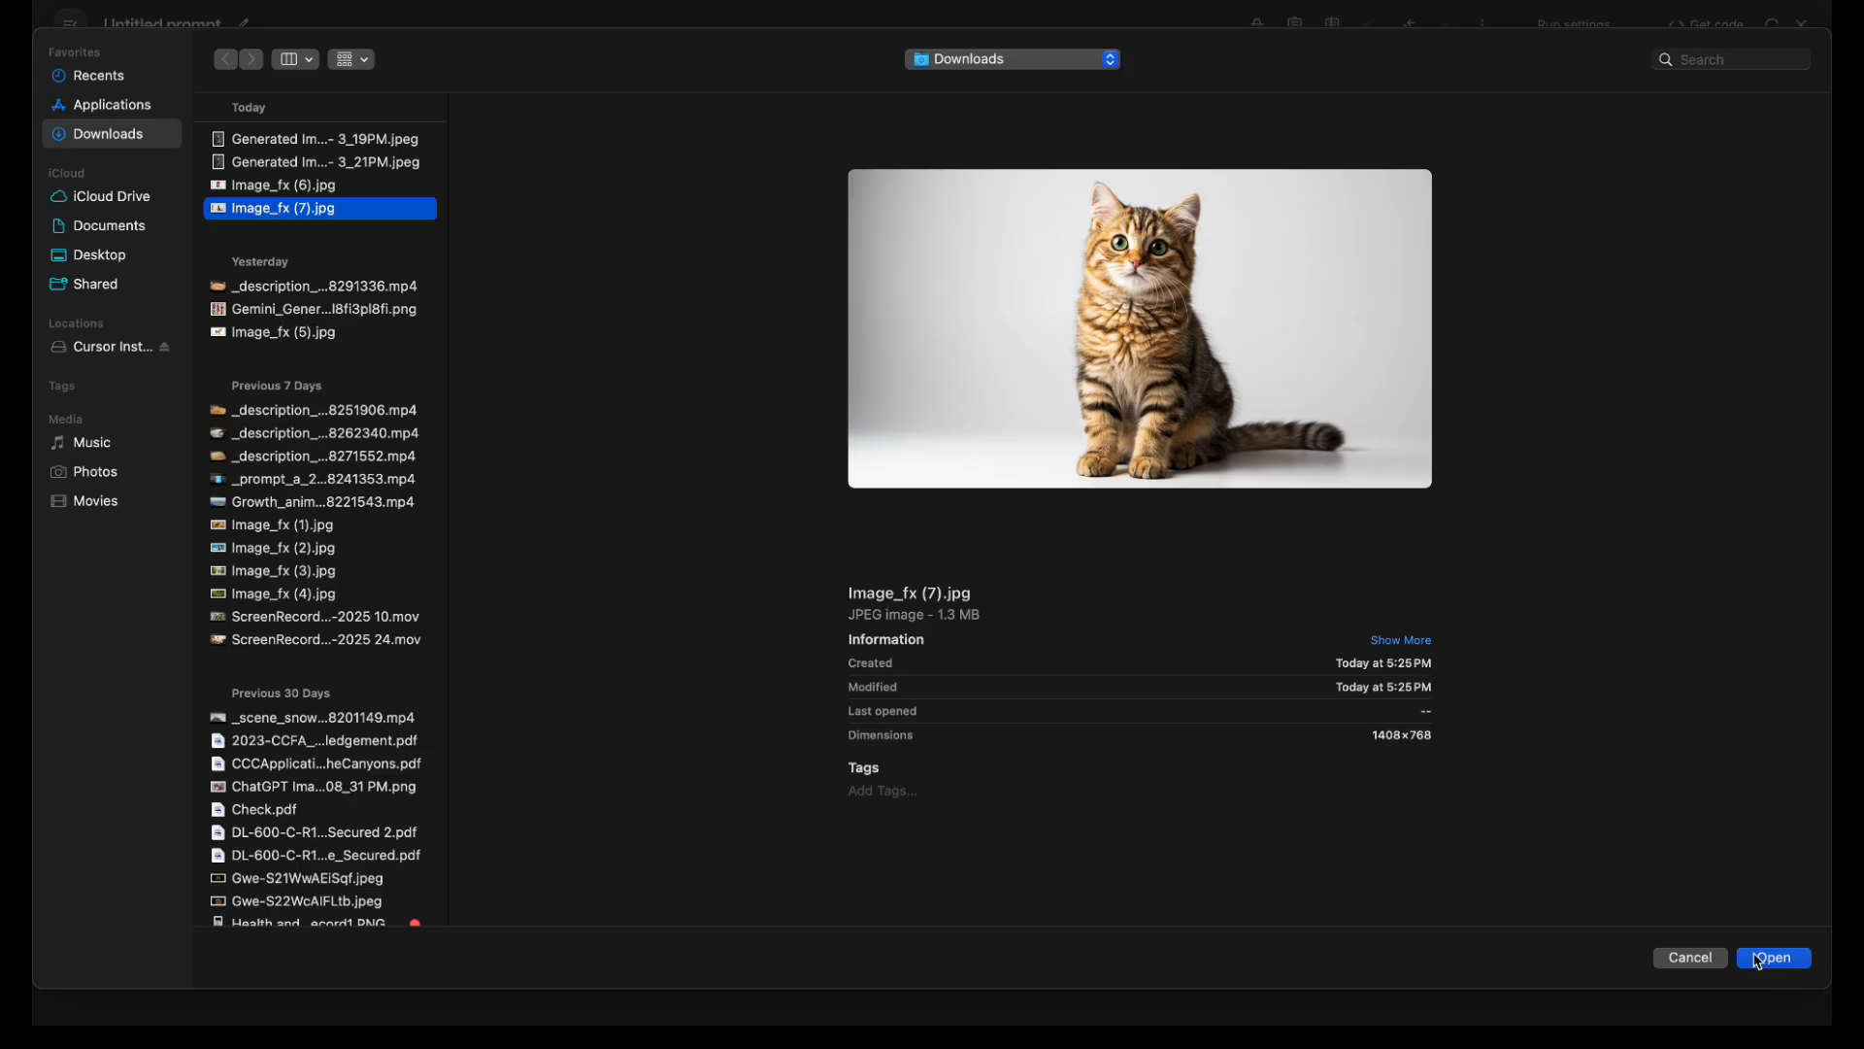
- Attach the cat photo and run a prompt turning it into a figurine with box, round base and Blender screen
click(1773, 958)
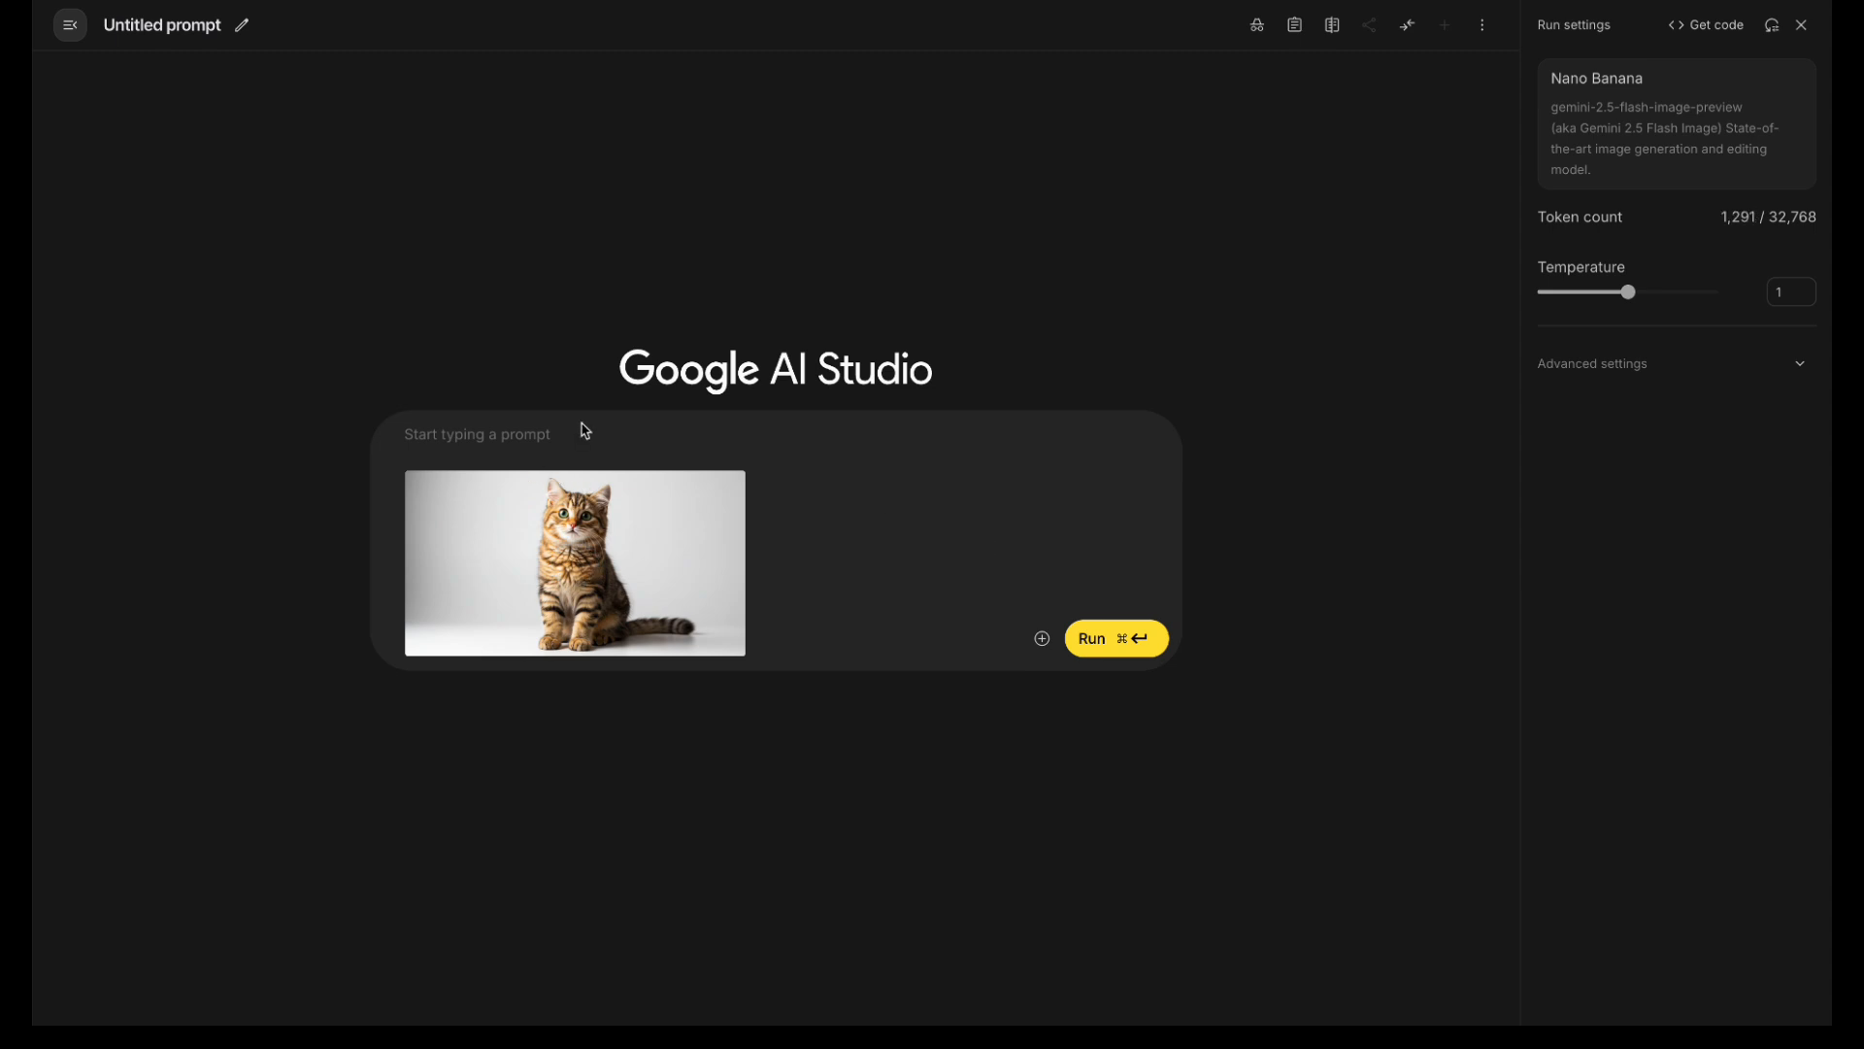
text(Turn this photo)
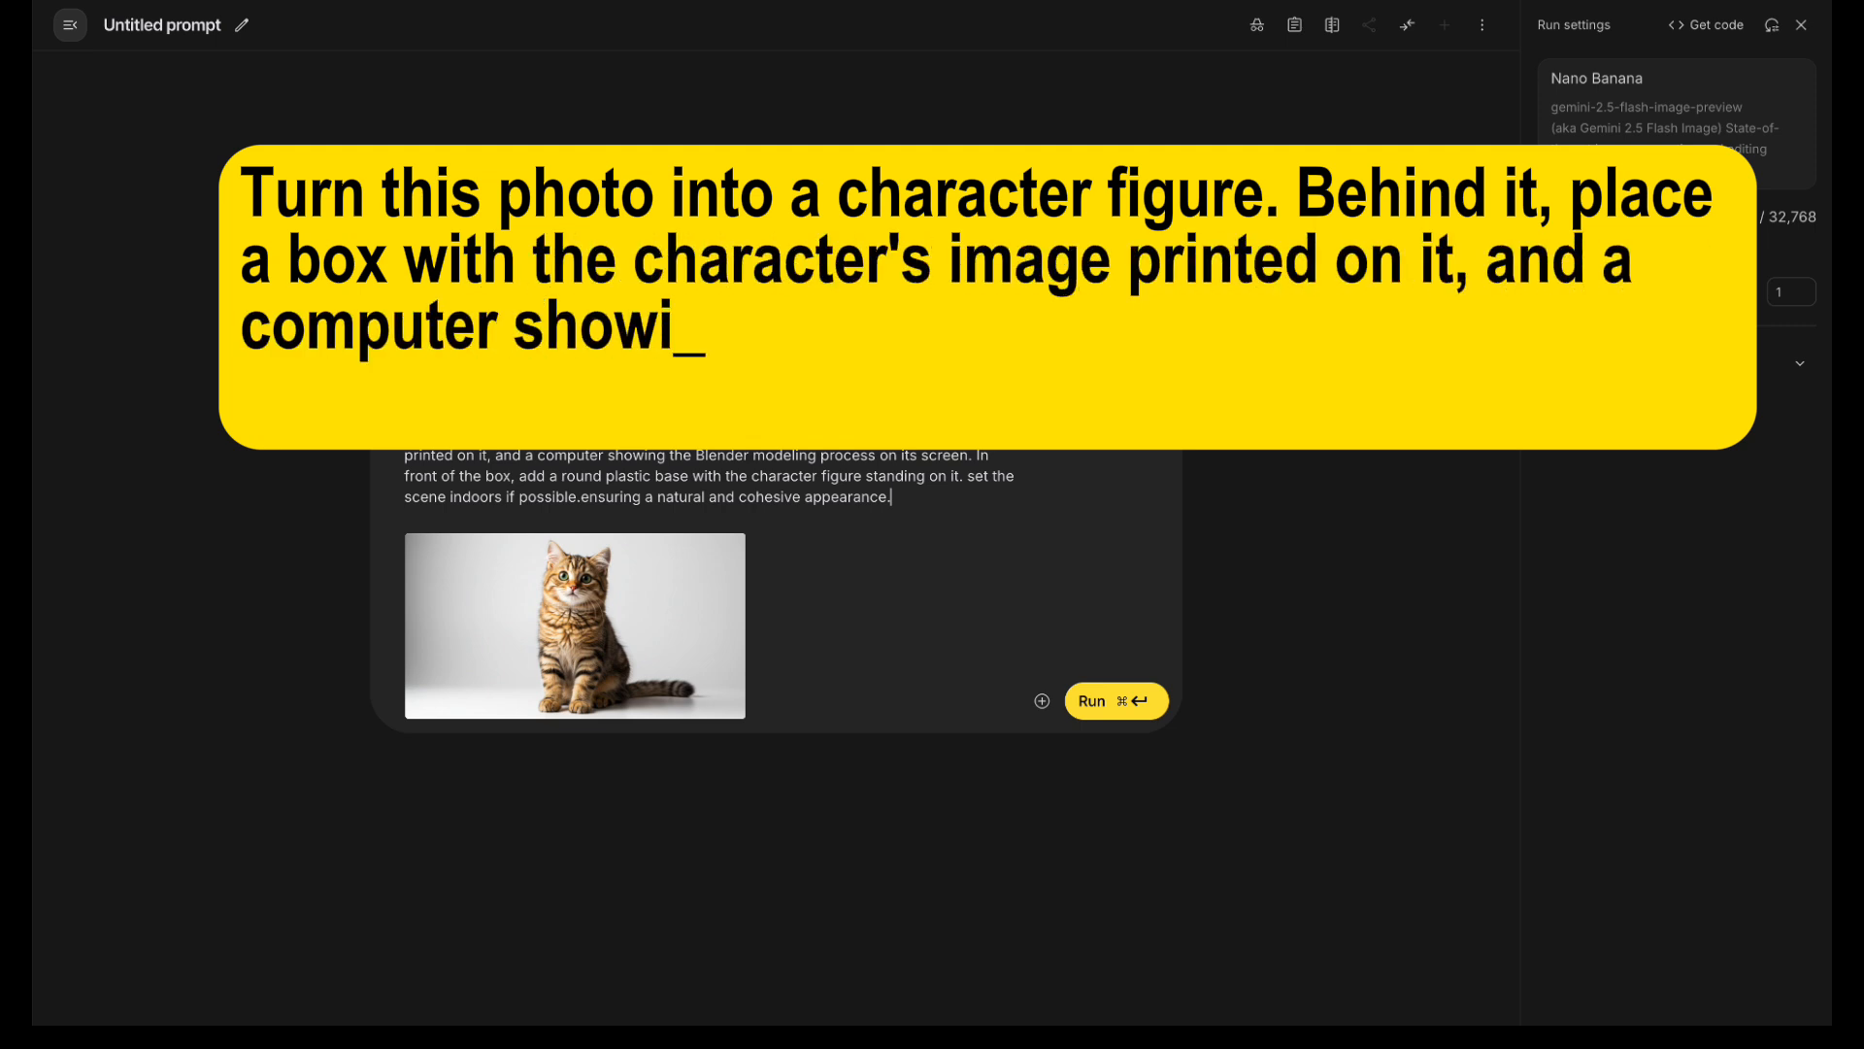
text(ng the Blender modeling process on i)
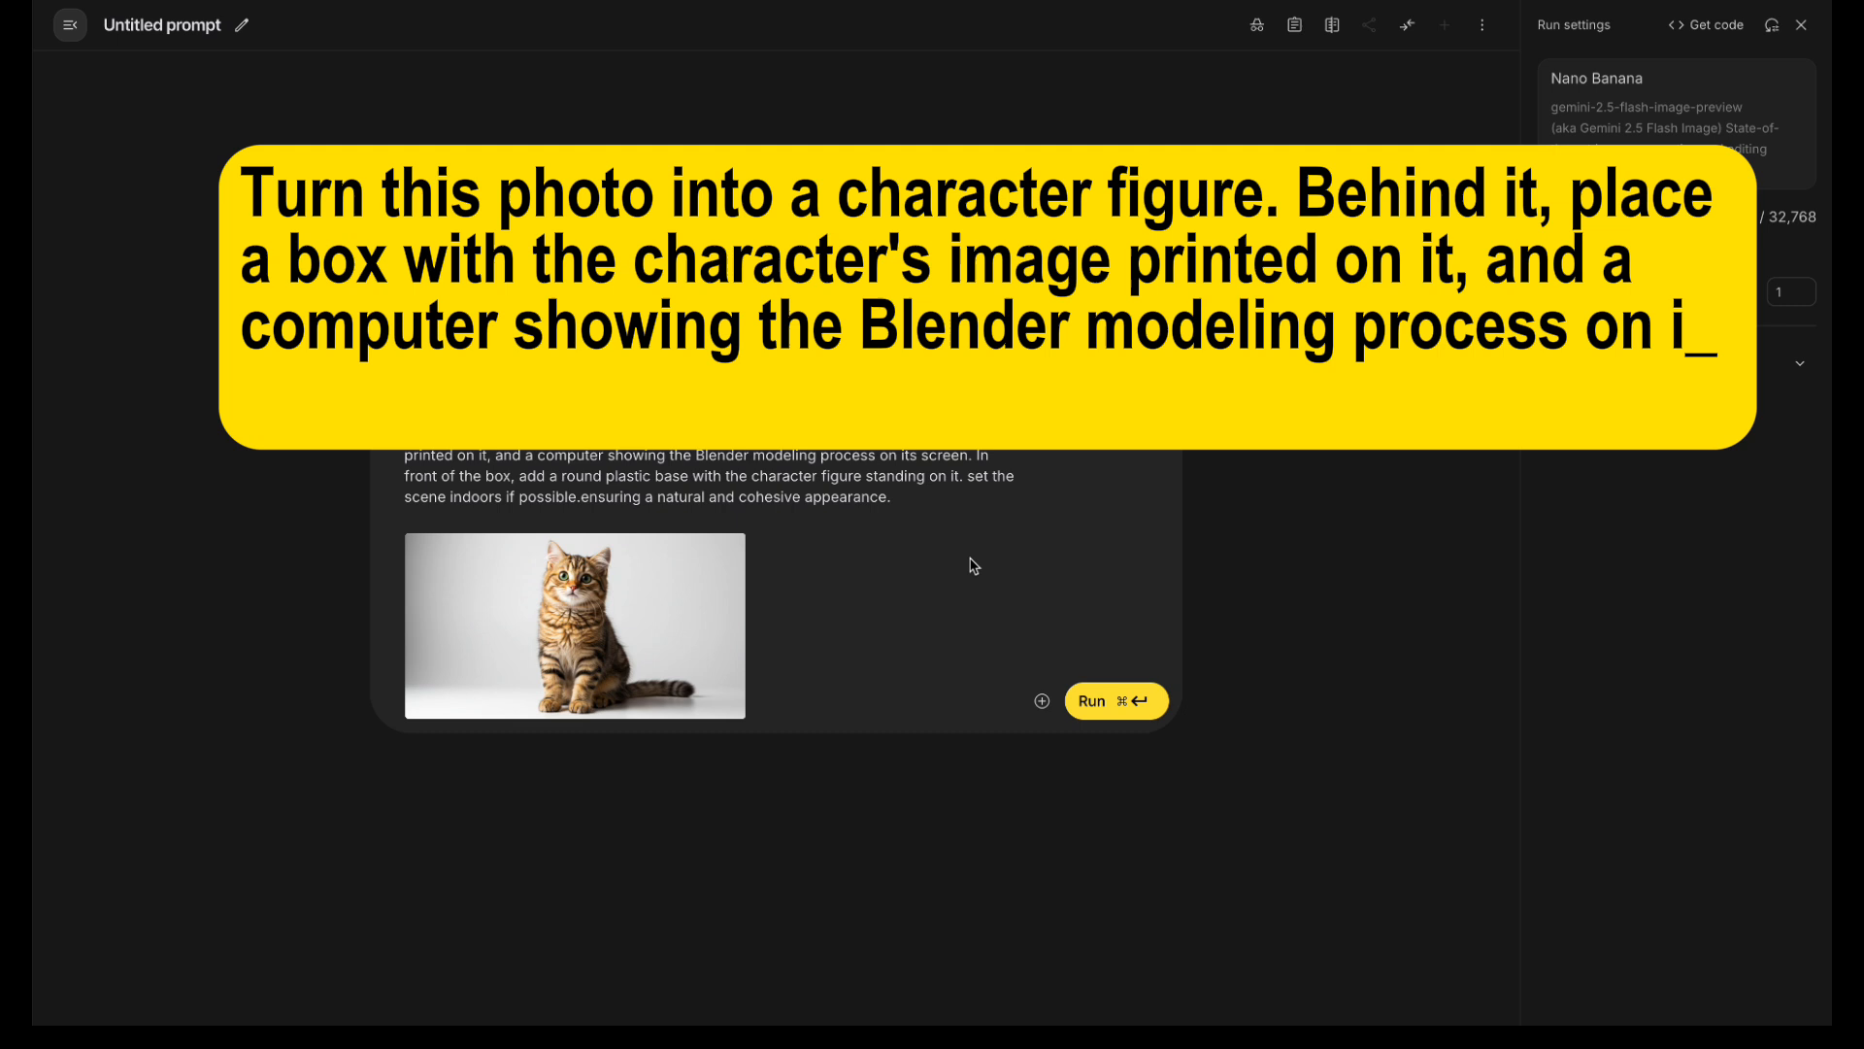
text(In front of the)
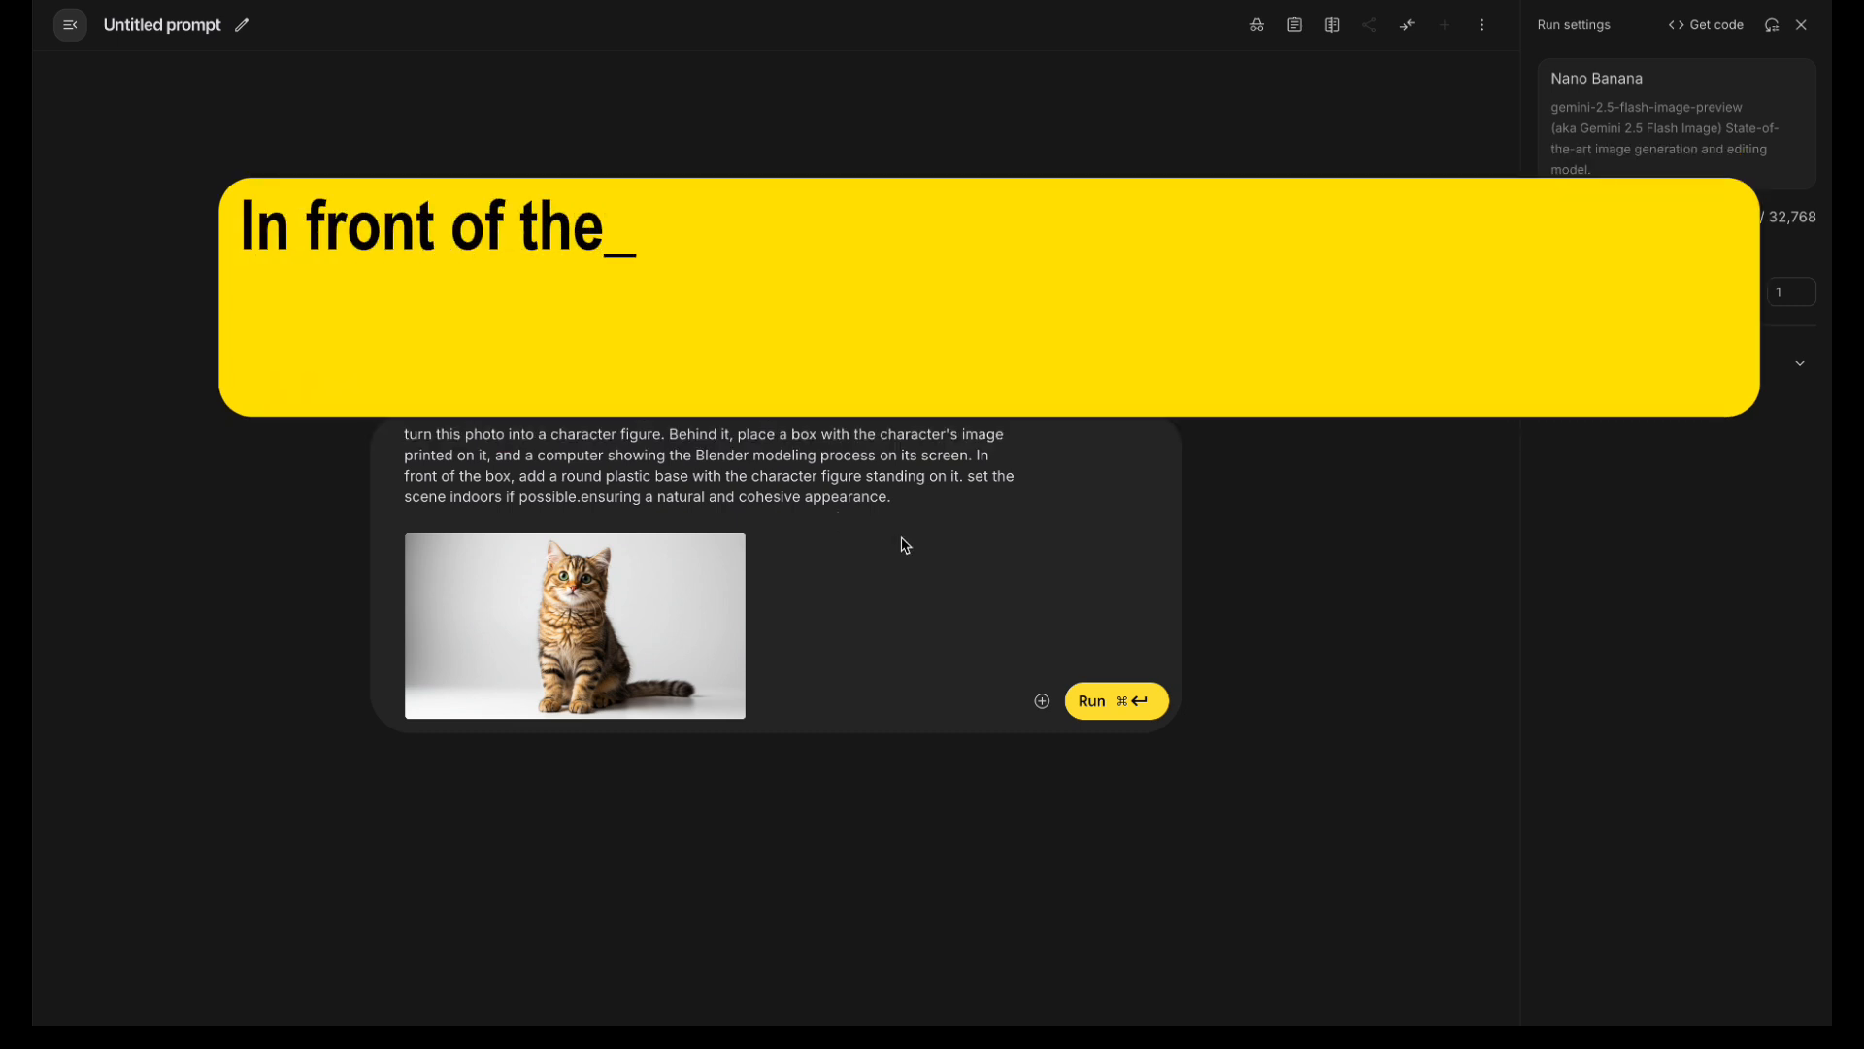
text(box, add a round plastic base w)
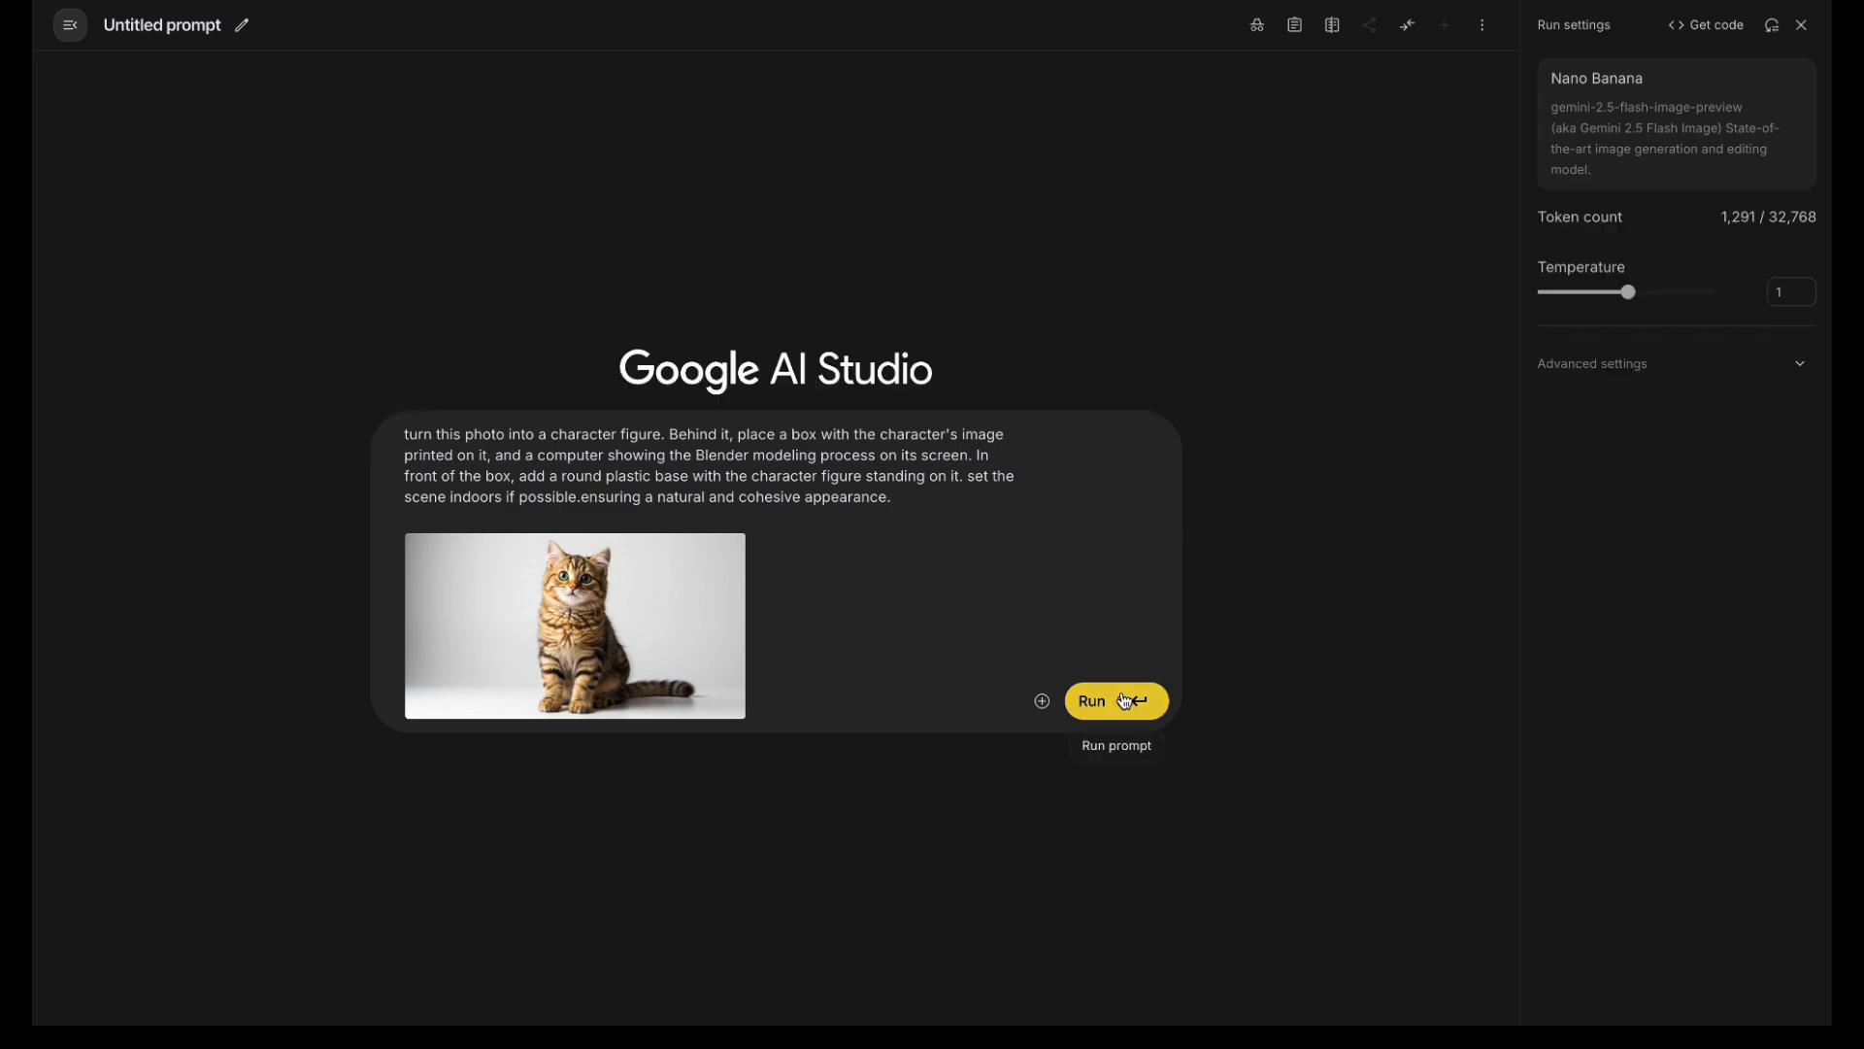
click(1113, 701)
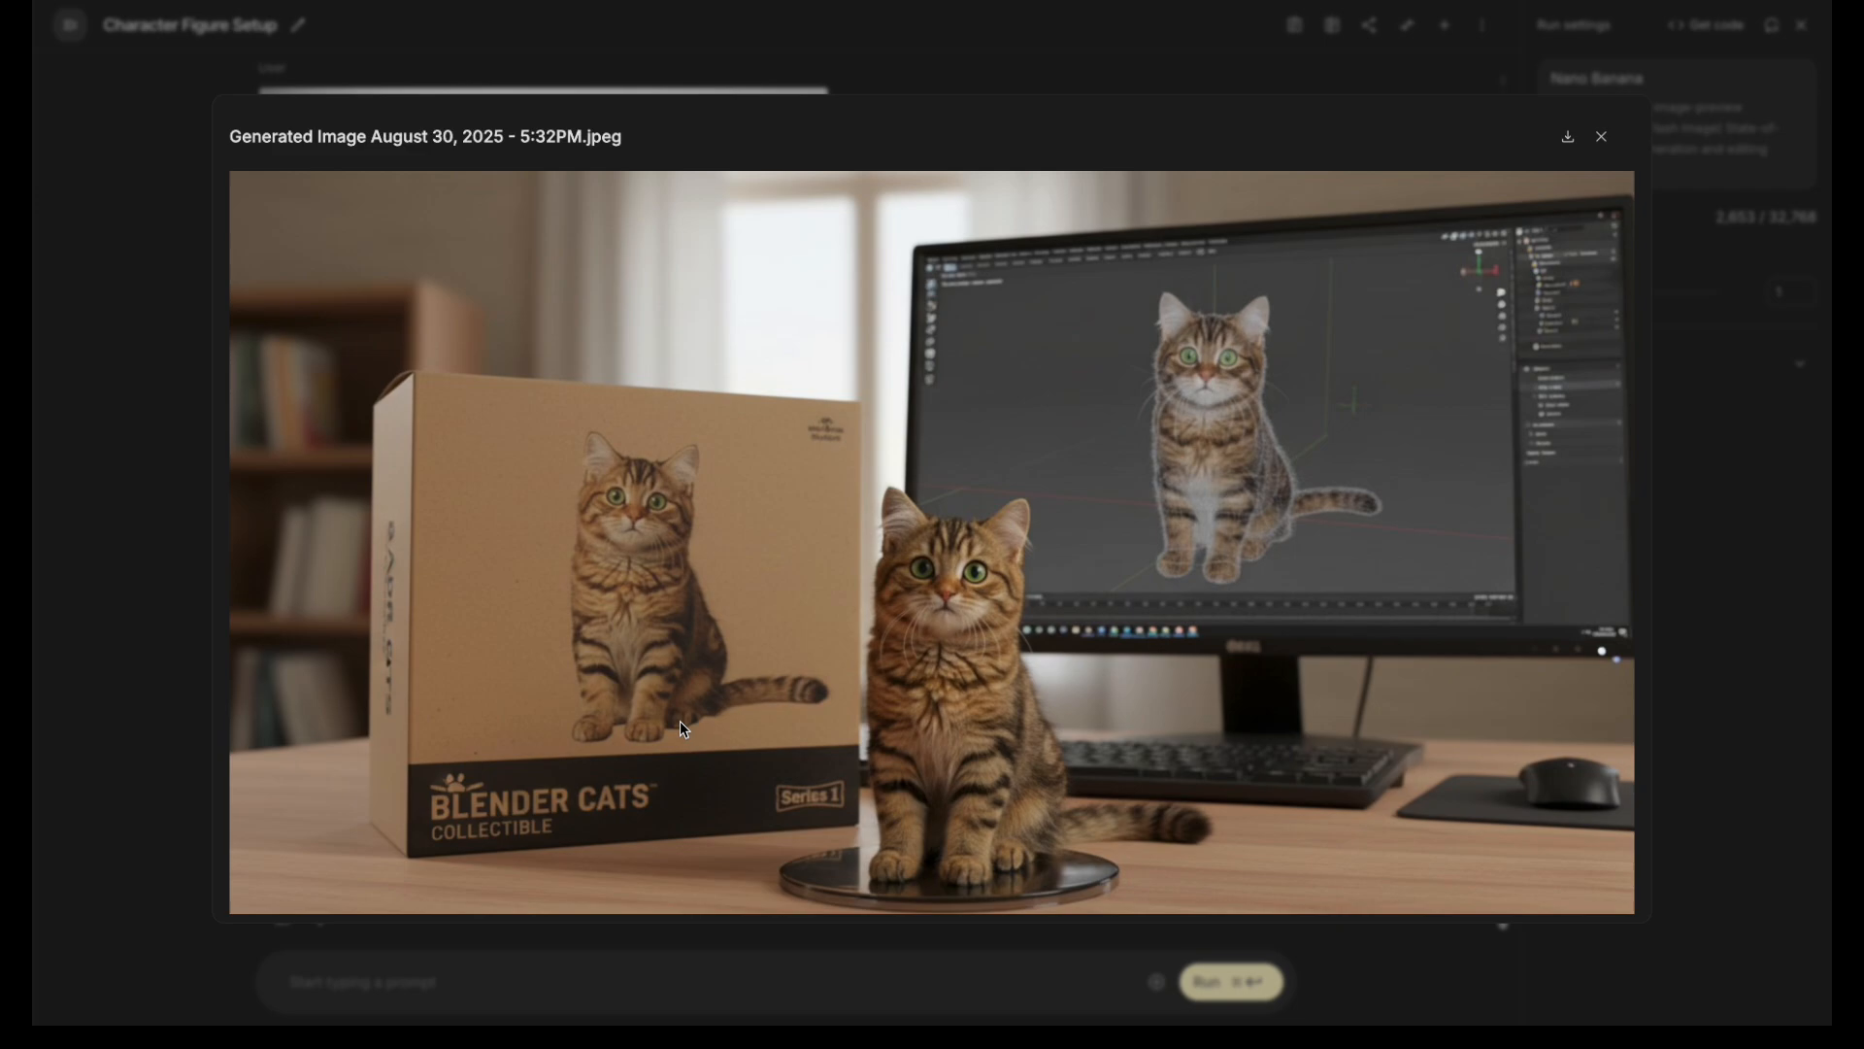
mouse_move(955, 719)
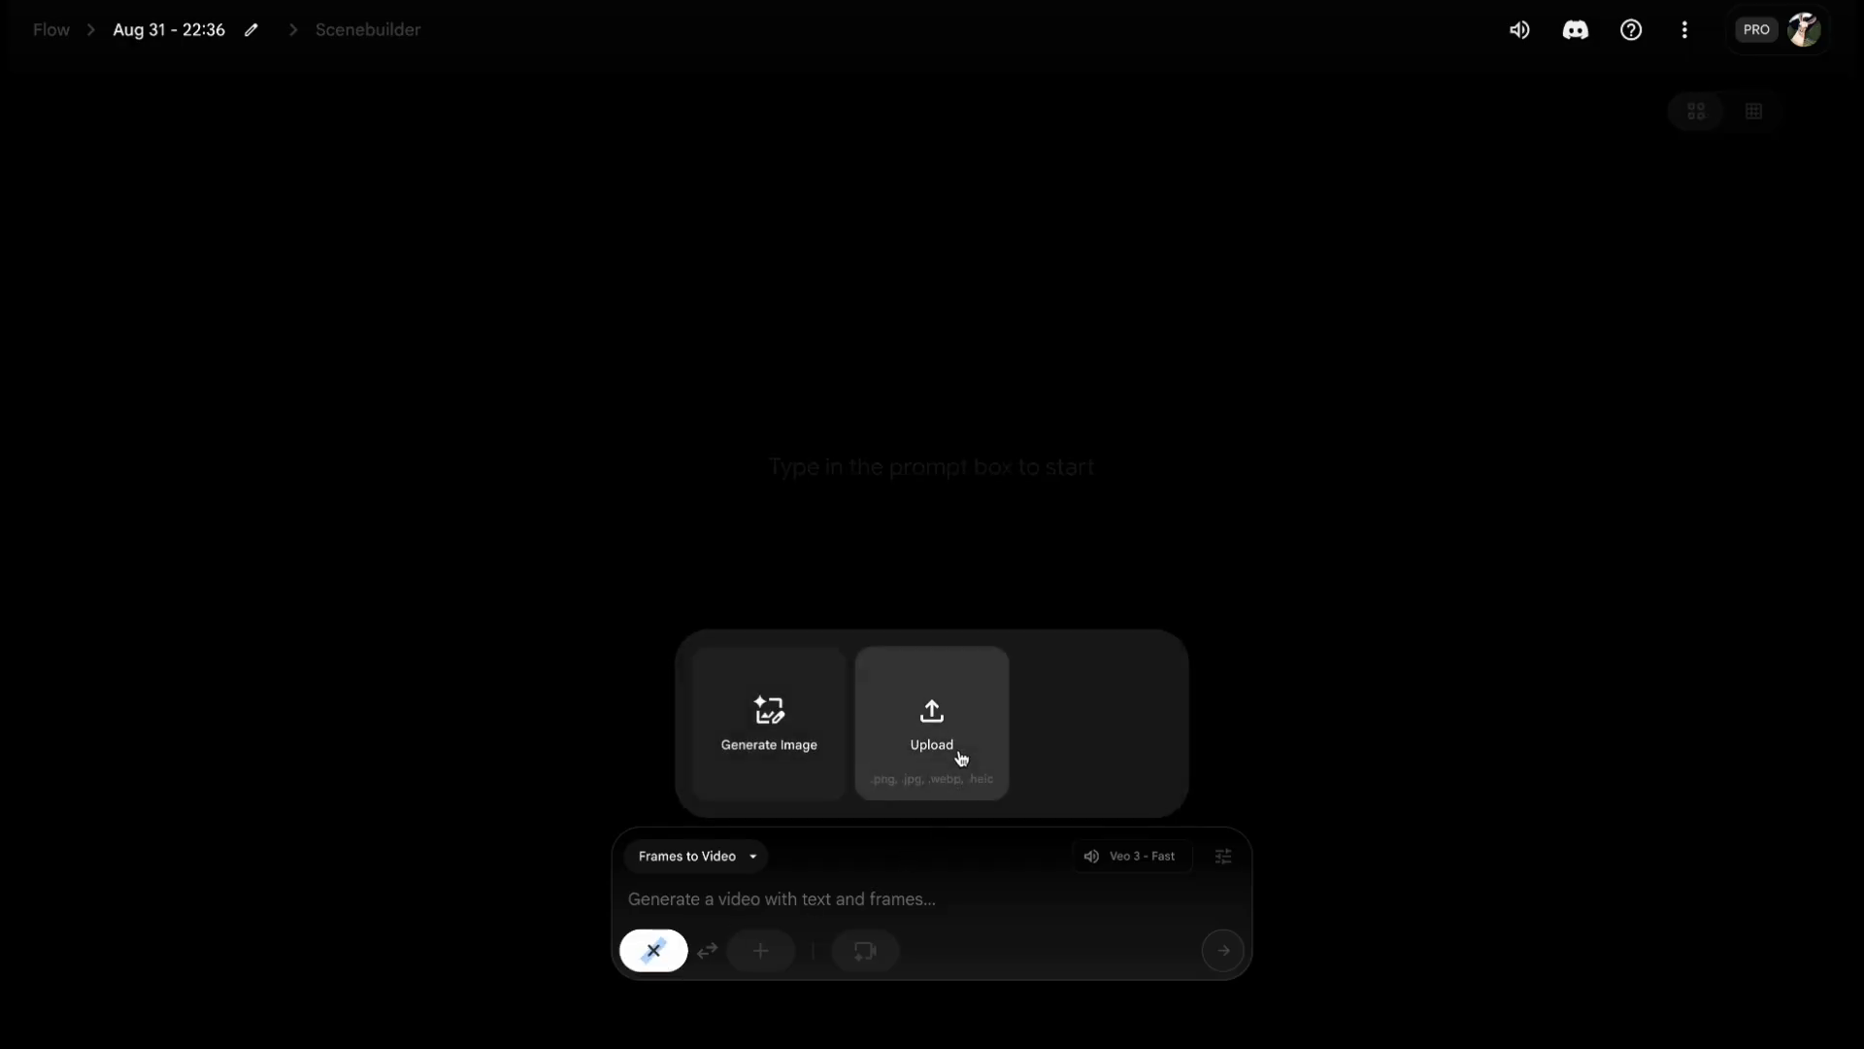
- Use the figurine image as the frame and generate a video of hands holding up the kitten figurine, then play it
click(932, 722)
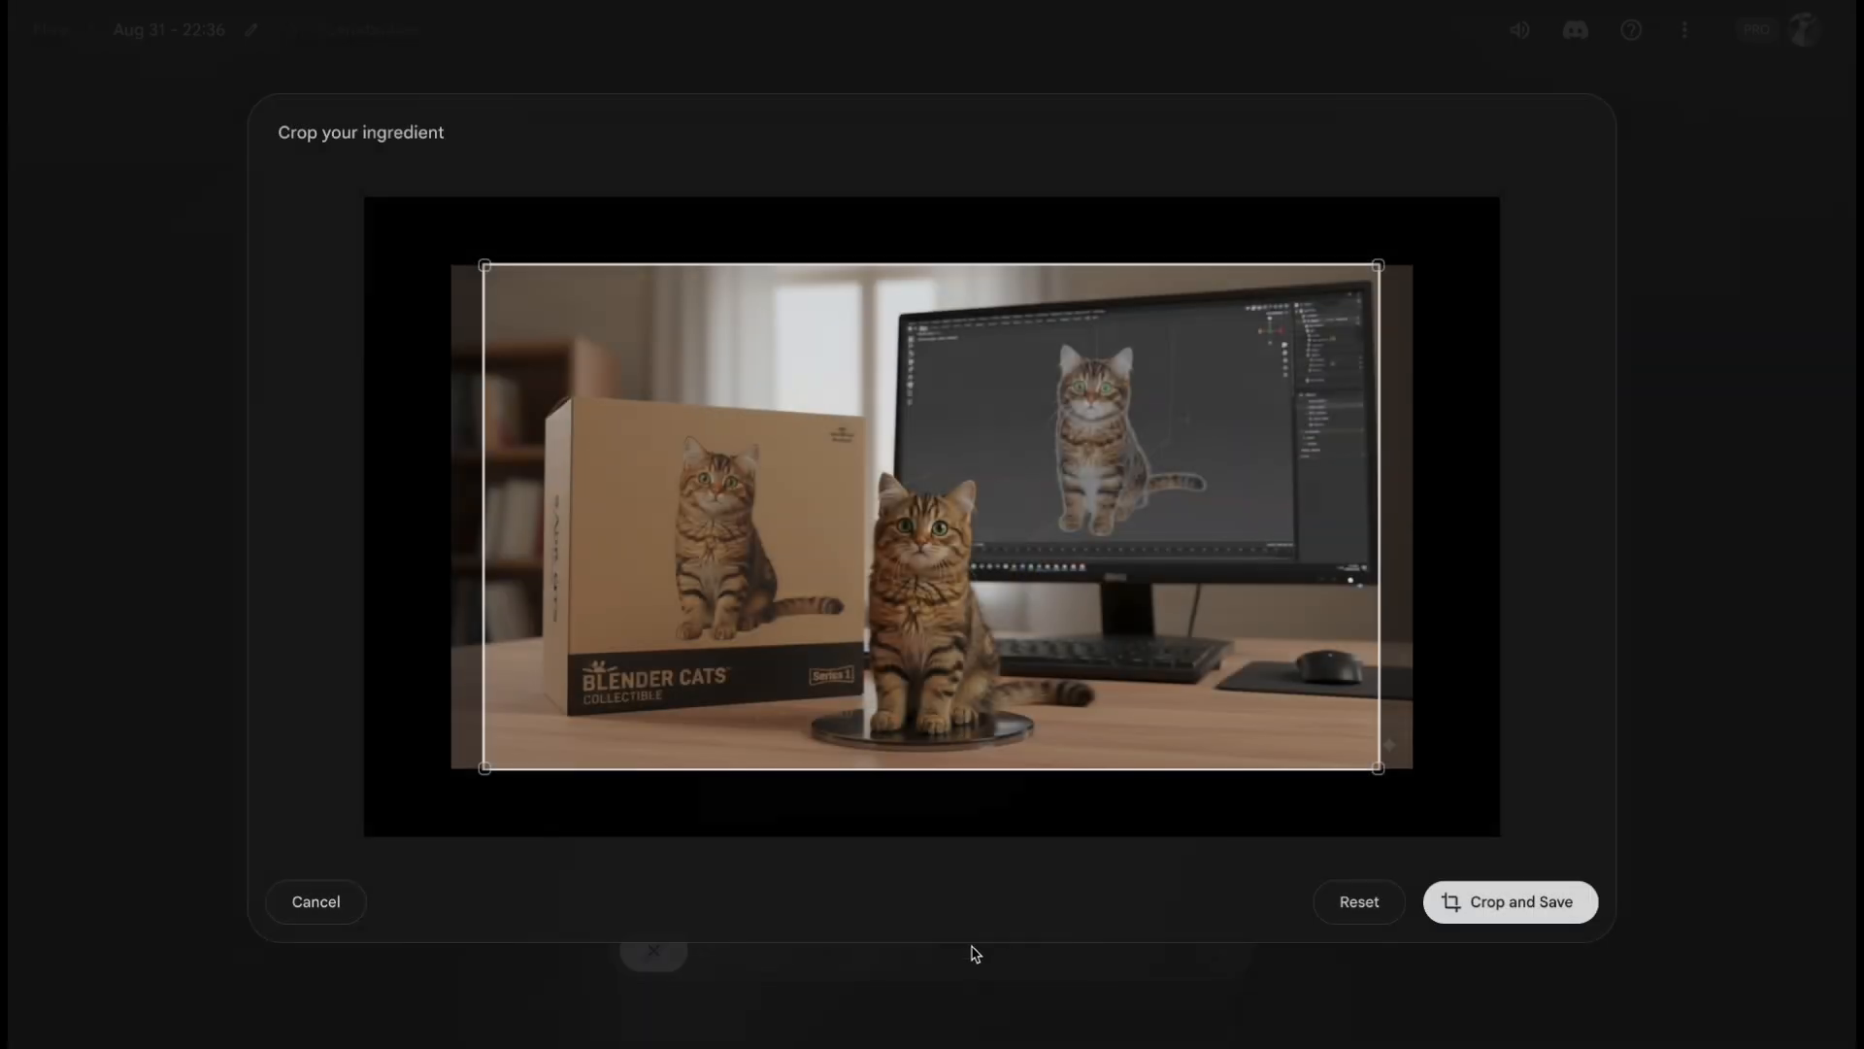
click(1510, 901)
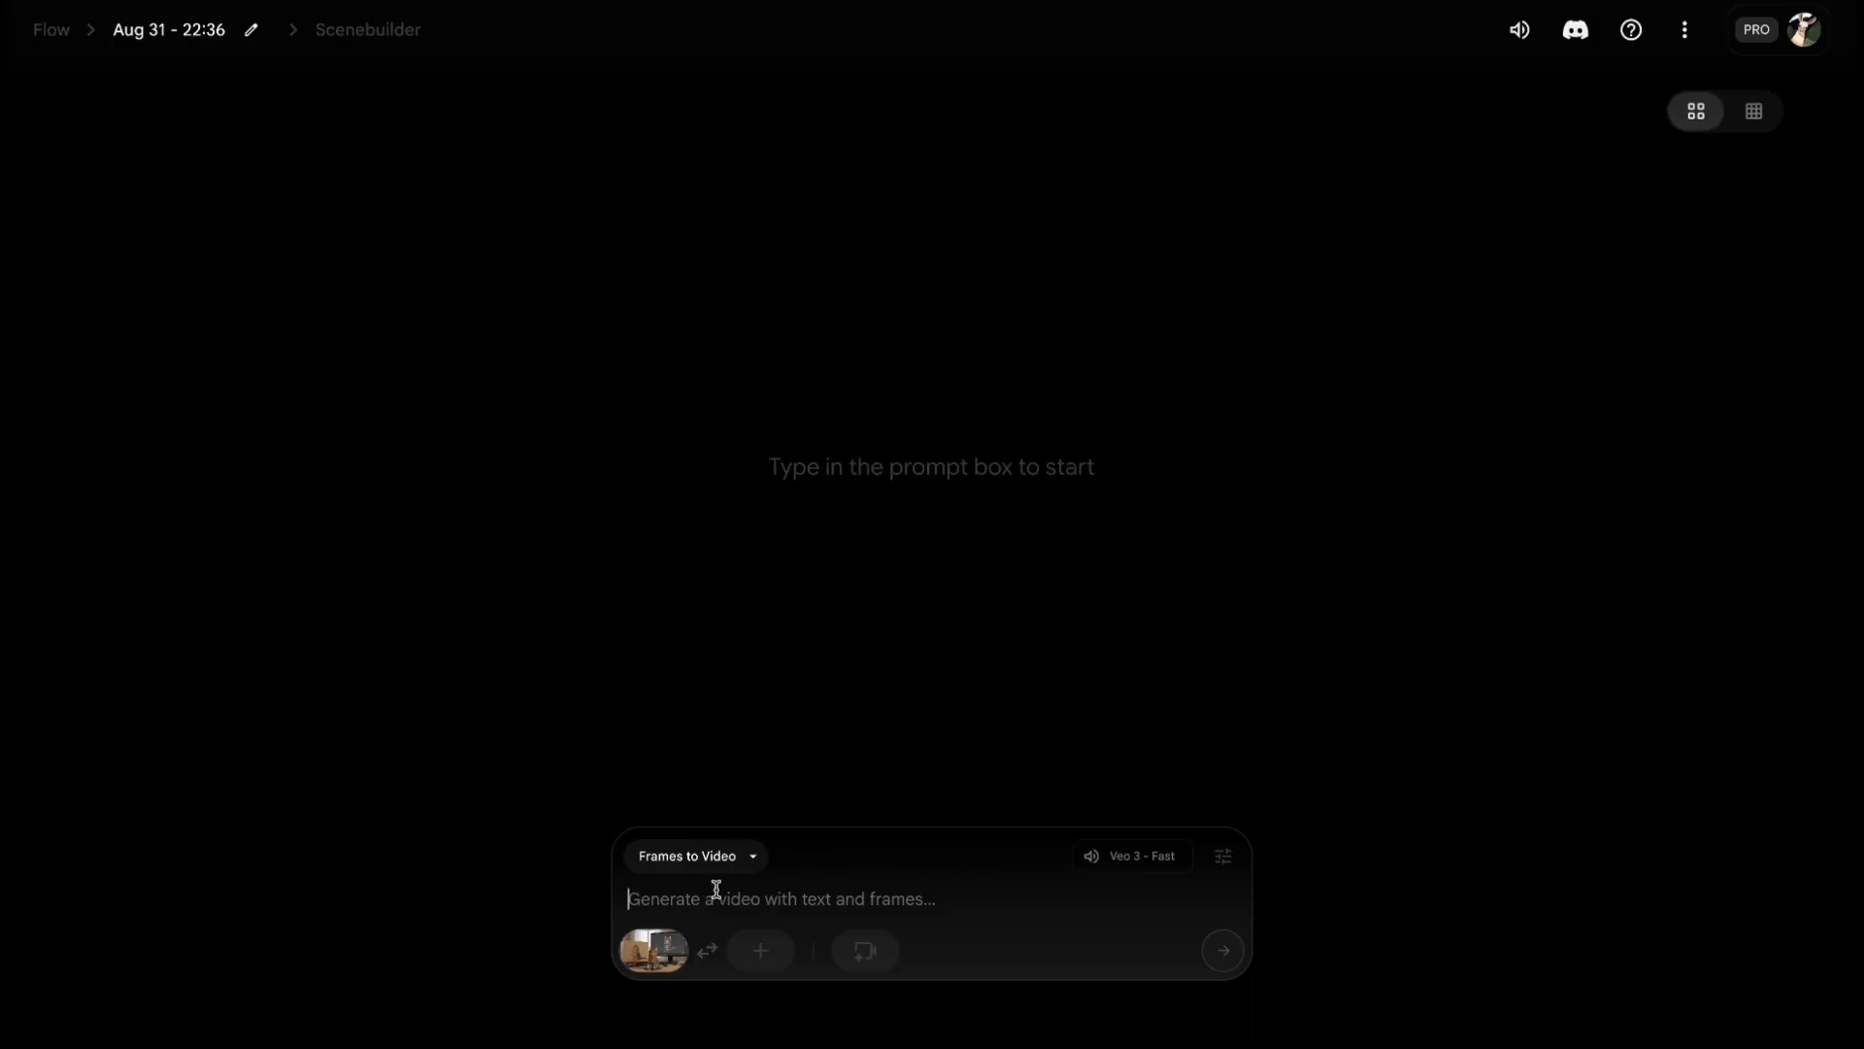
text(A pair of hands holds up a kitten figurine, showing it to the camera.)
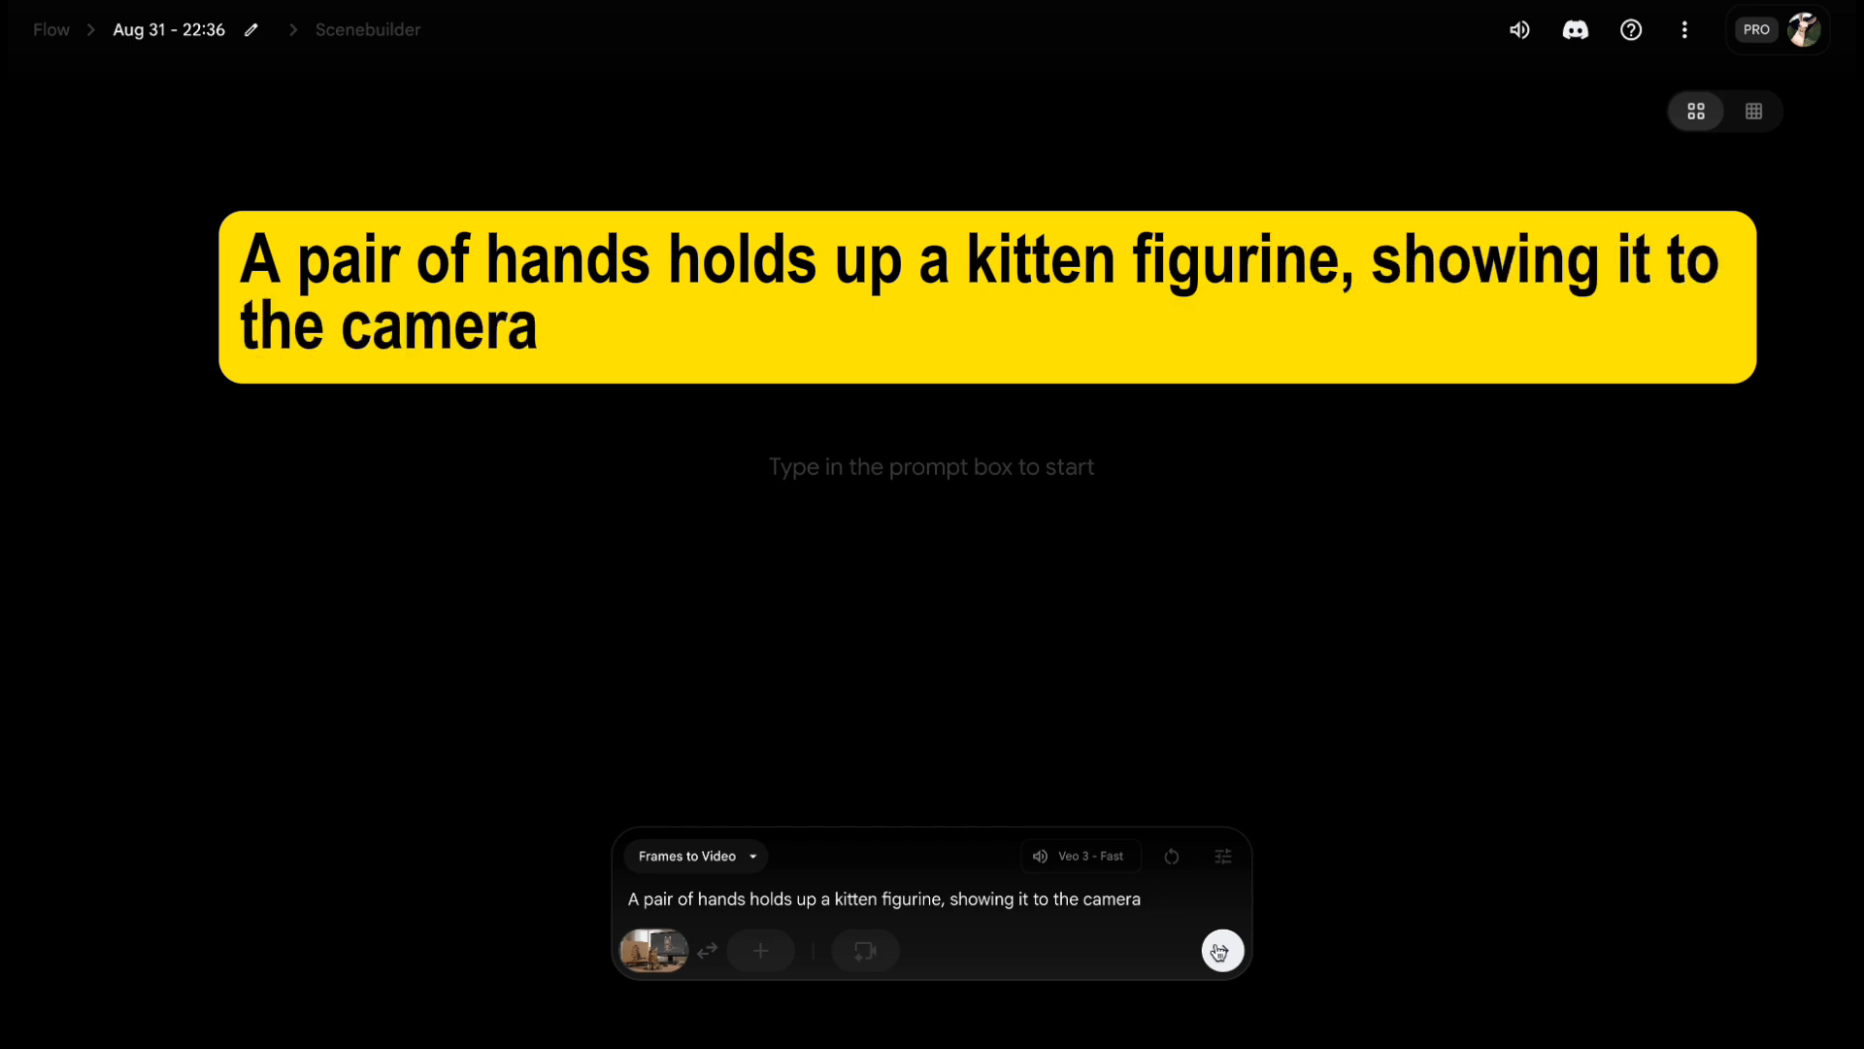
click(1222, 950)
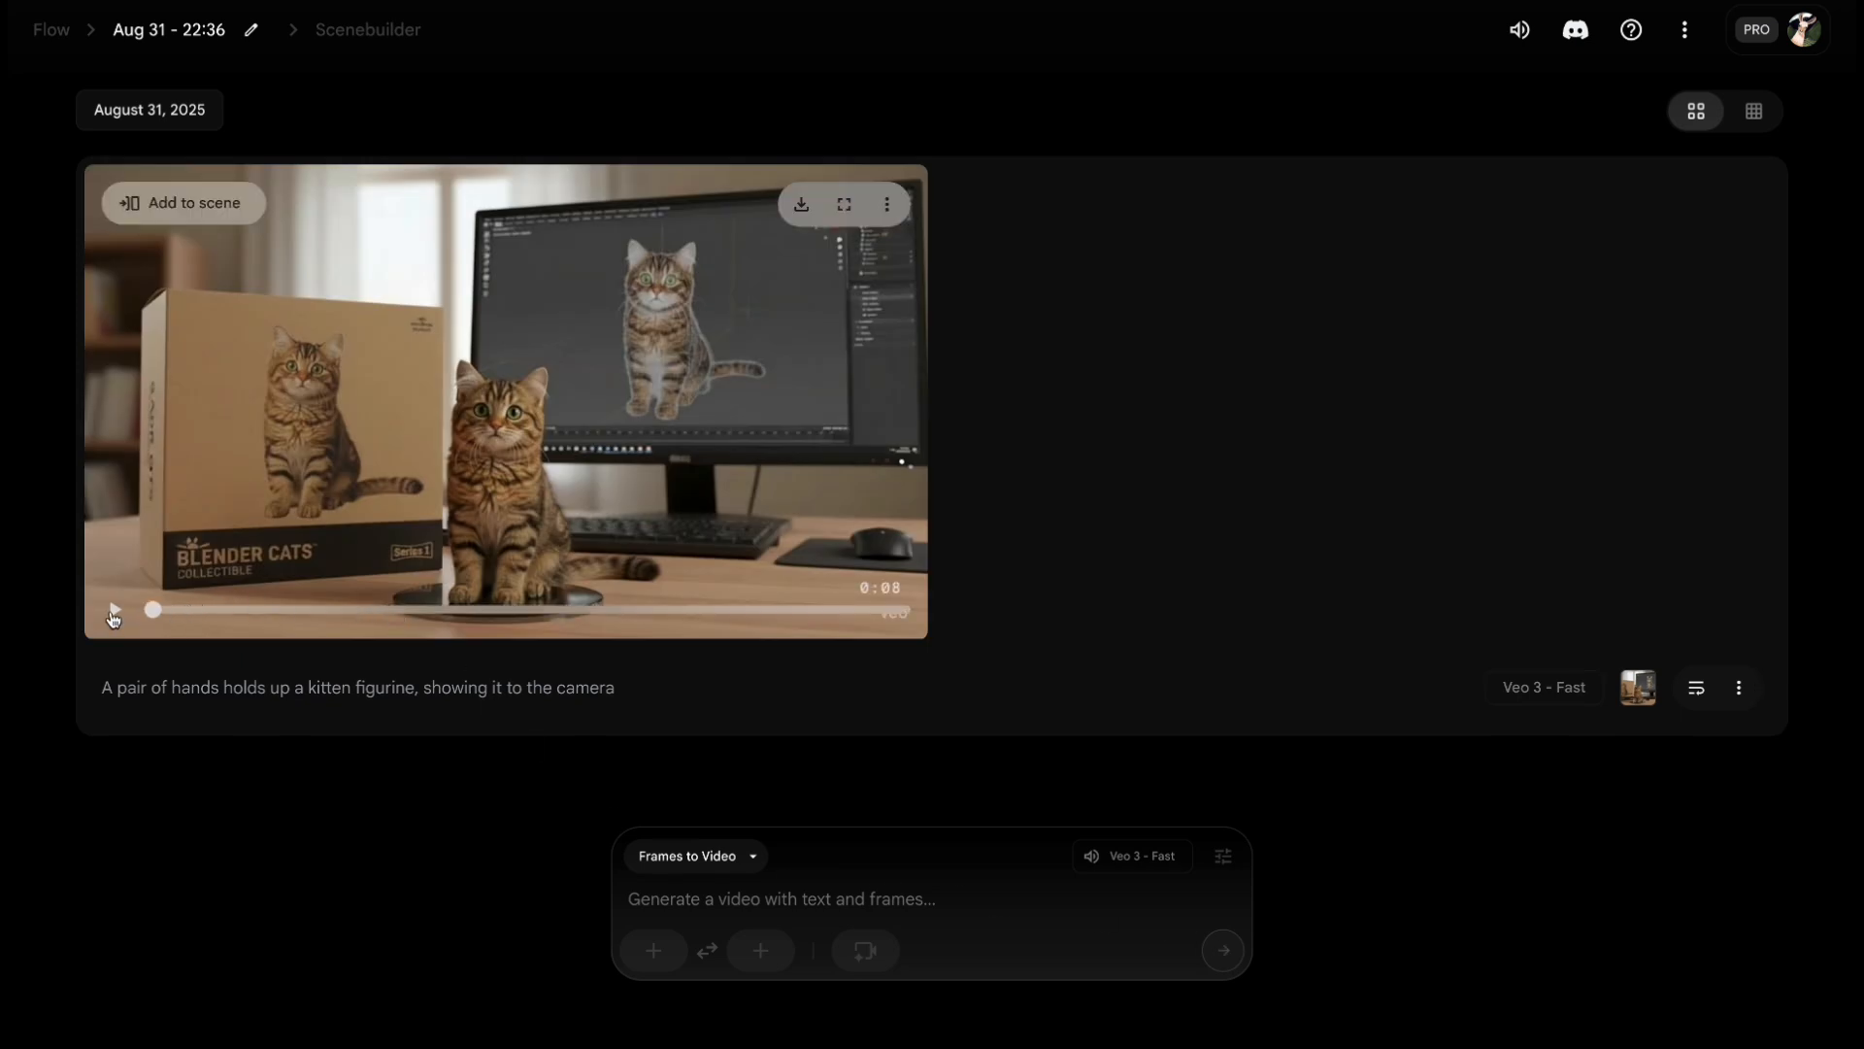
click(845, 204)
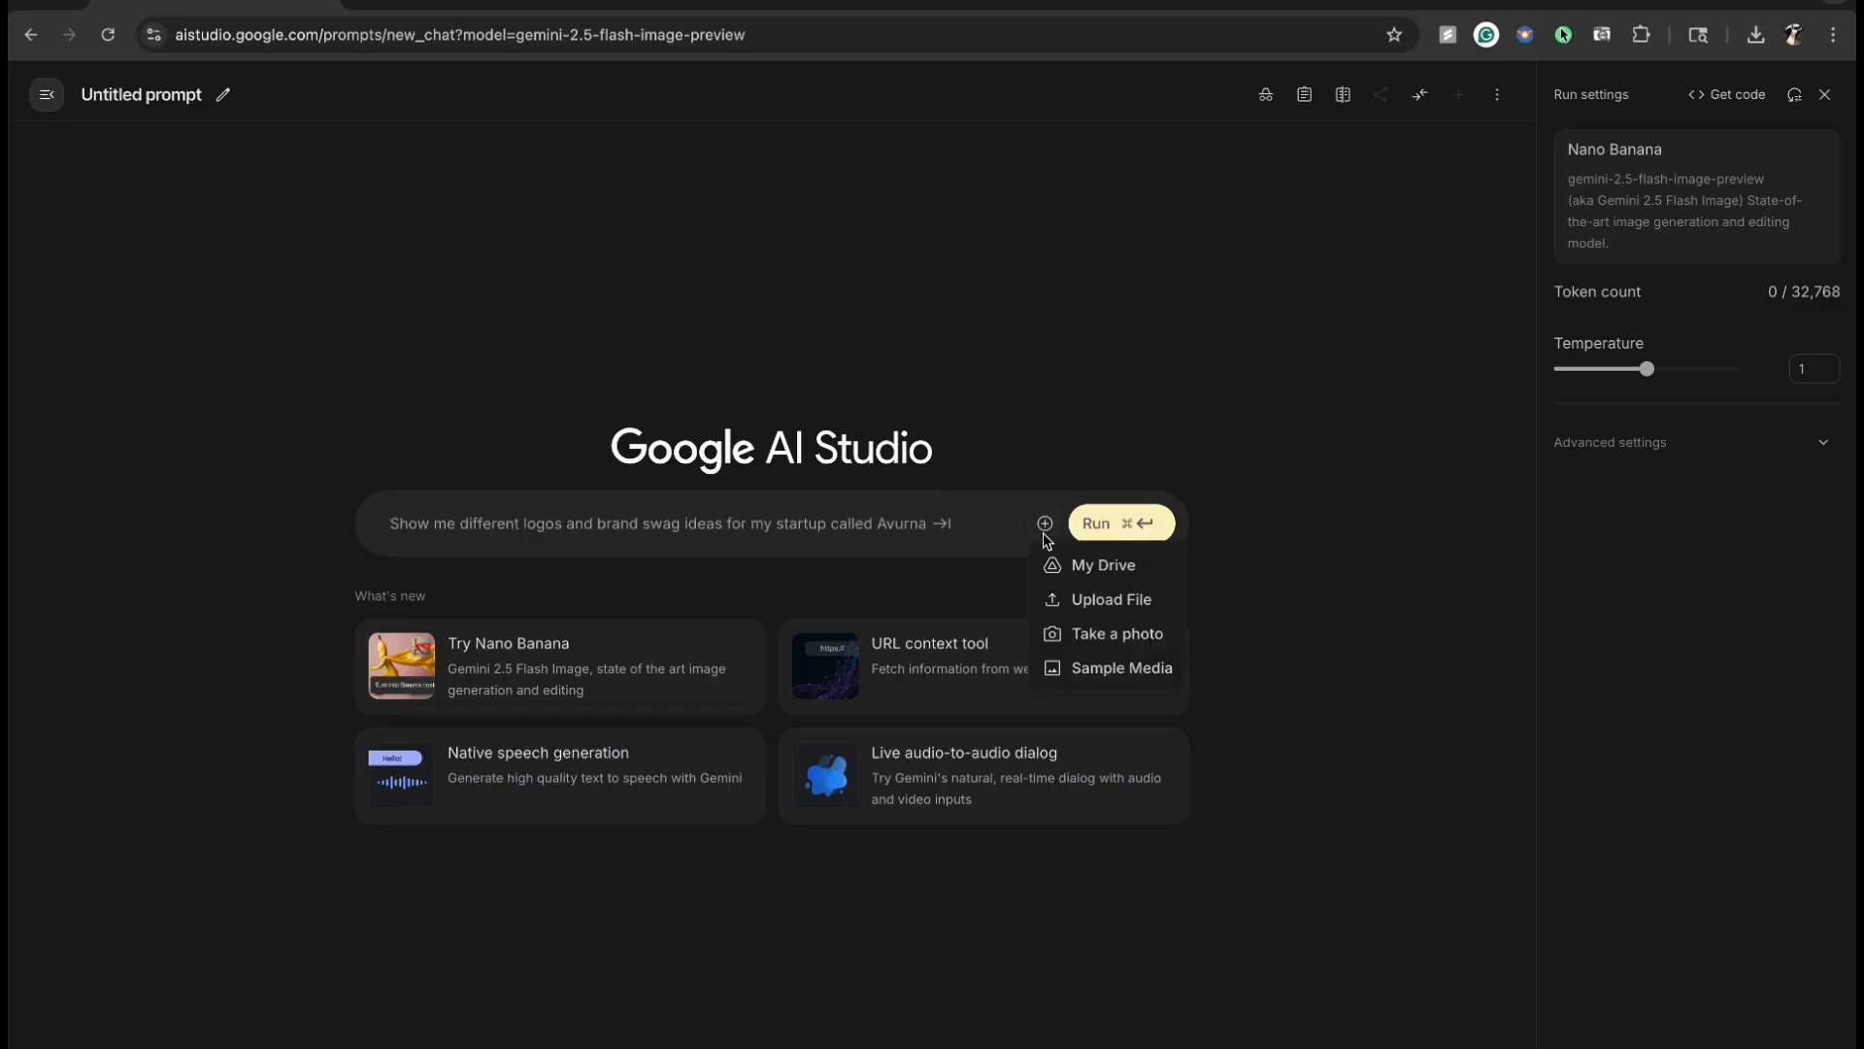
- Attach the outfit collage and portrait and run a prompt showing the model wearing the outfit on dark grey
click(1111, 600)
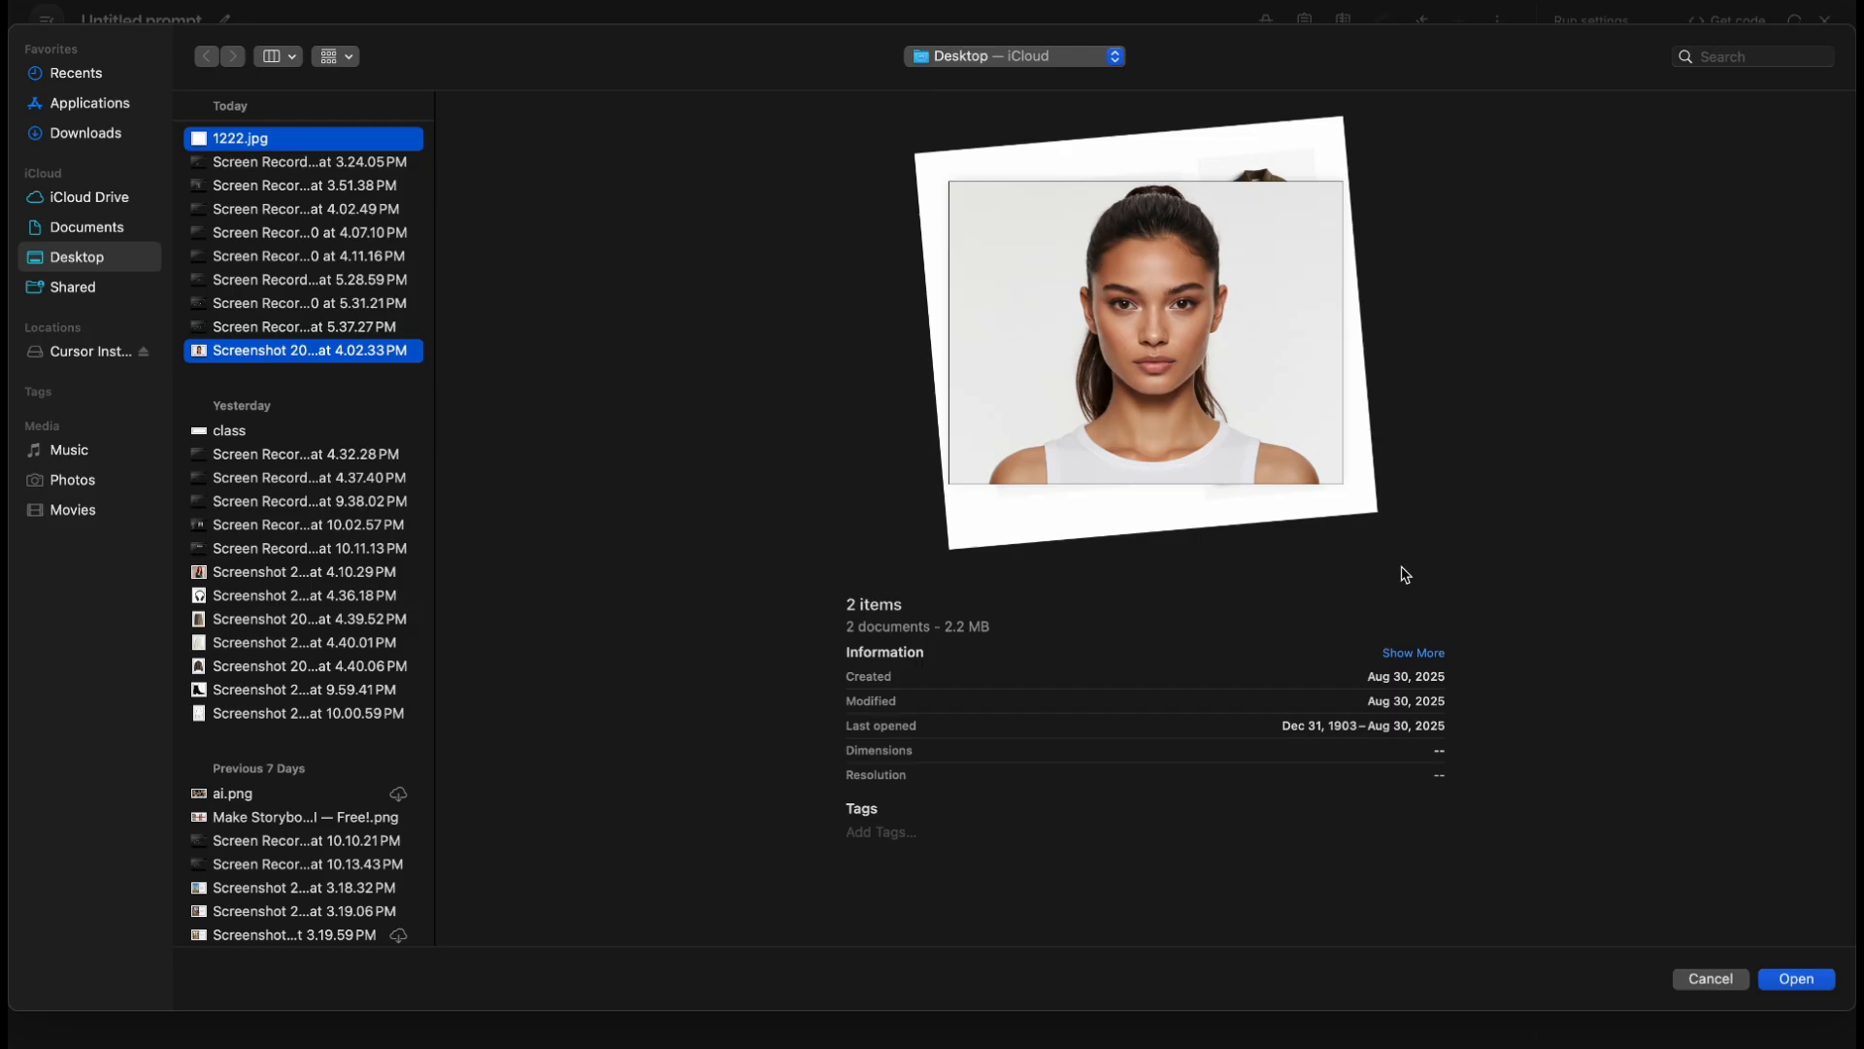
click(1795, 979)
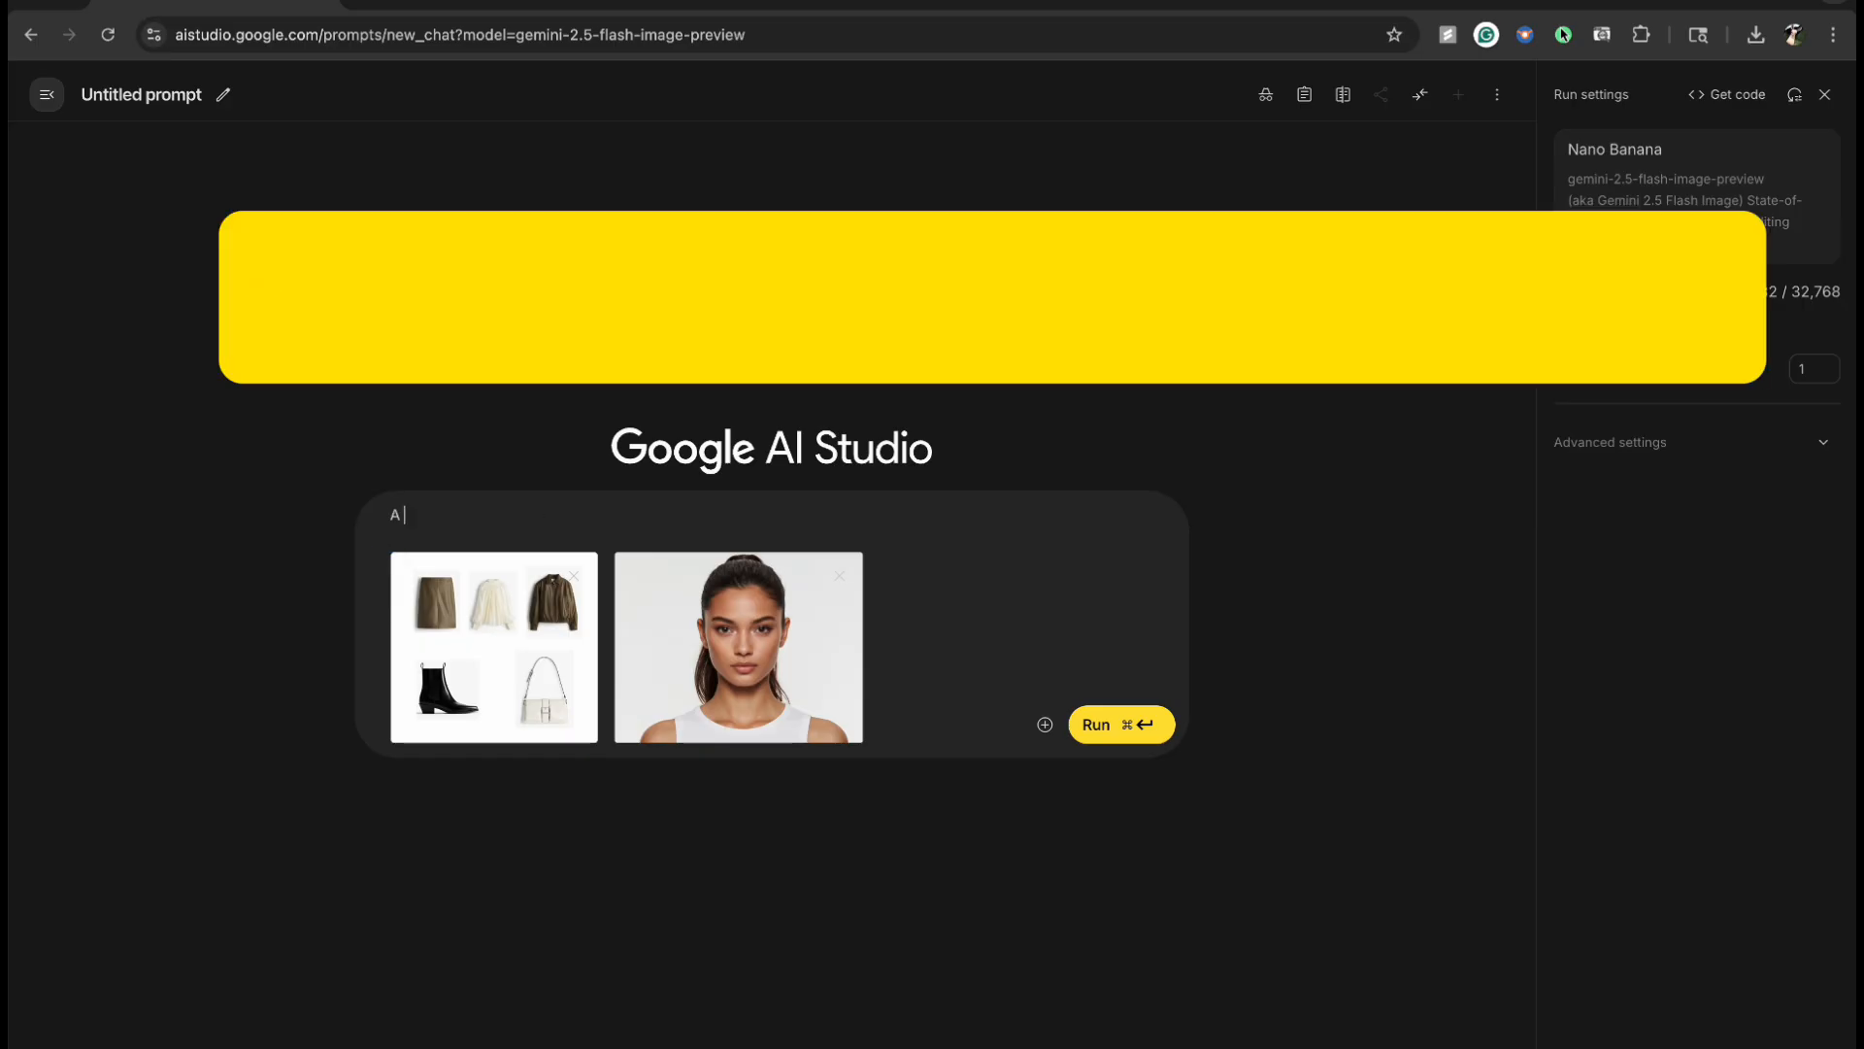
text(A model is posing and wearing the flowing items, she is standing against a dark grey background)
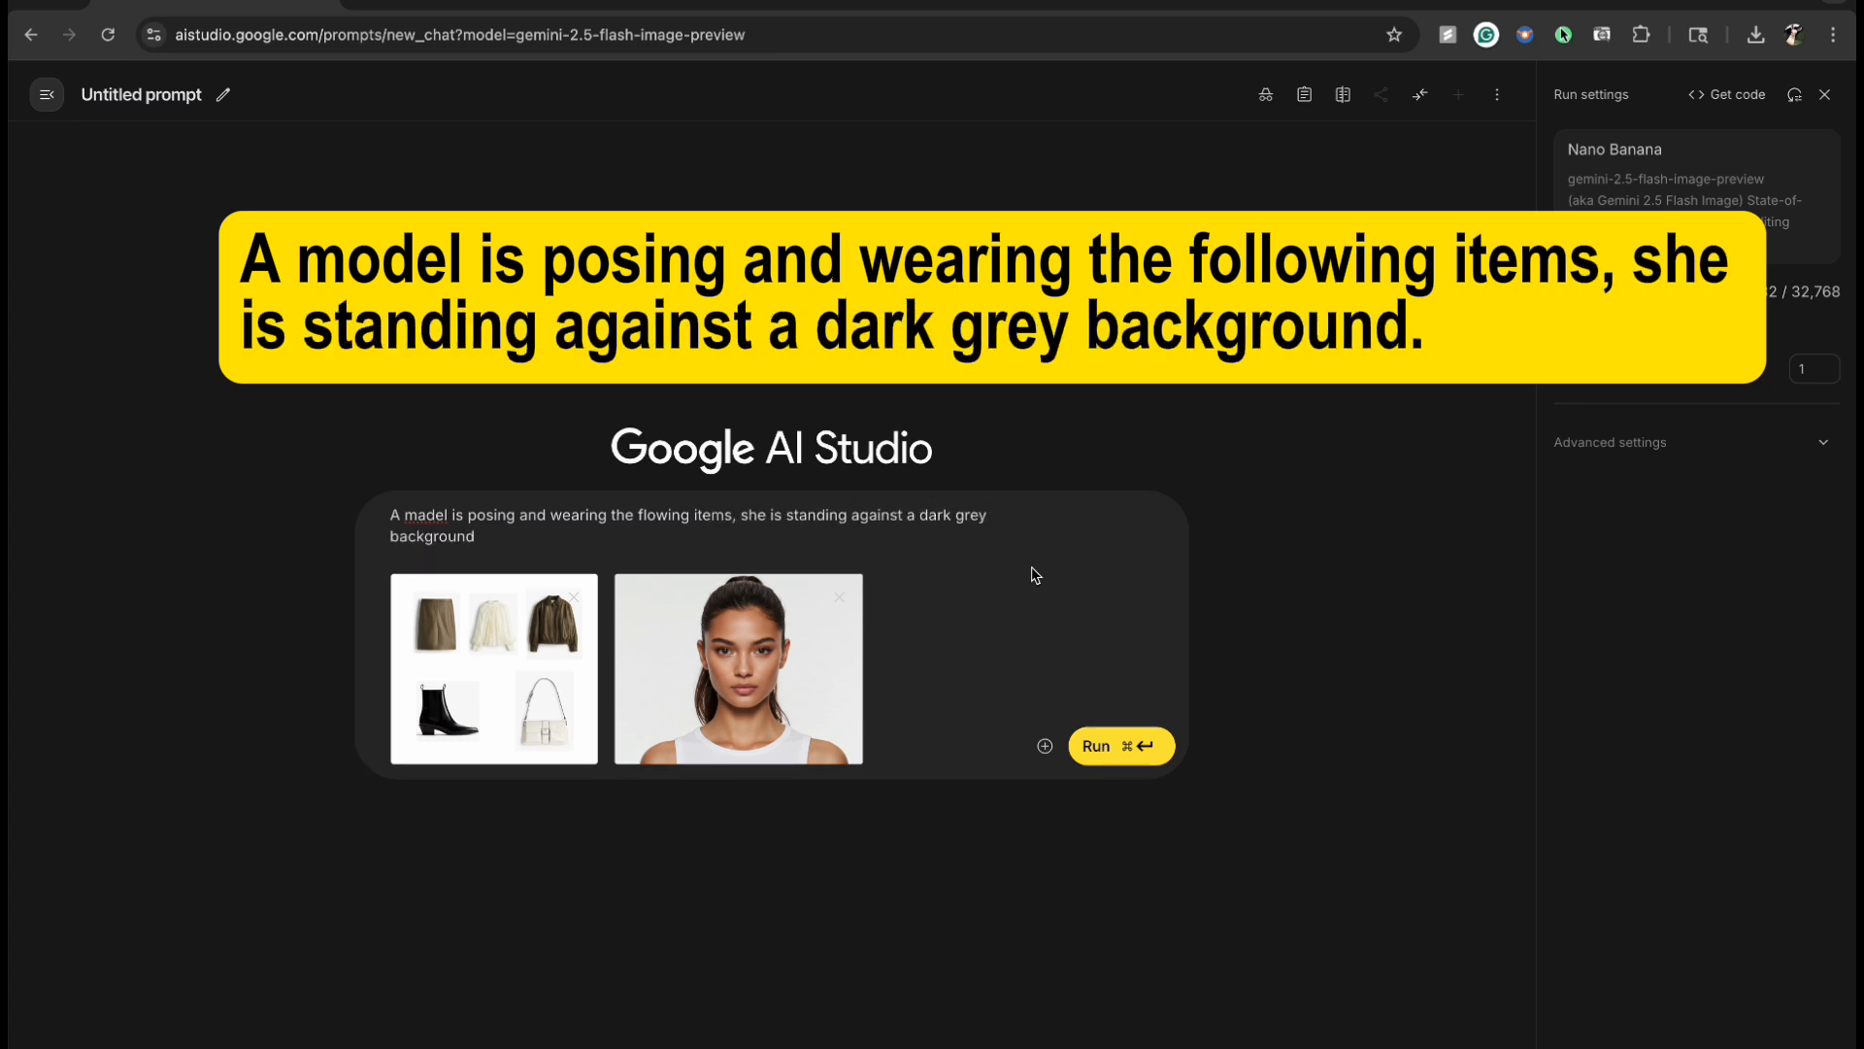
click(1117, 746)
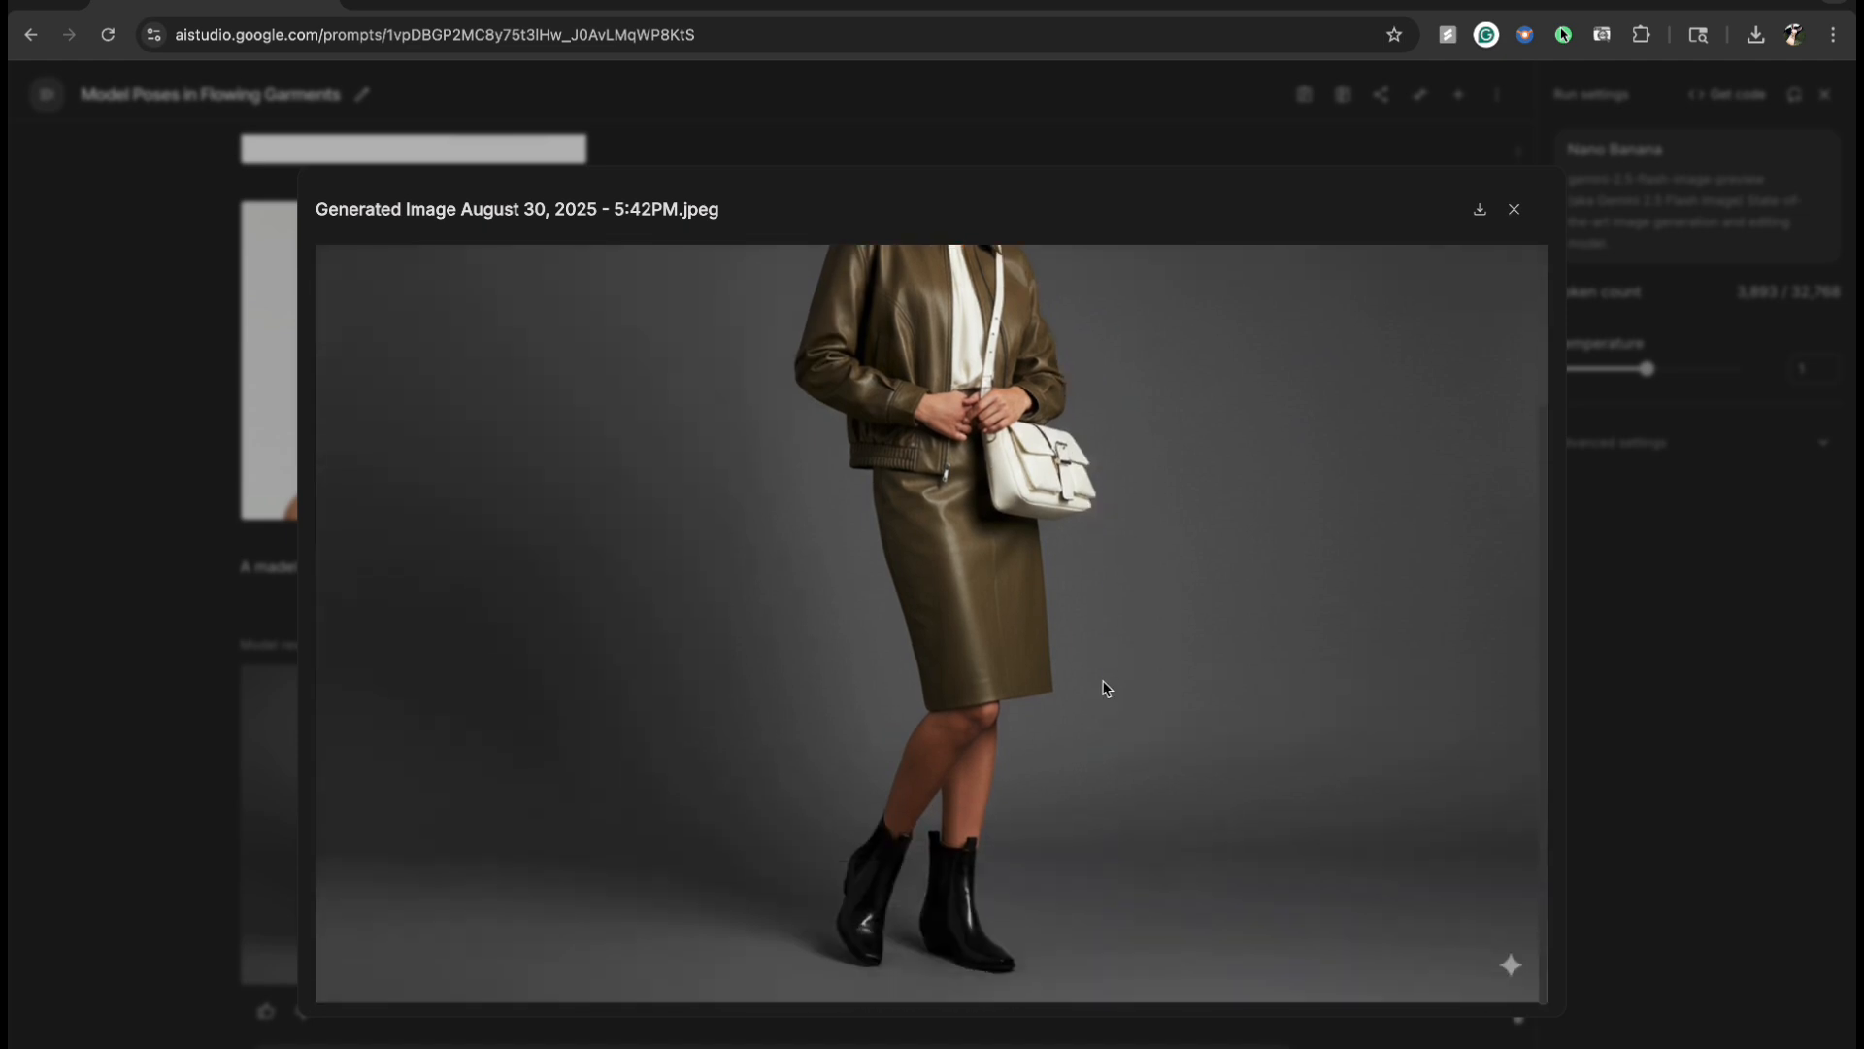
- Submit an edit making the bag red and adding sunglasses, and view the result at full size
click(1513, 210)
text(Change the bag to red and add a pair of sunglasses to the model)
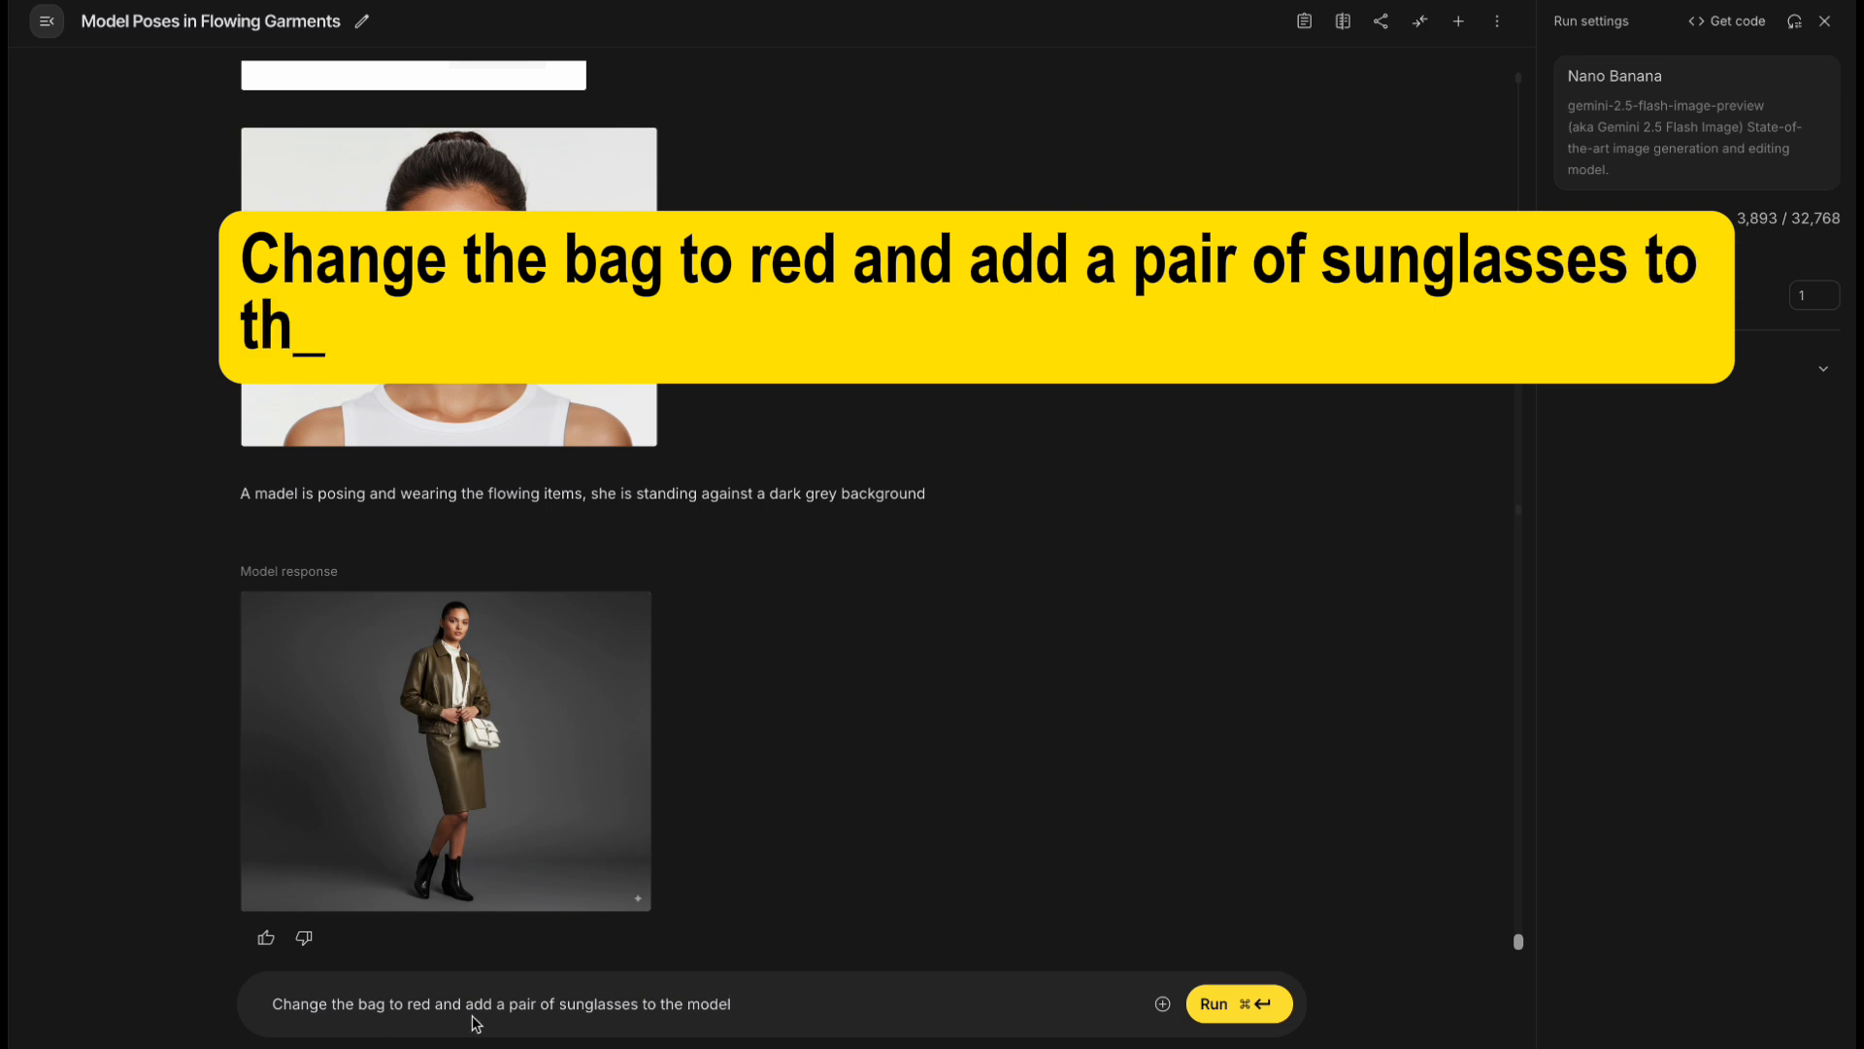
click(1237, 1004)
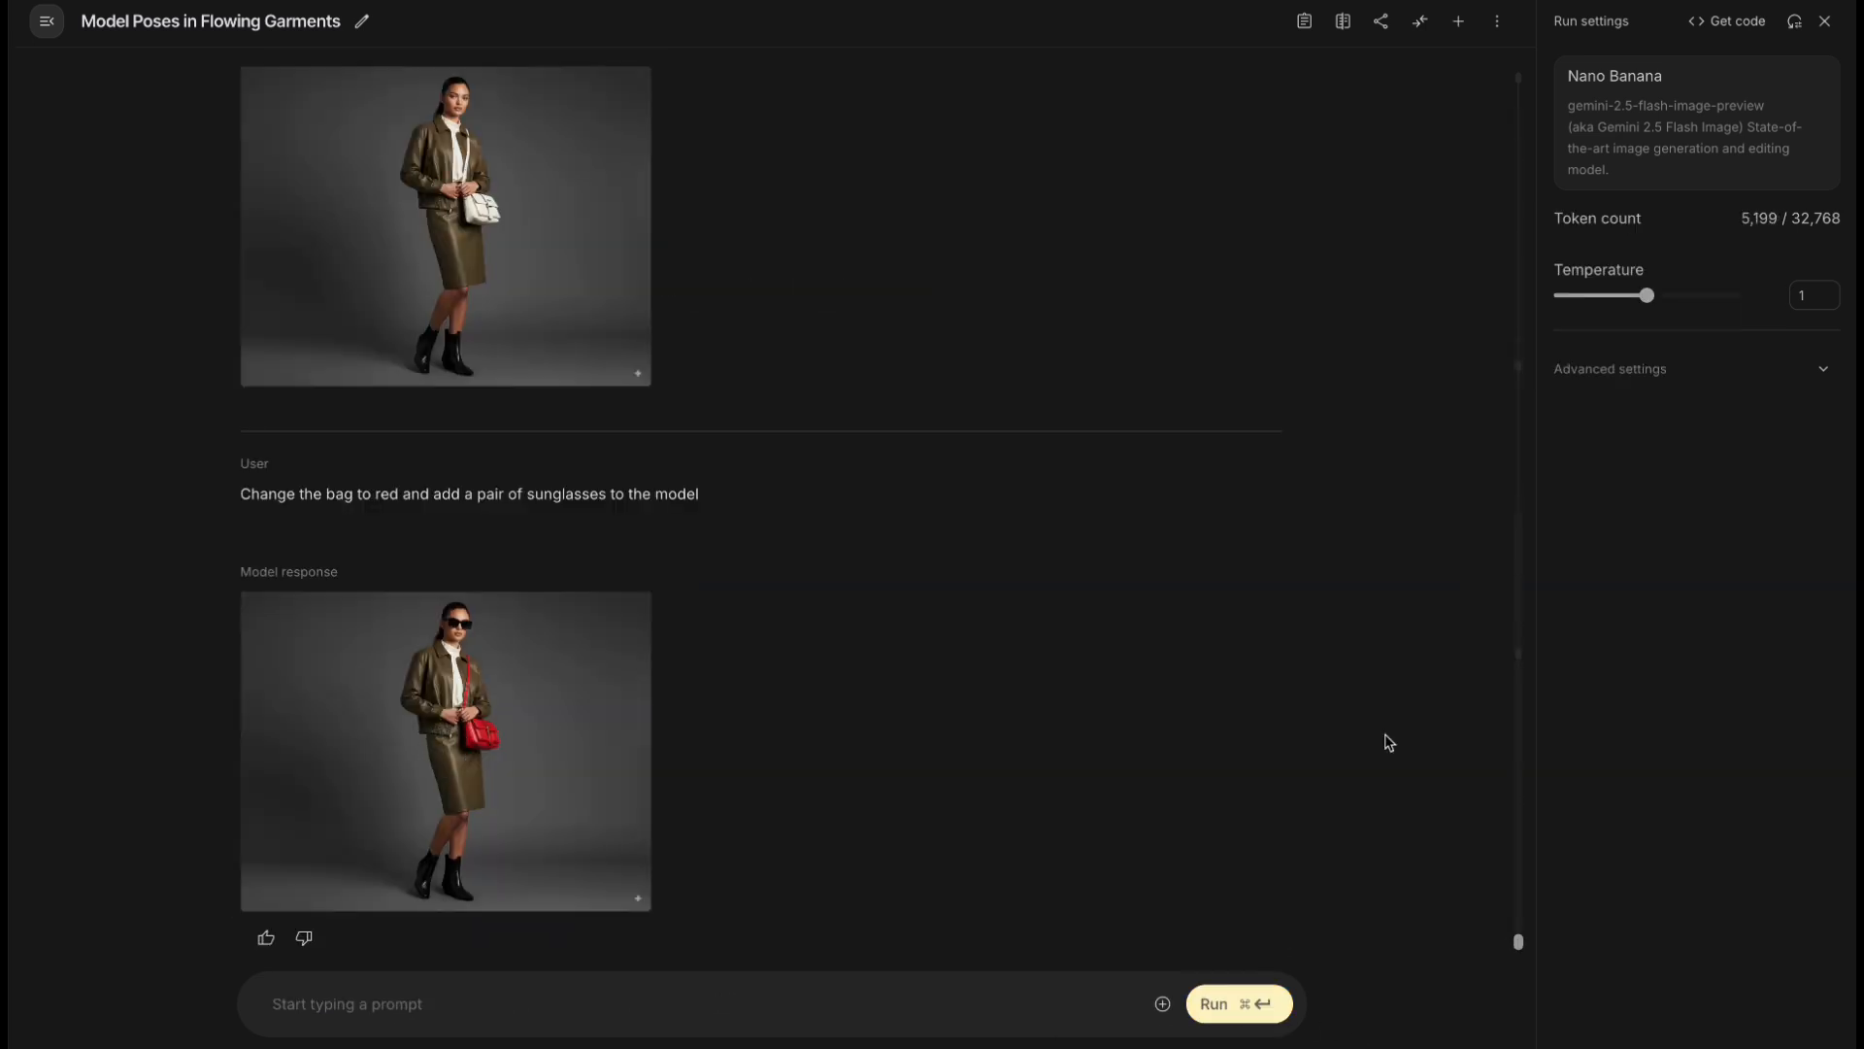
click(447, 750)
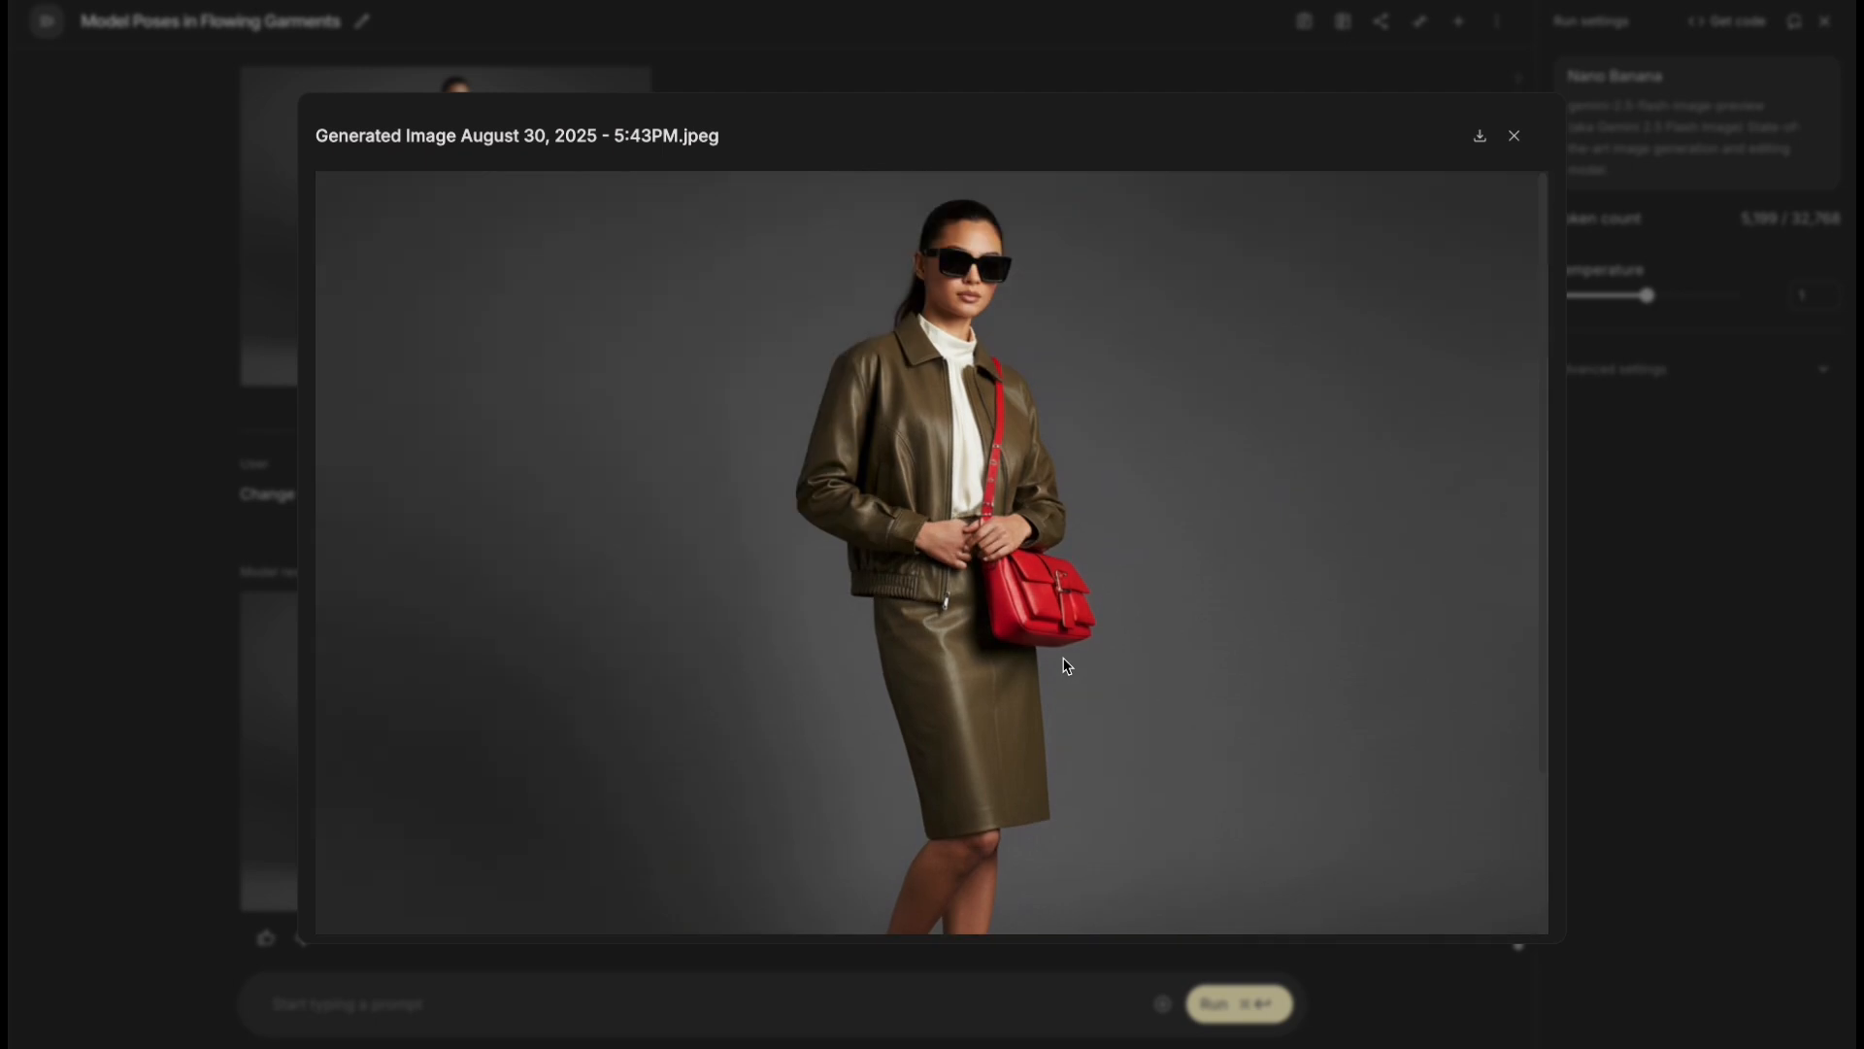
- Submit 'change the background to a shopping mall' and view the edited photo
click(1513, 134)
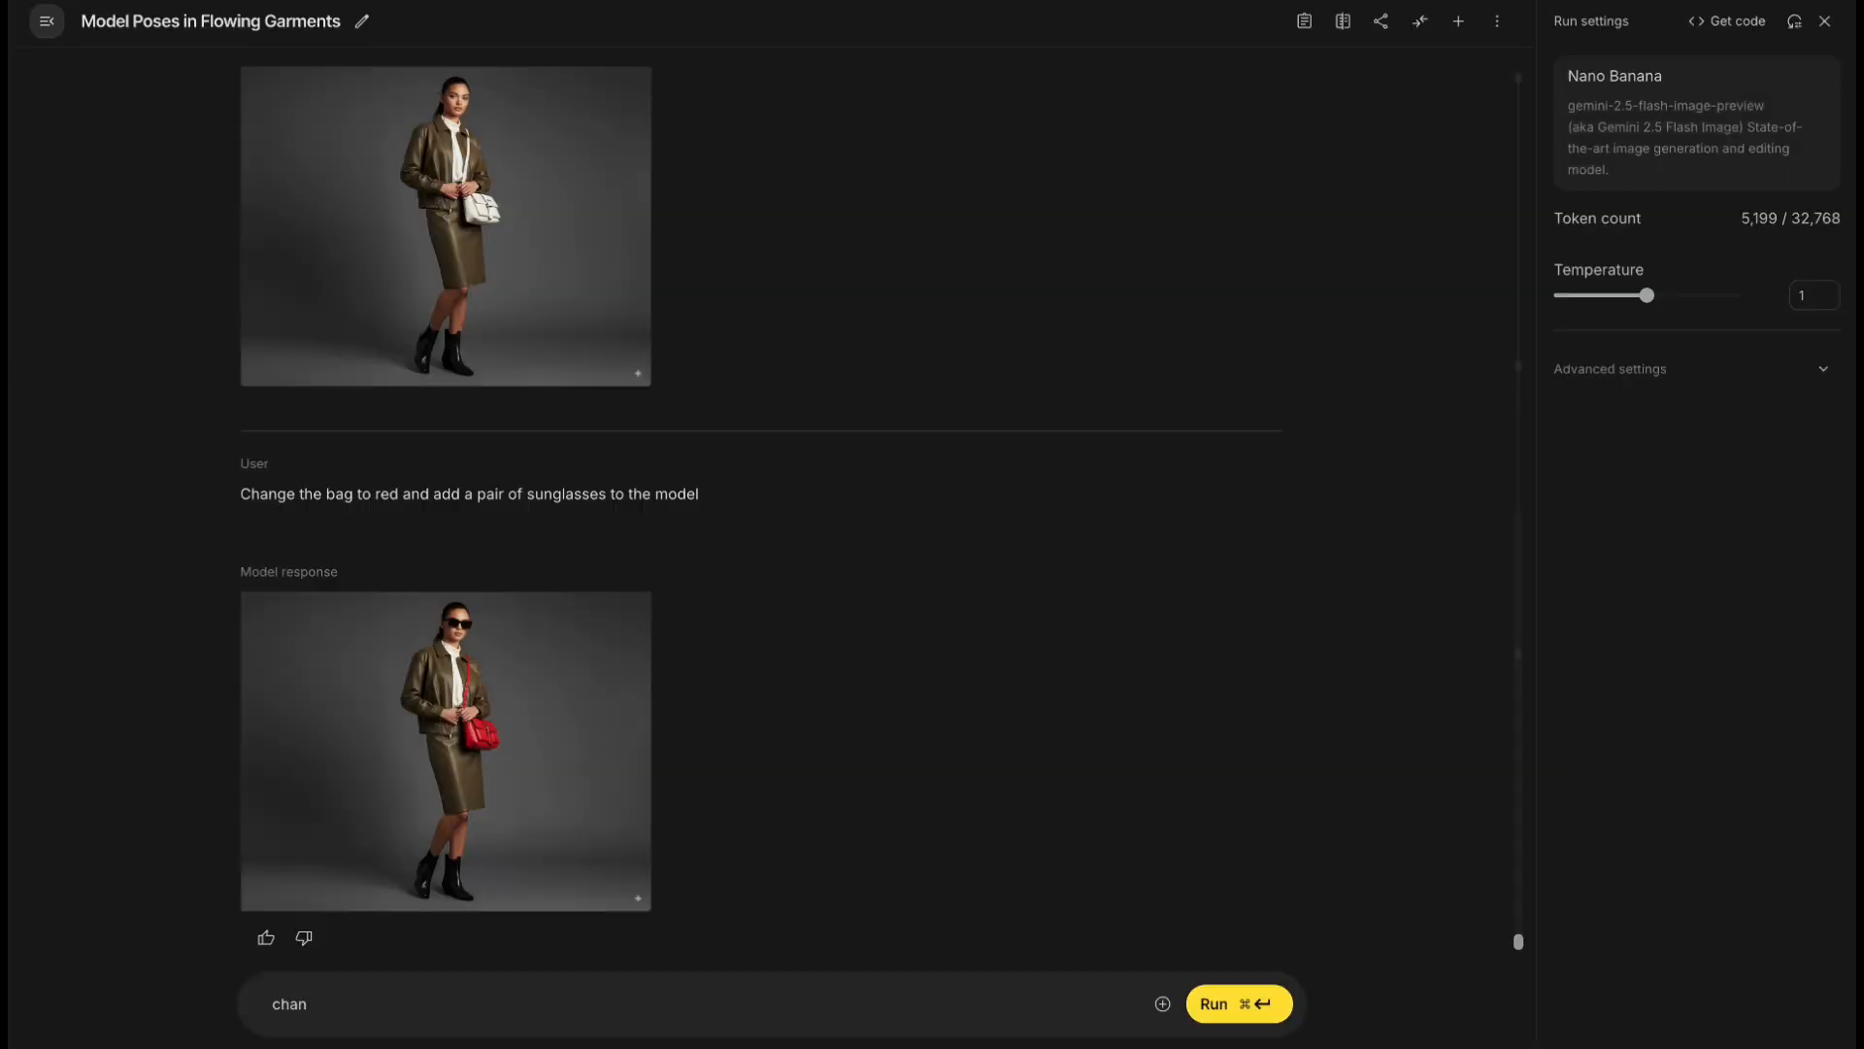
text(change the background to a sh)
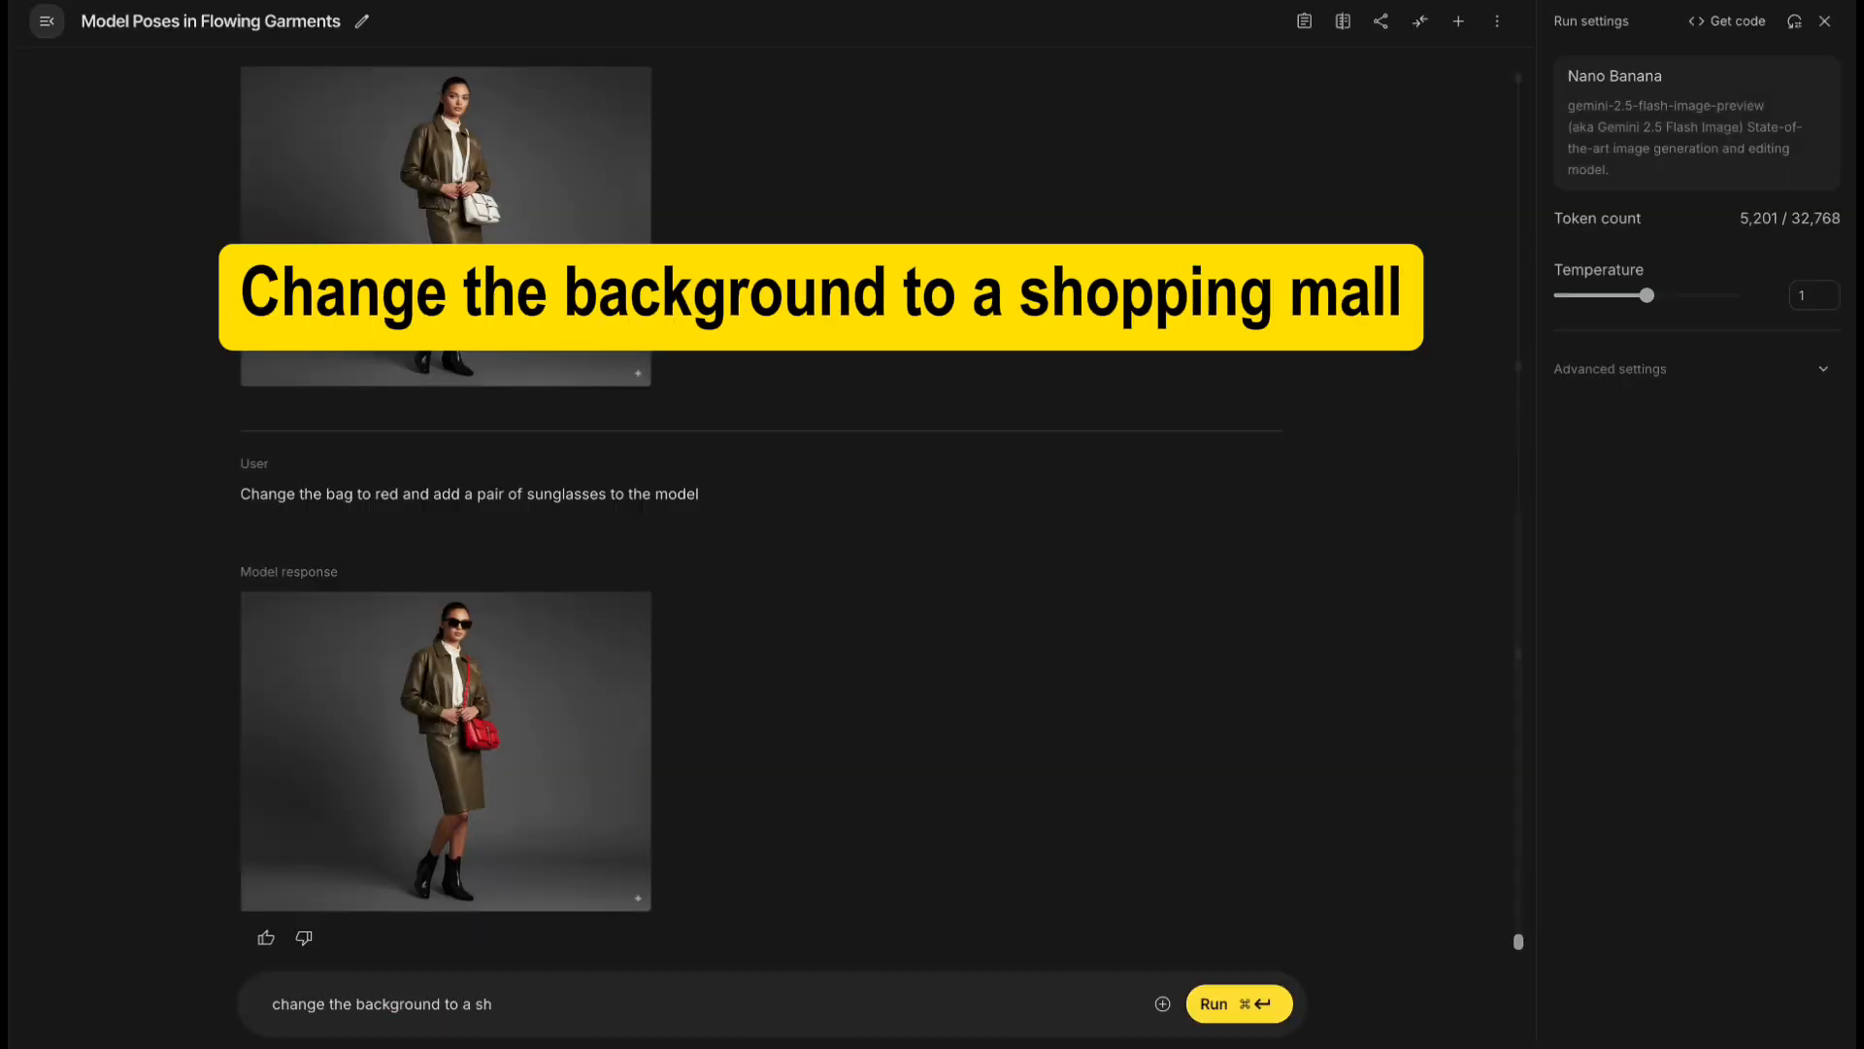
click(1238, 1004)
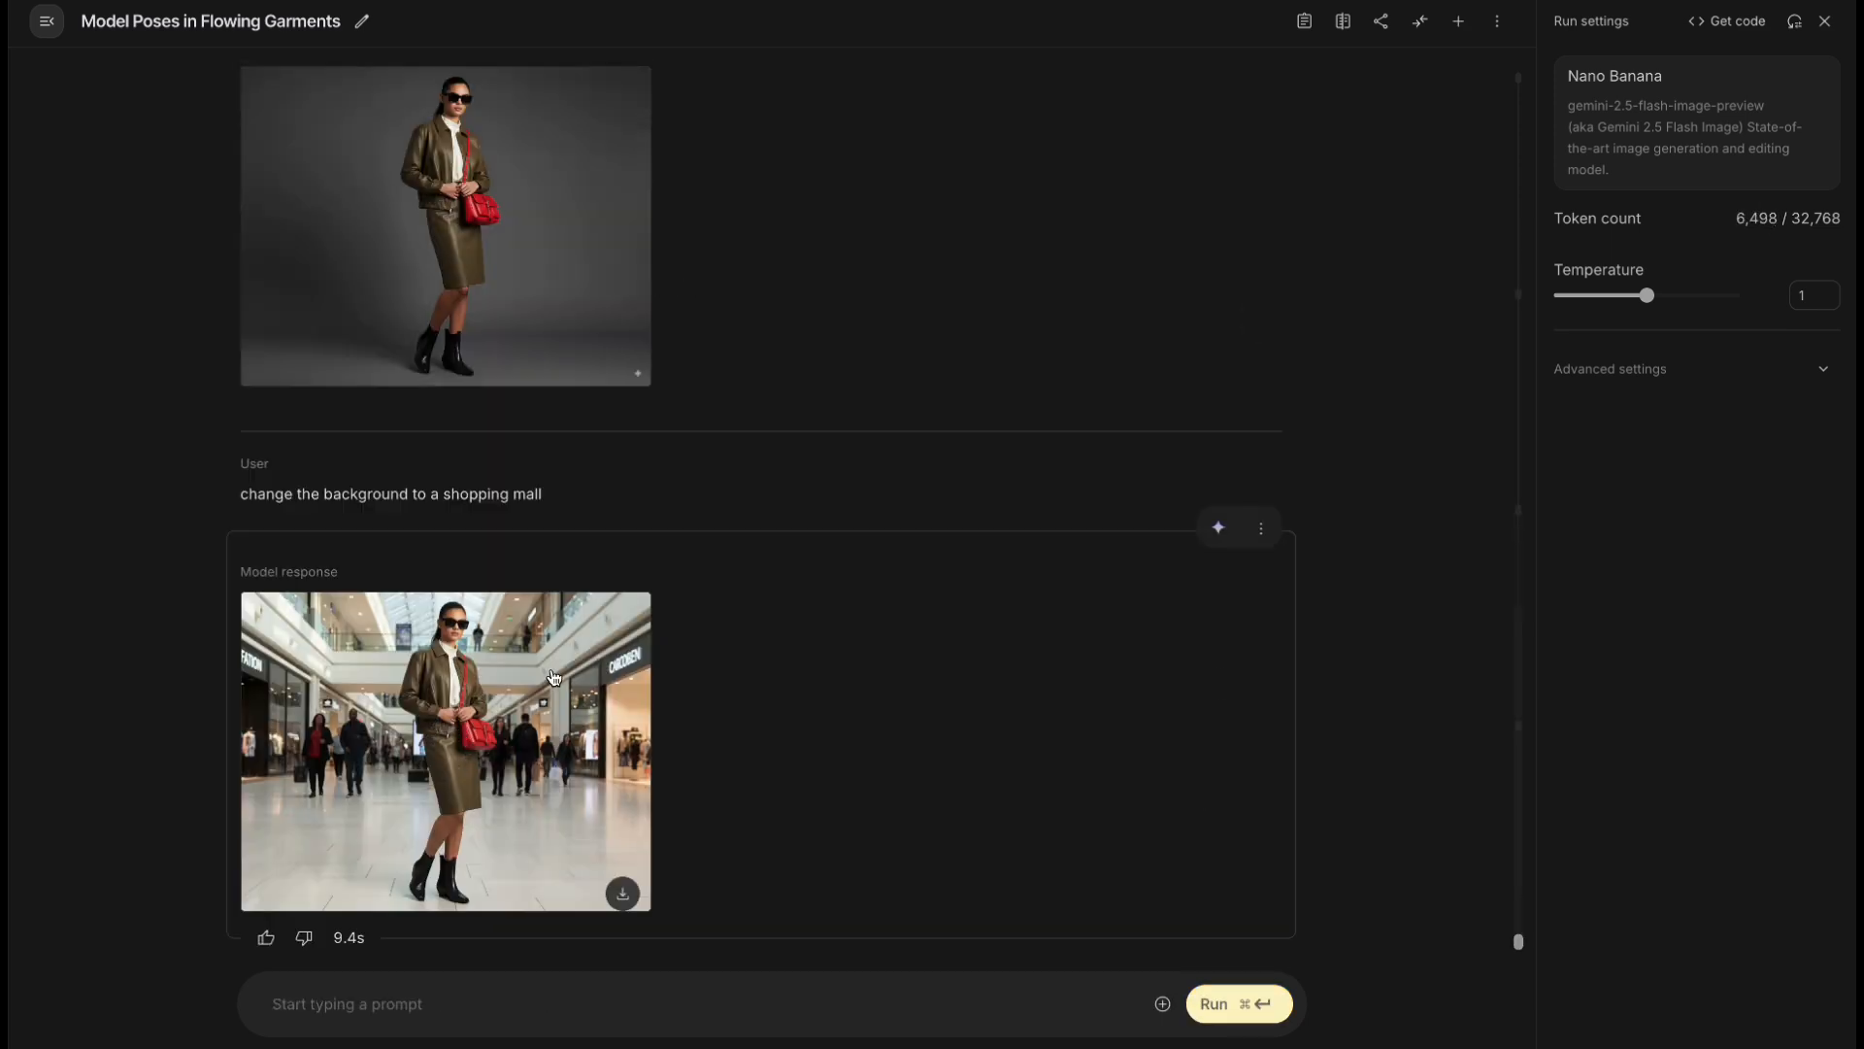
click(445, 749)
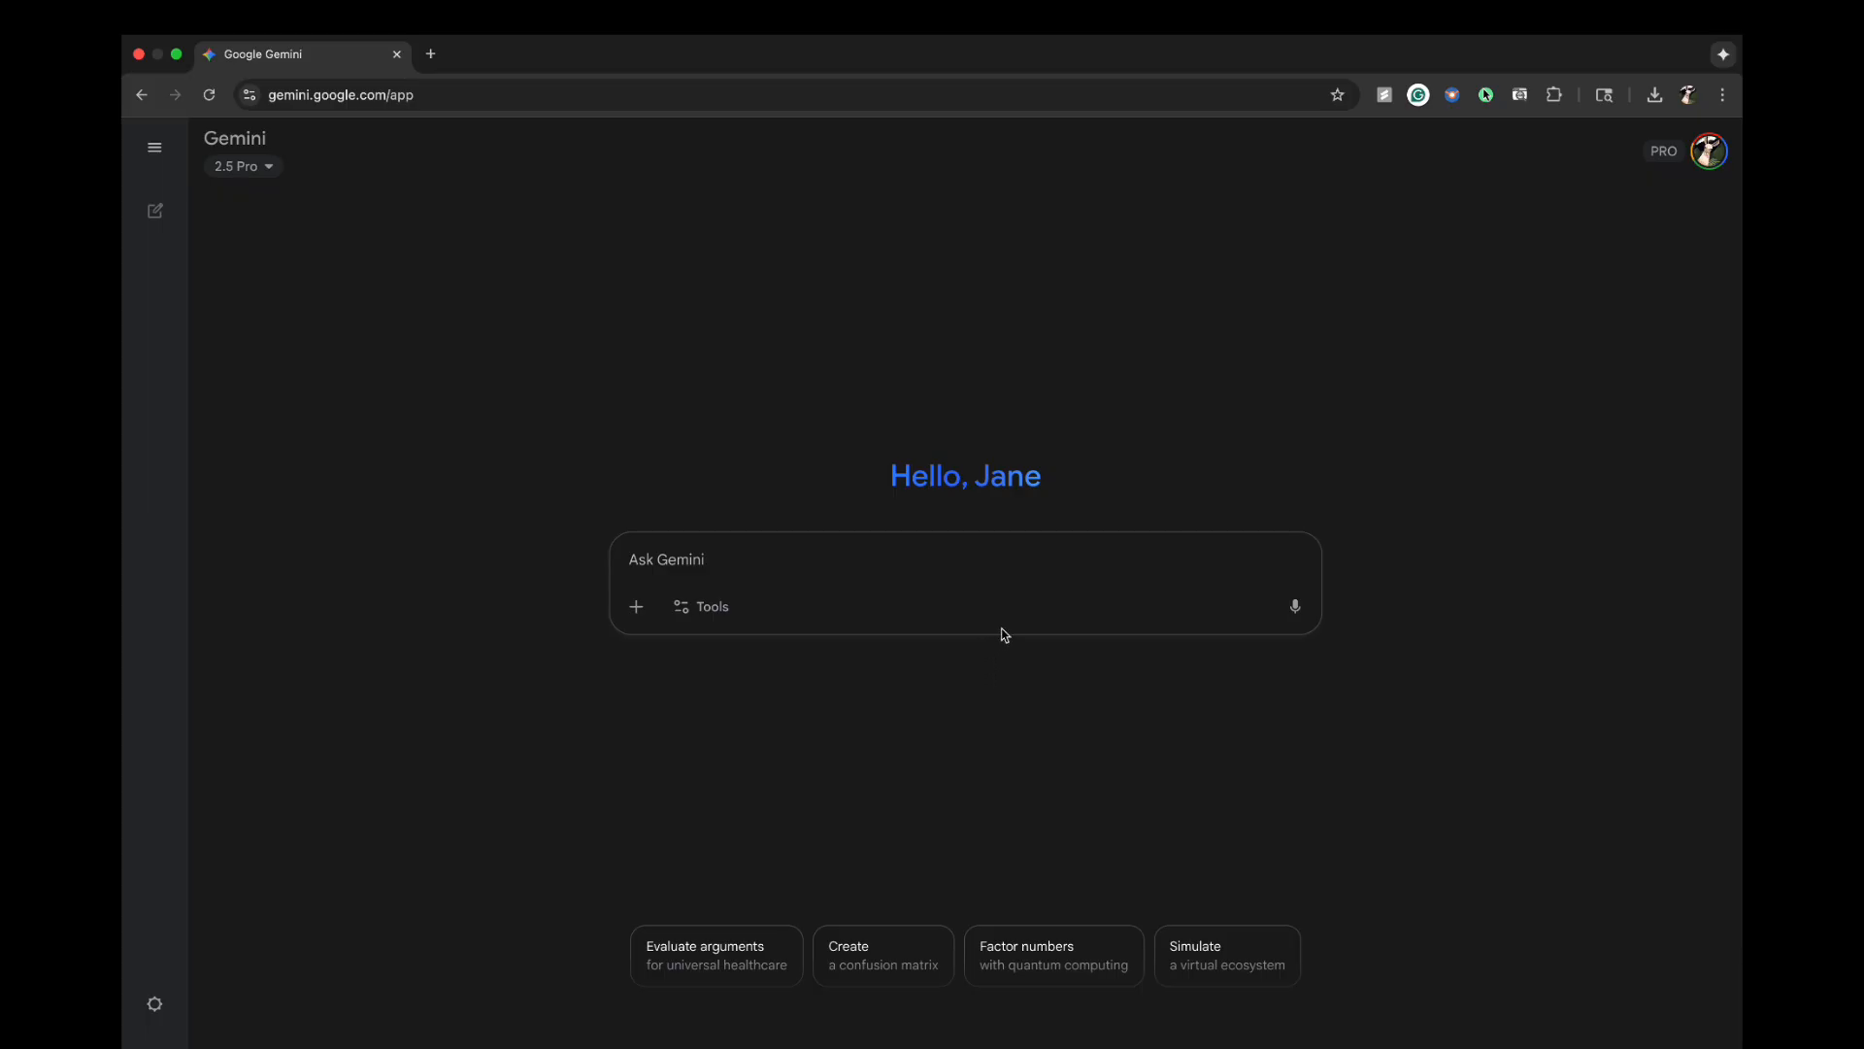
- With Create images enabled, attach the model photo and request nine looks with different hairstyles in a single image
click(702, 606)
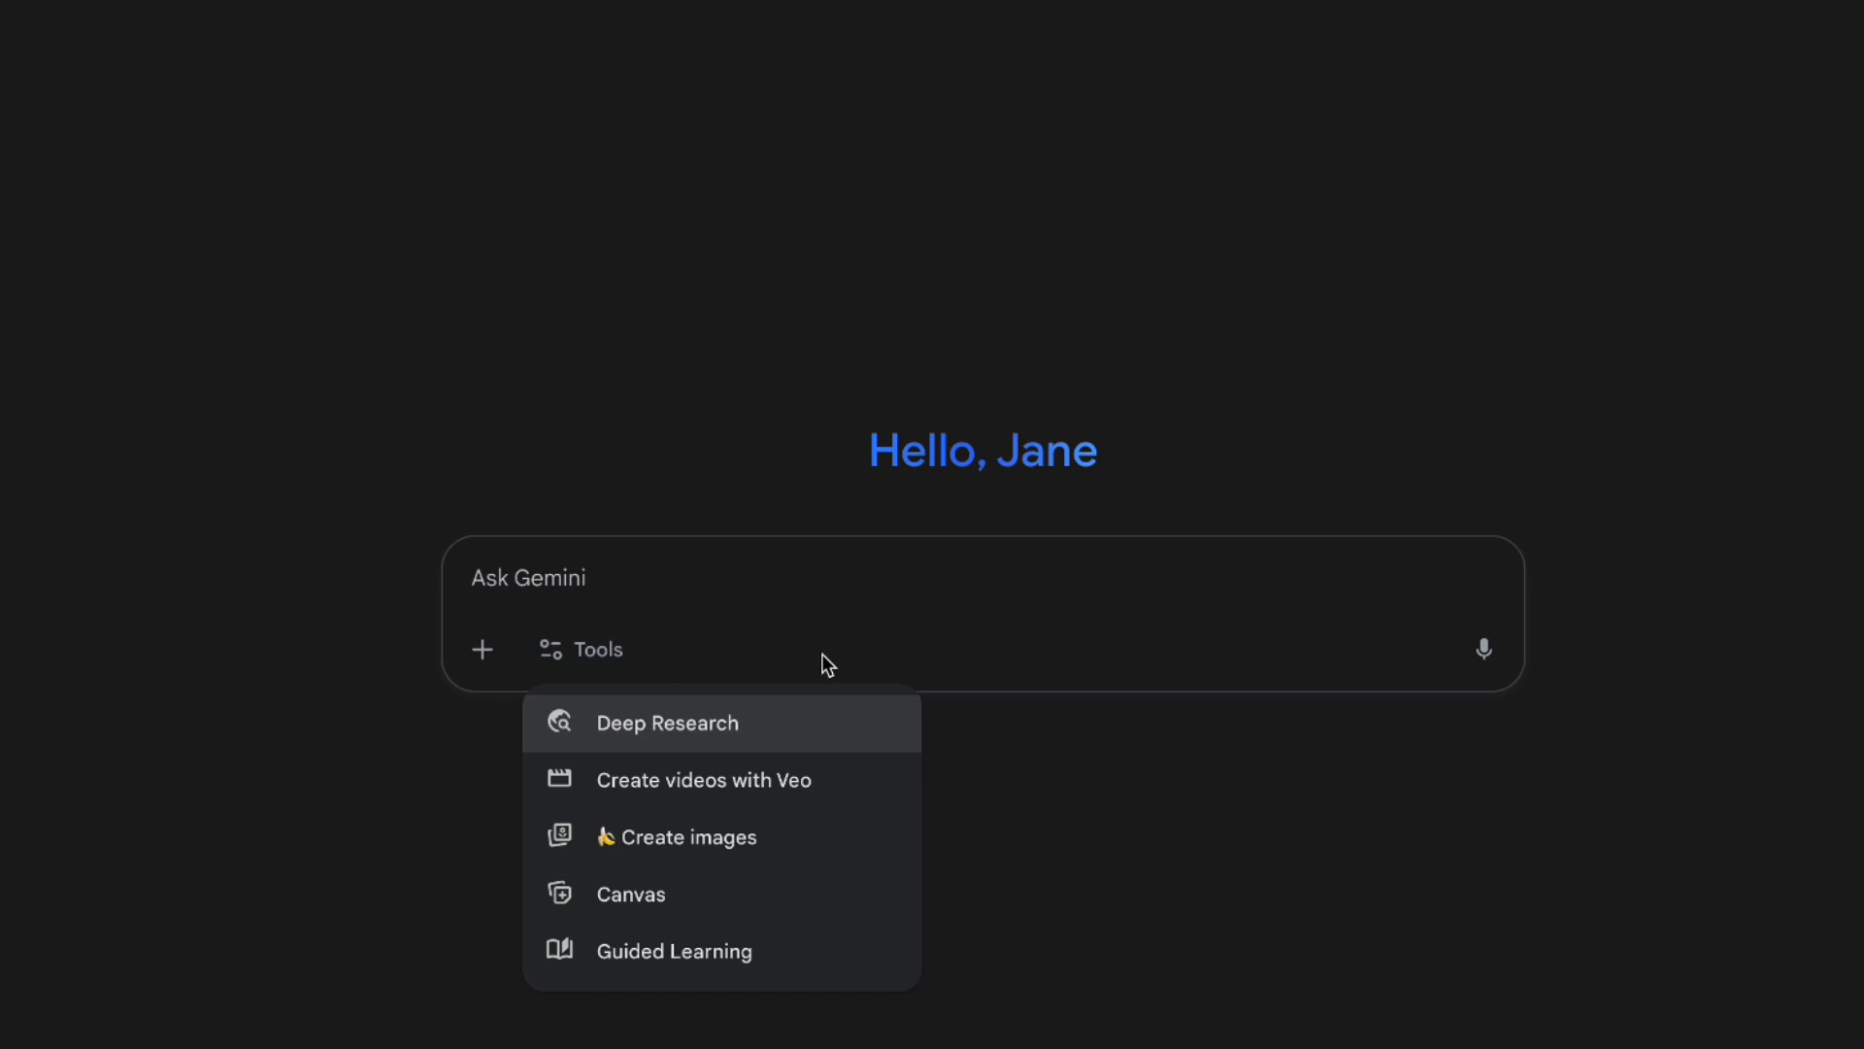
click(676, 835)
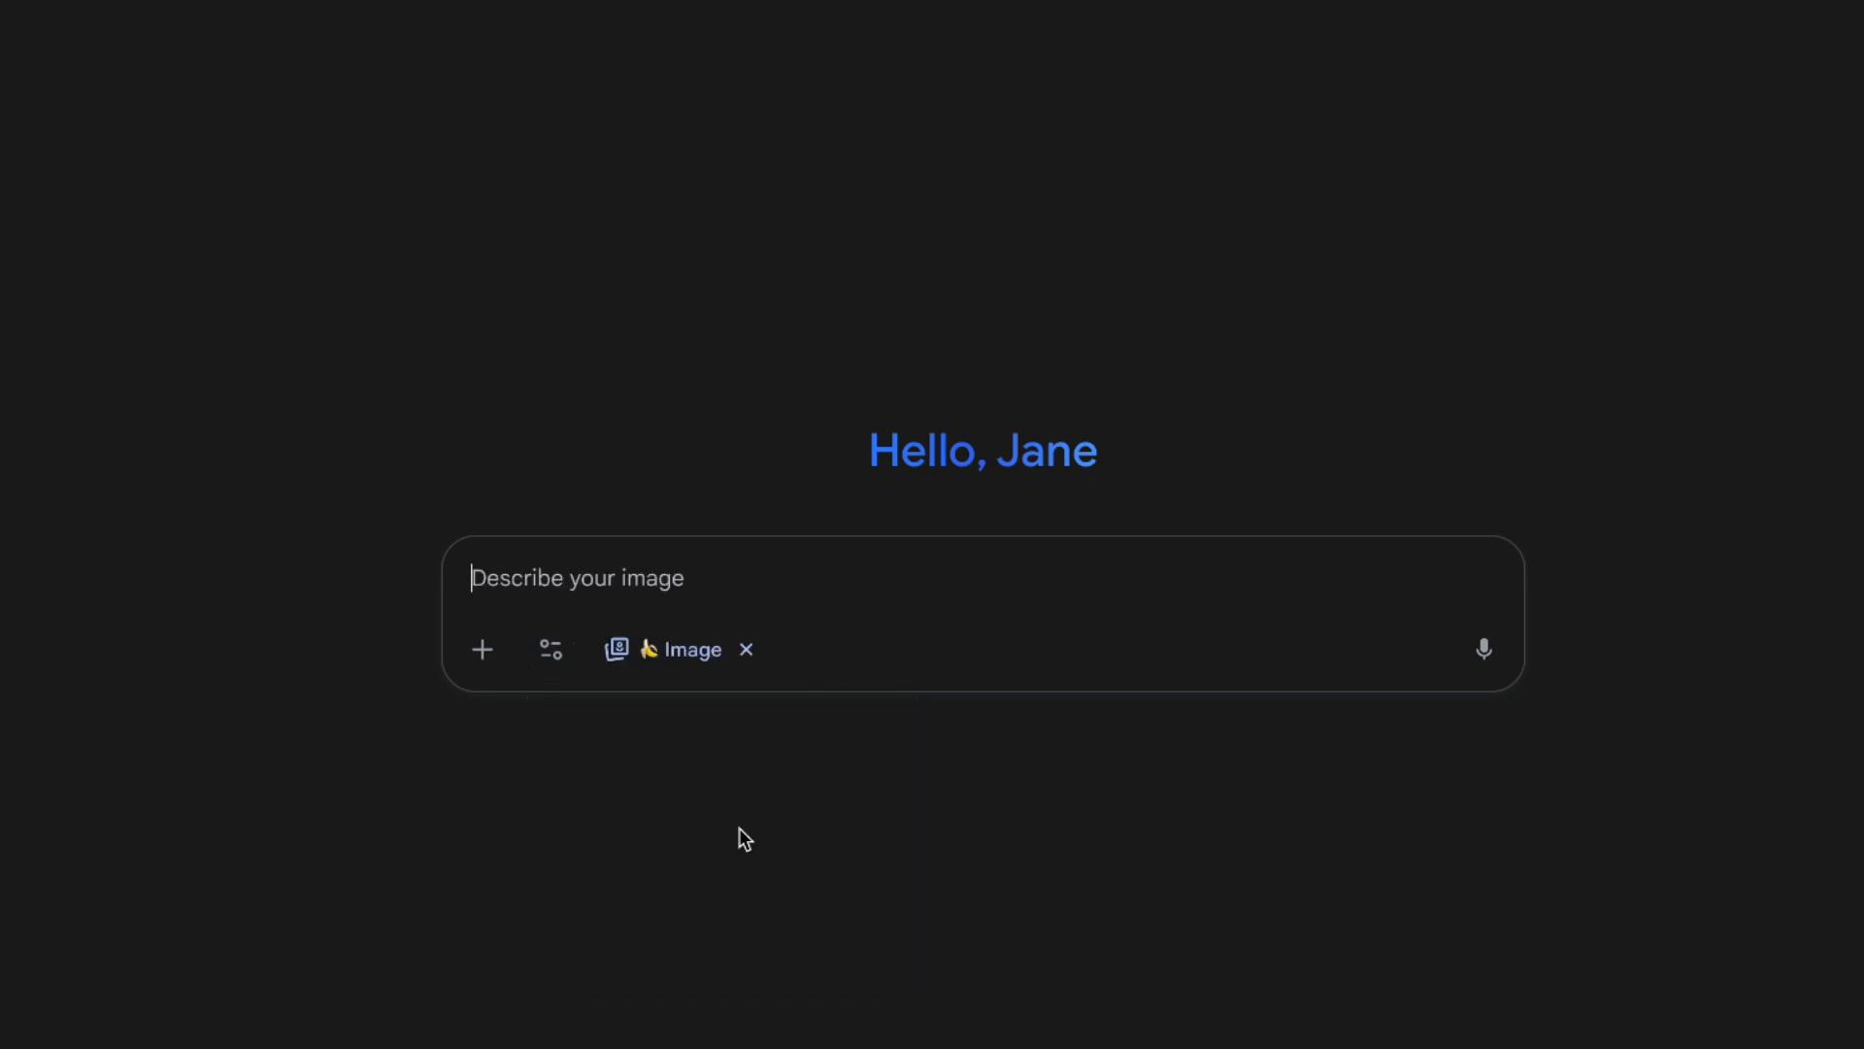
click(482, 649)
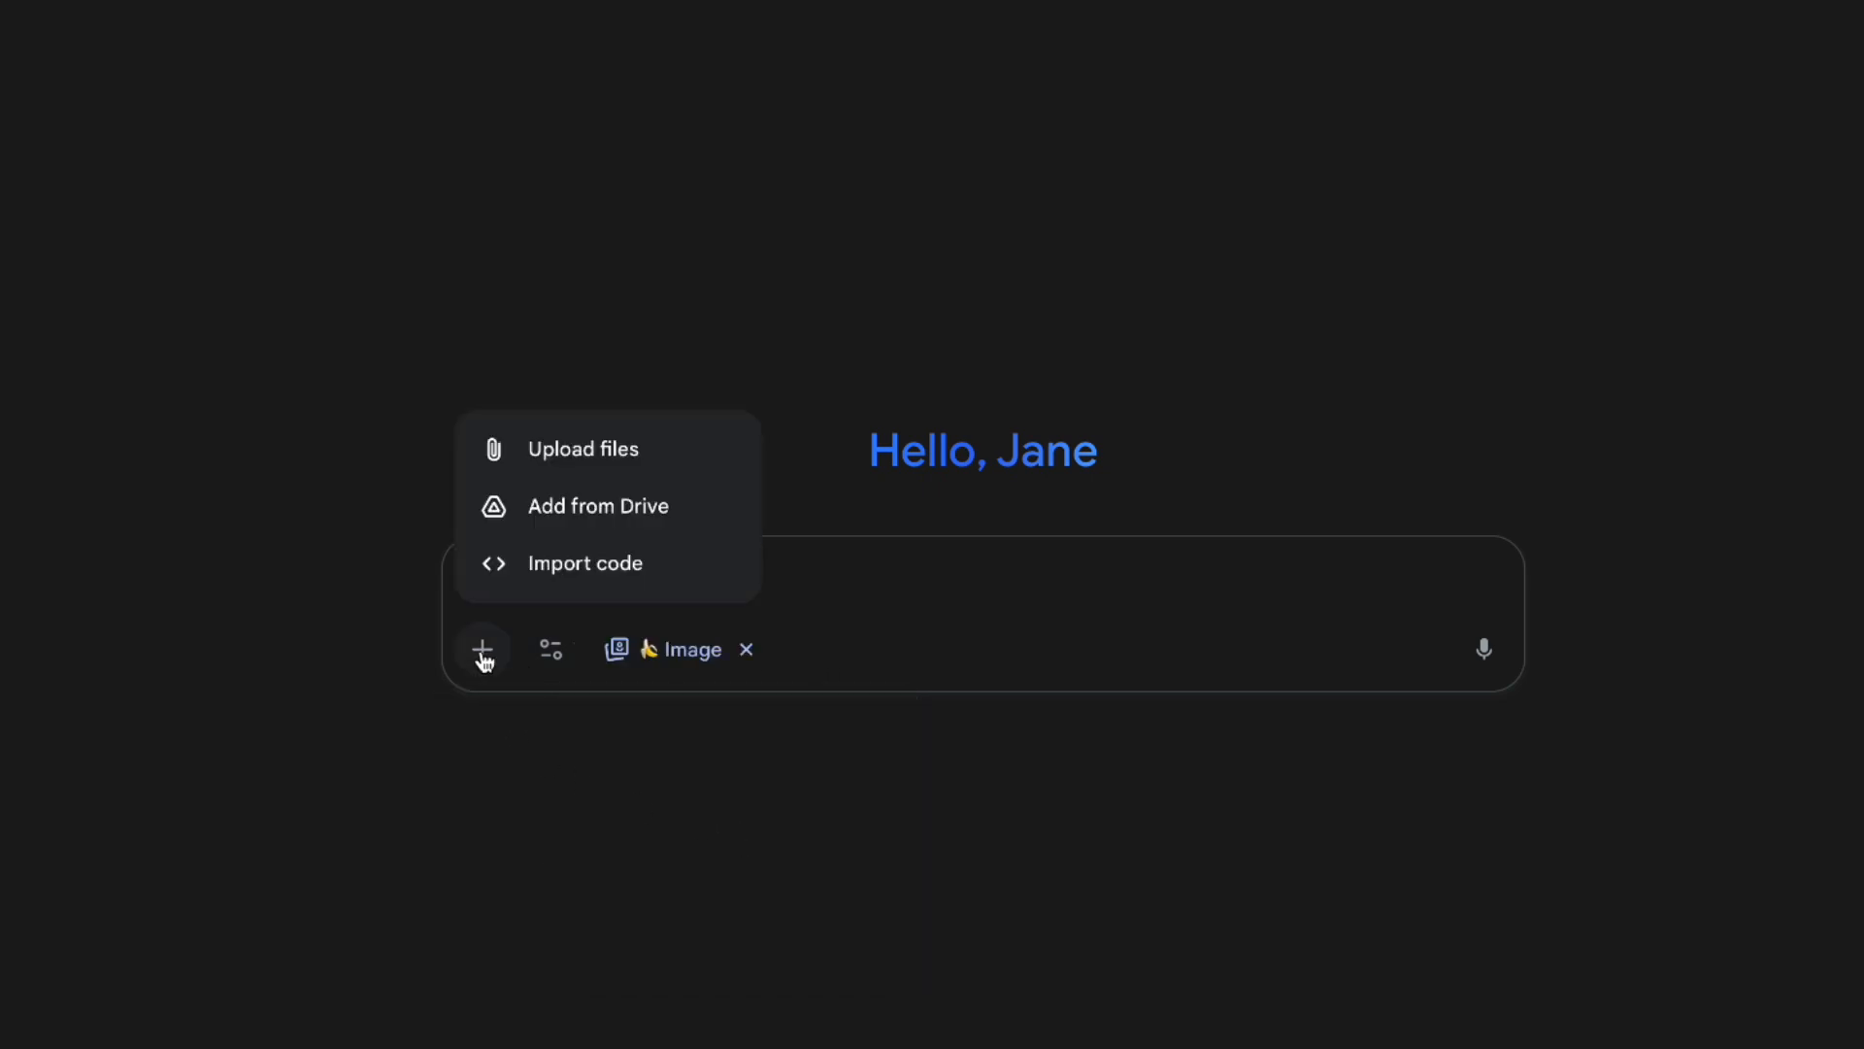
mouse_move(582, 448)
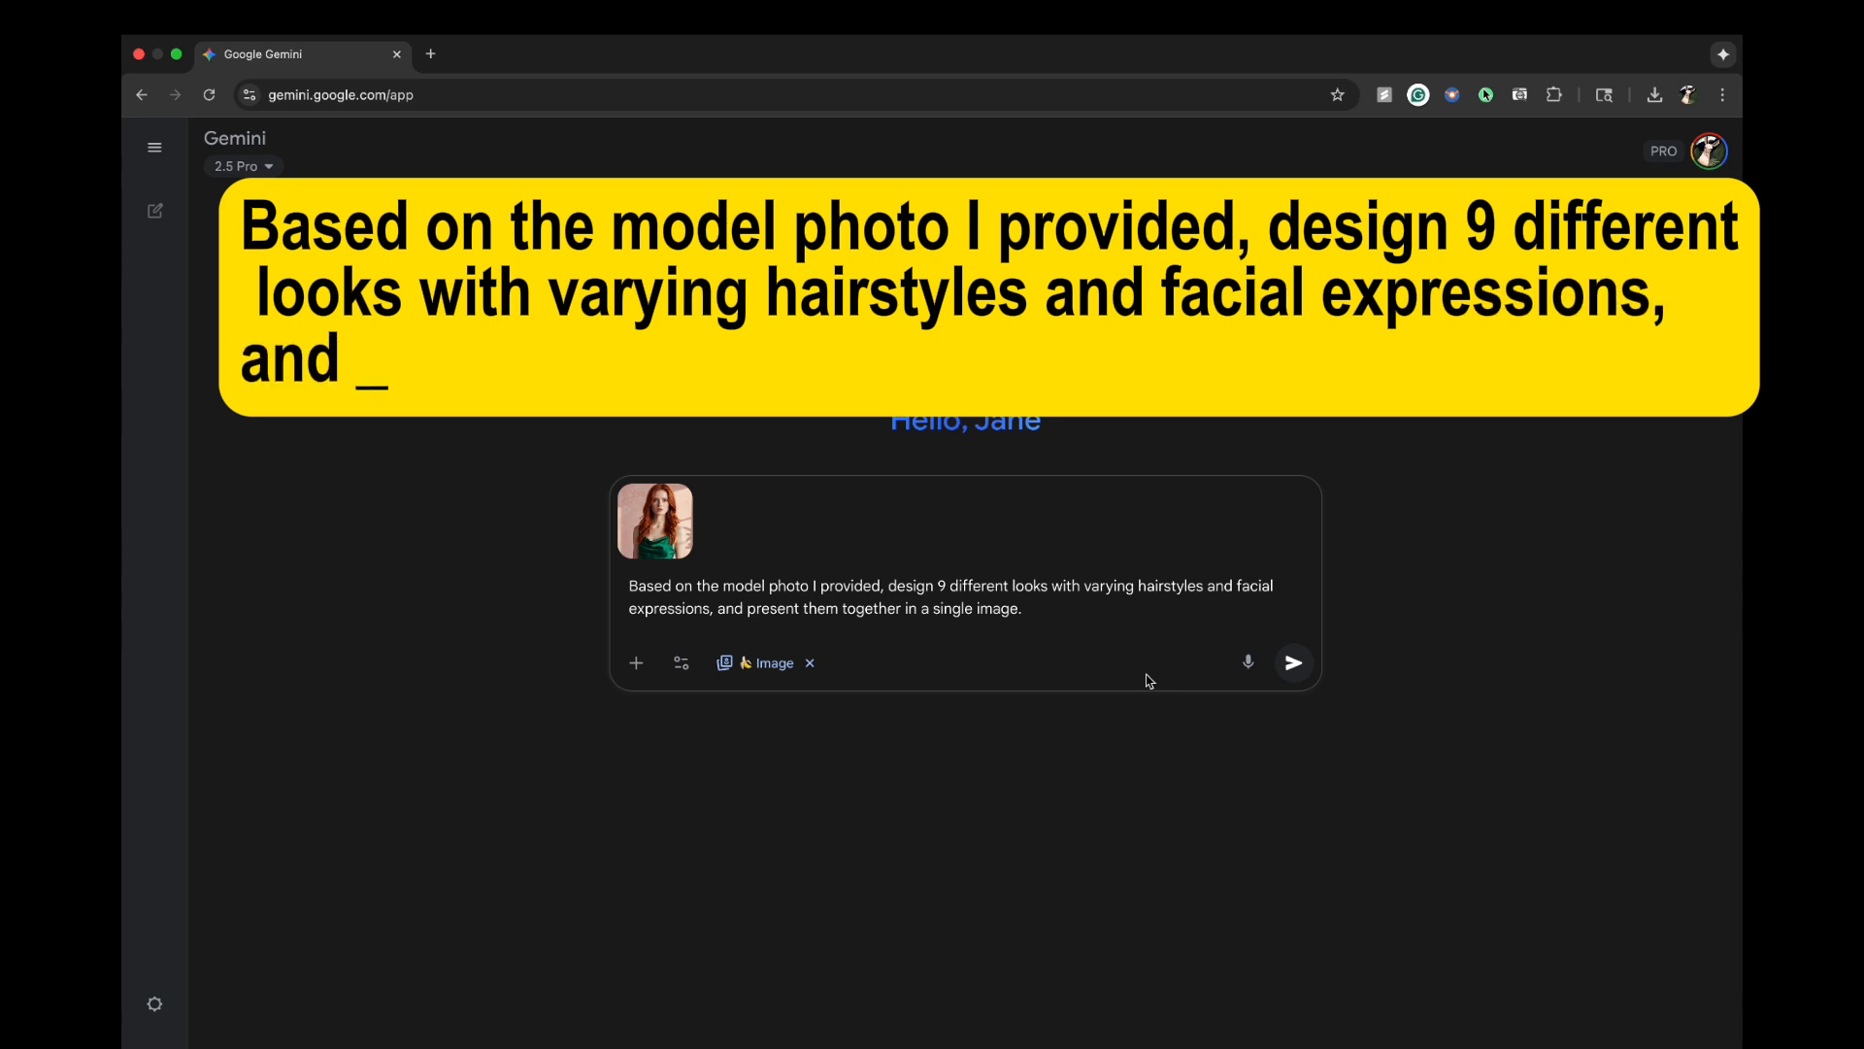
text(present them together in a single)
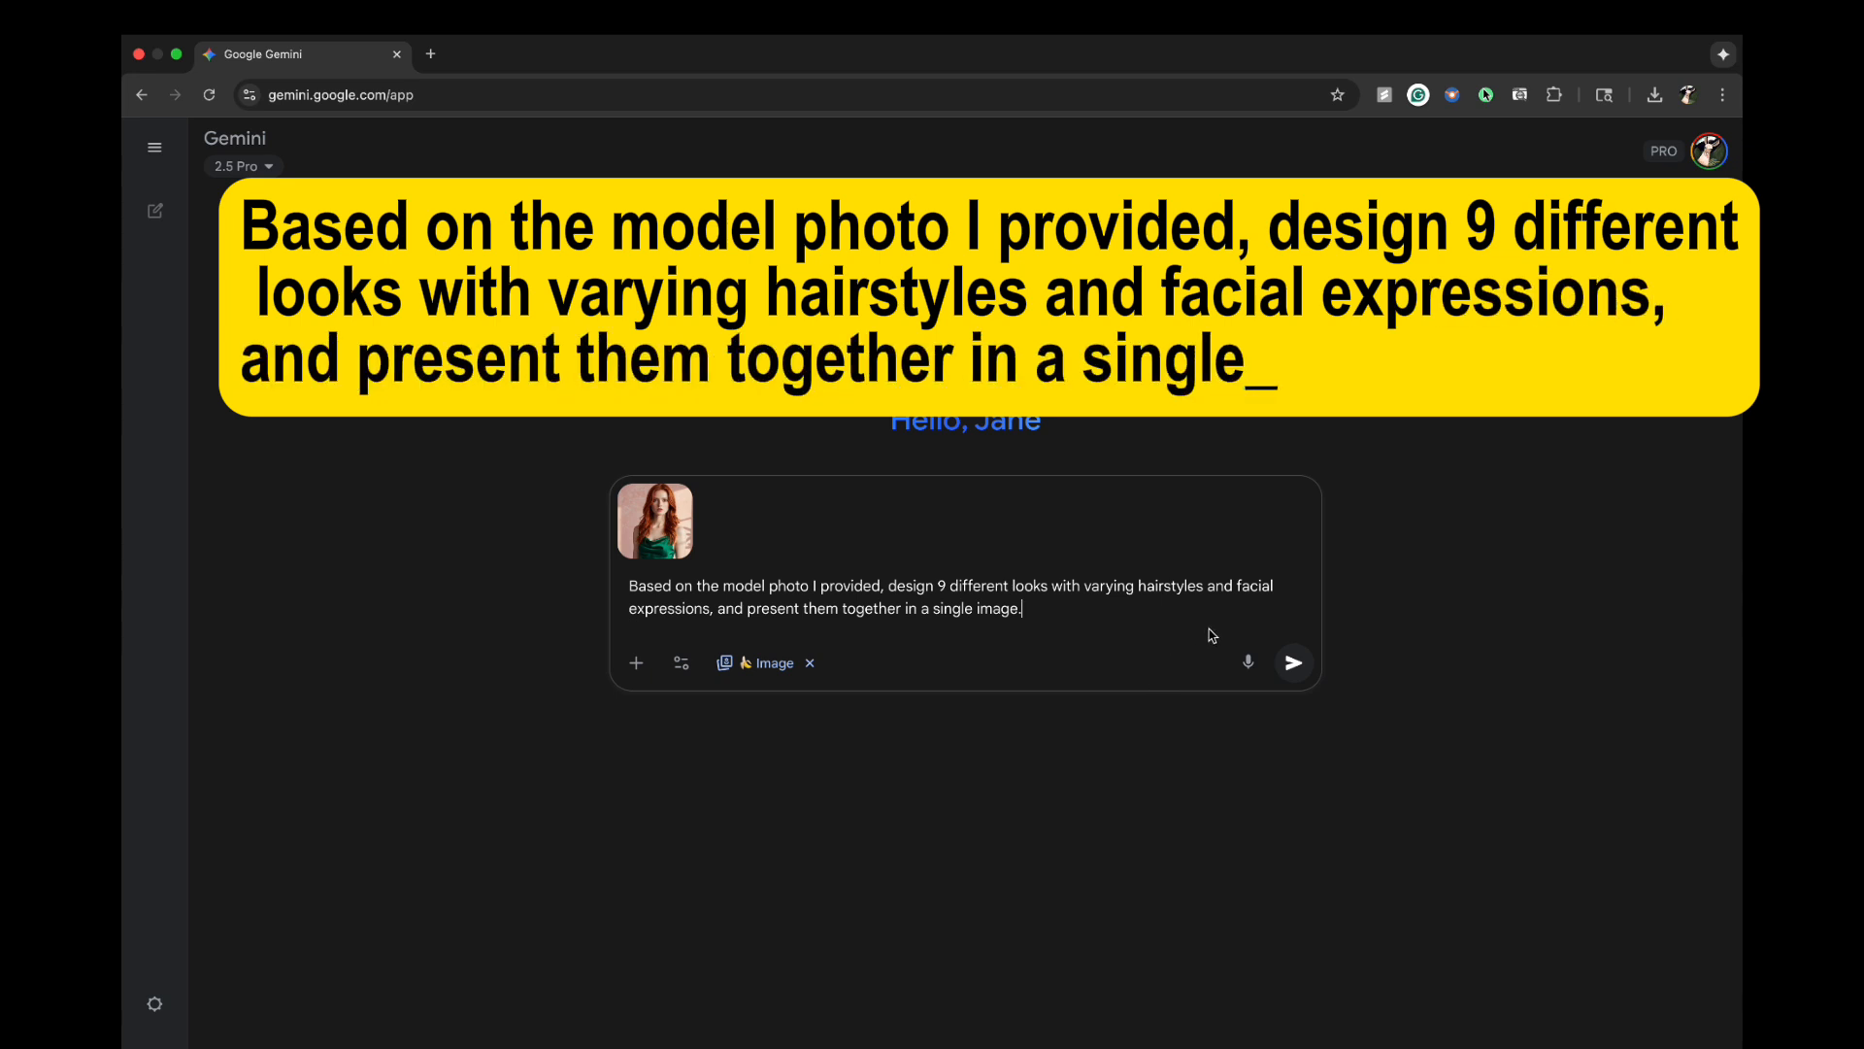
click(1293, 662)
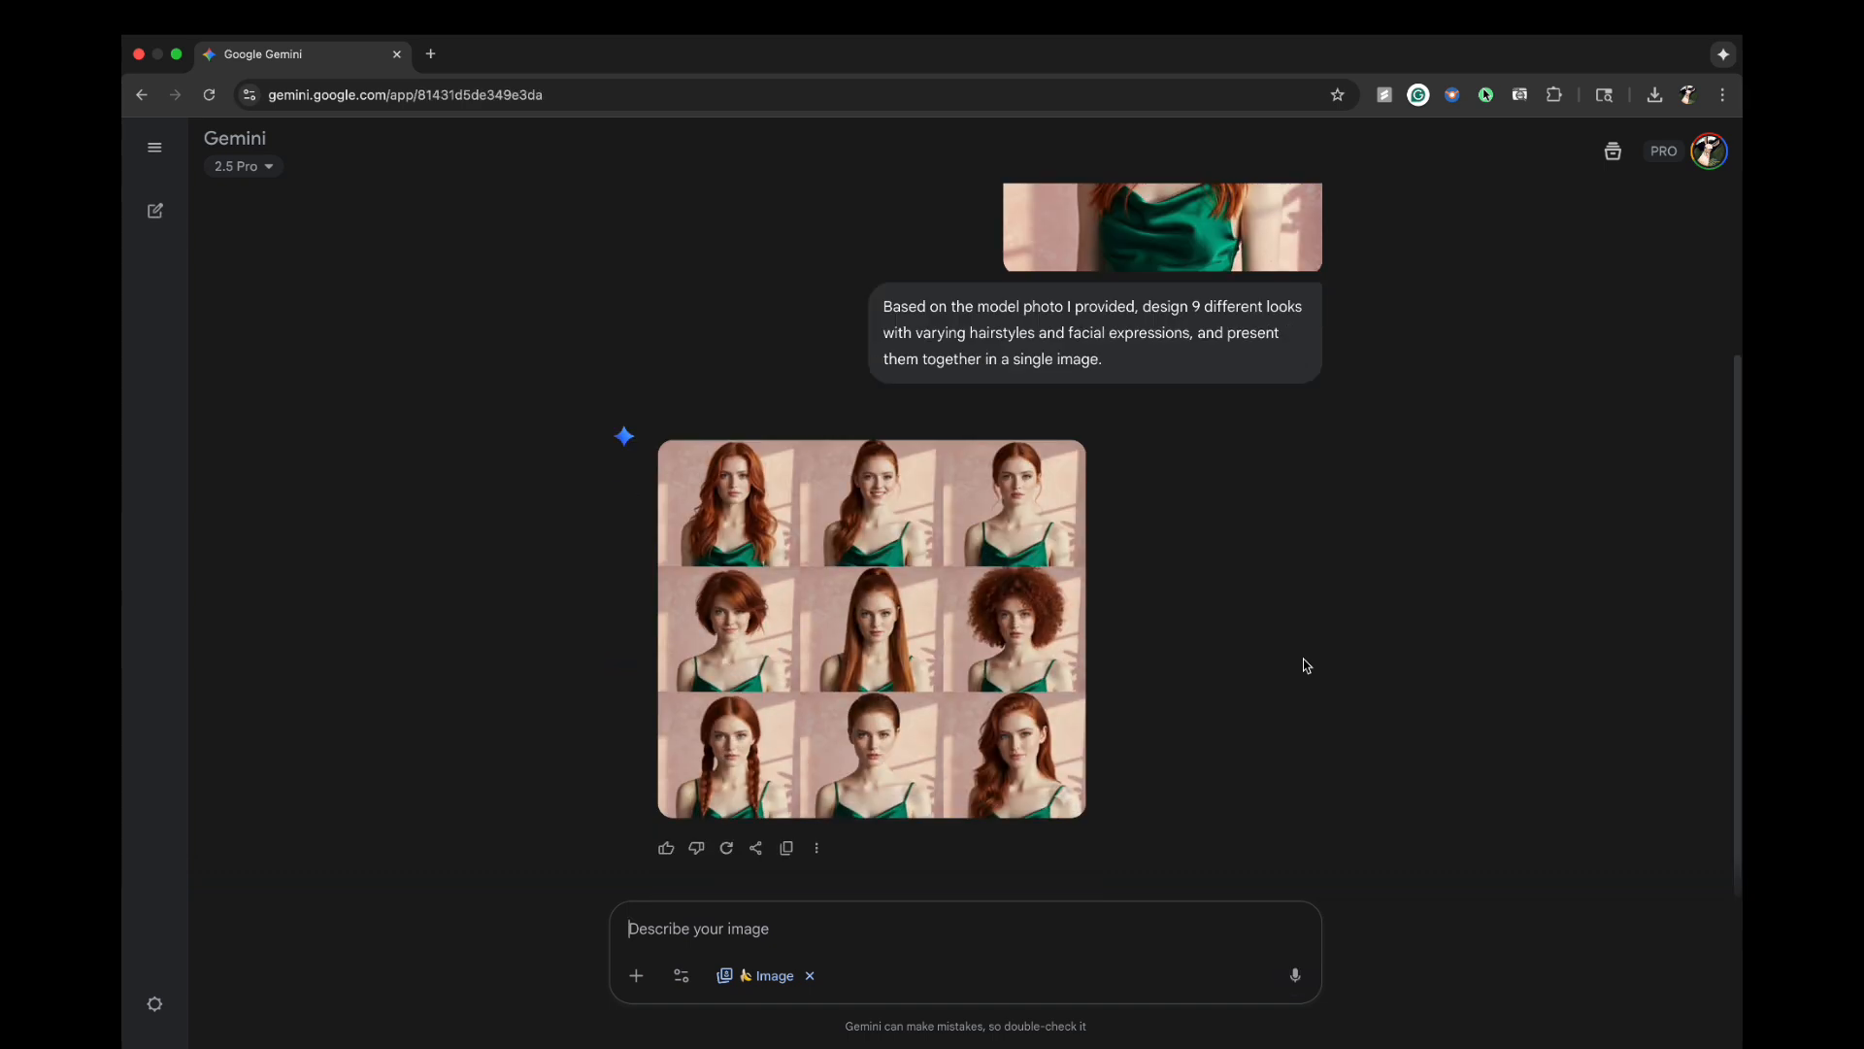
click(870, 627)
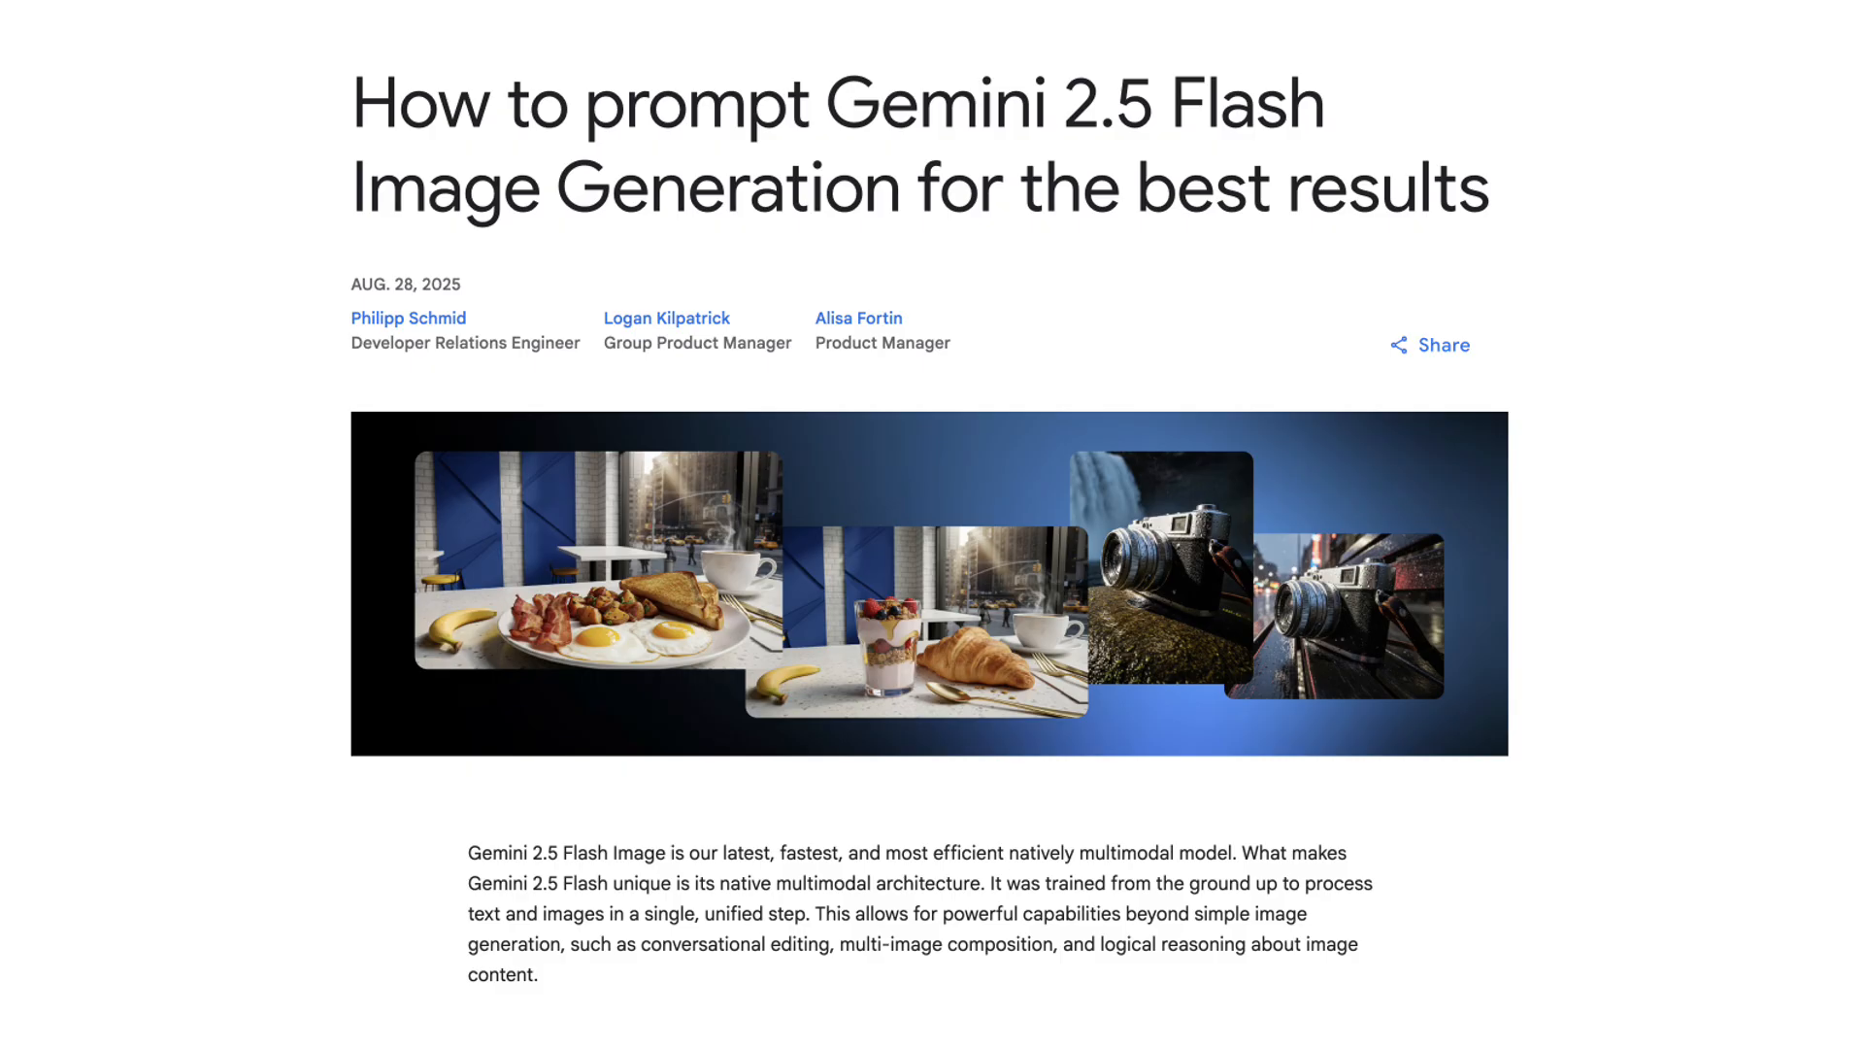
- Scroll through the prompt guide's text-to-image examples down to 'Editing images with text'
scroll(down, 3)
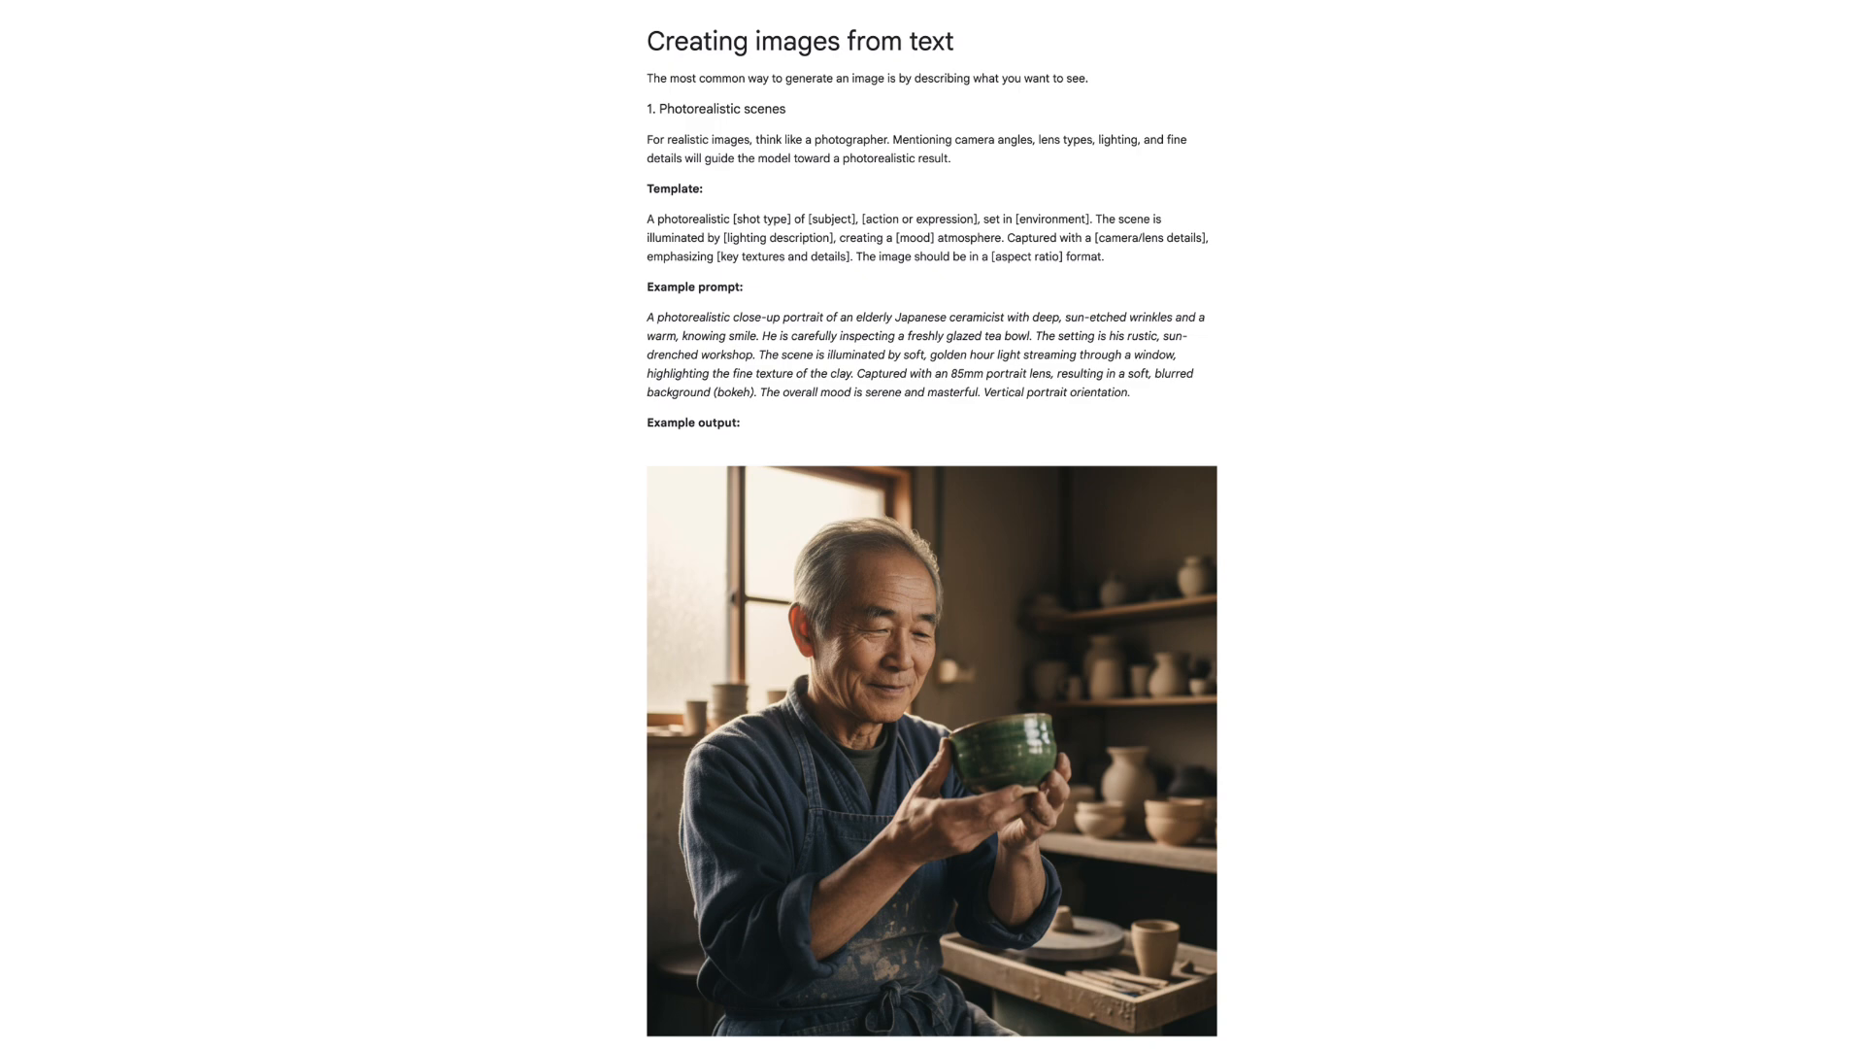
scroll(down, 3)
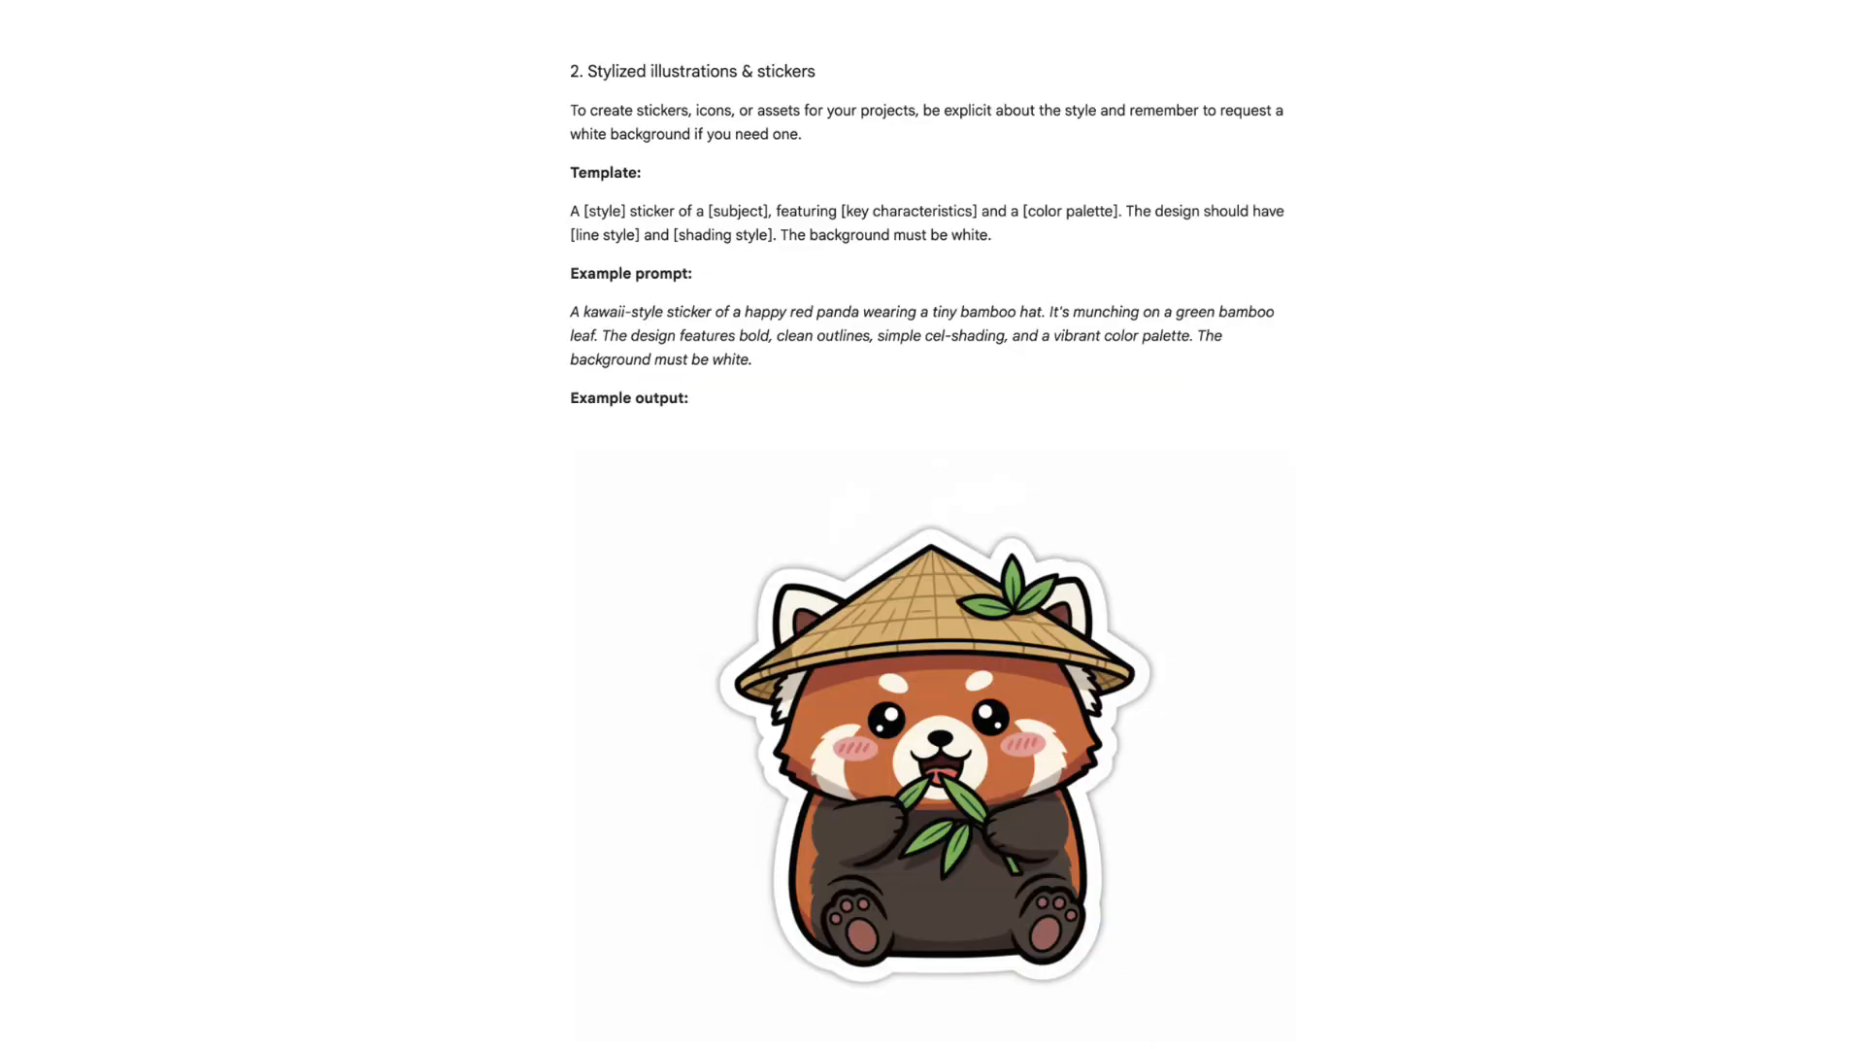
scroll(down, 3)
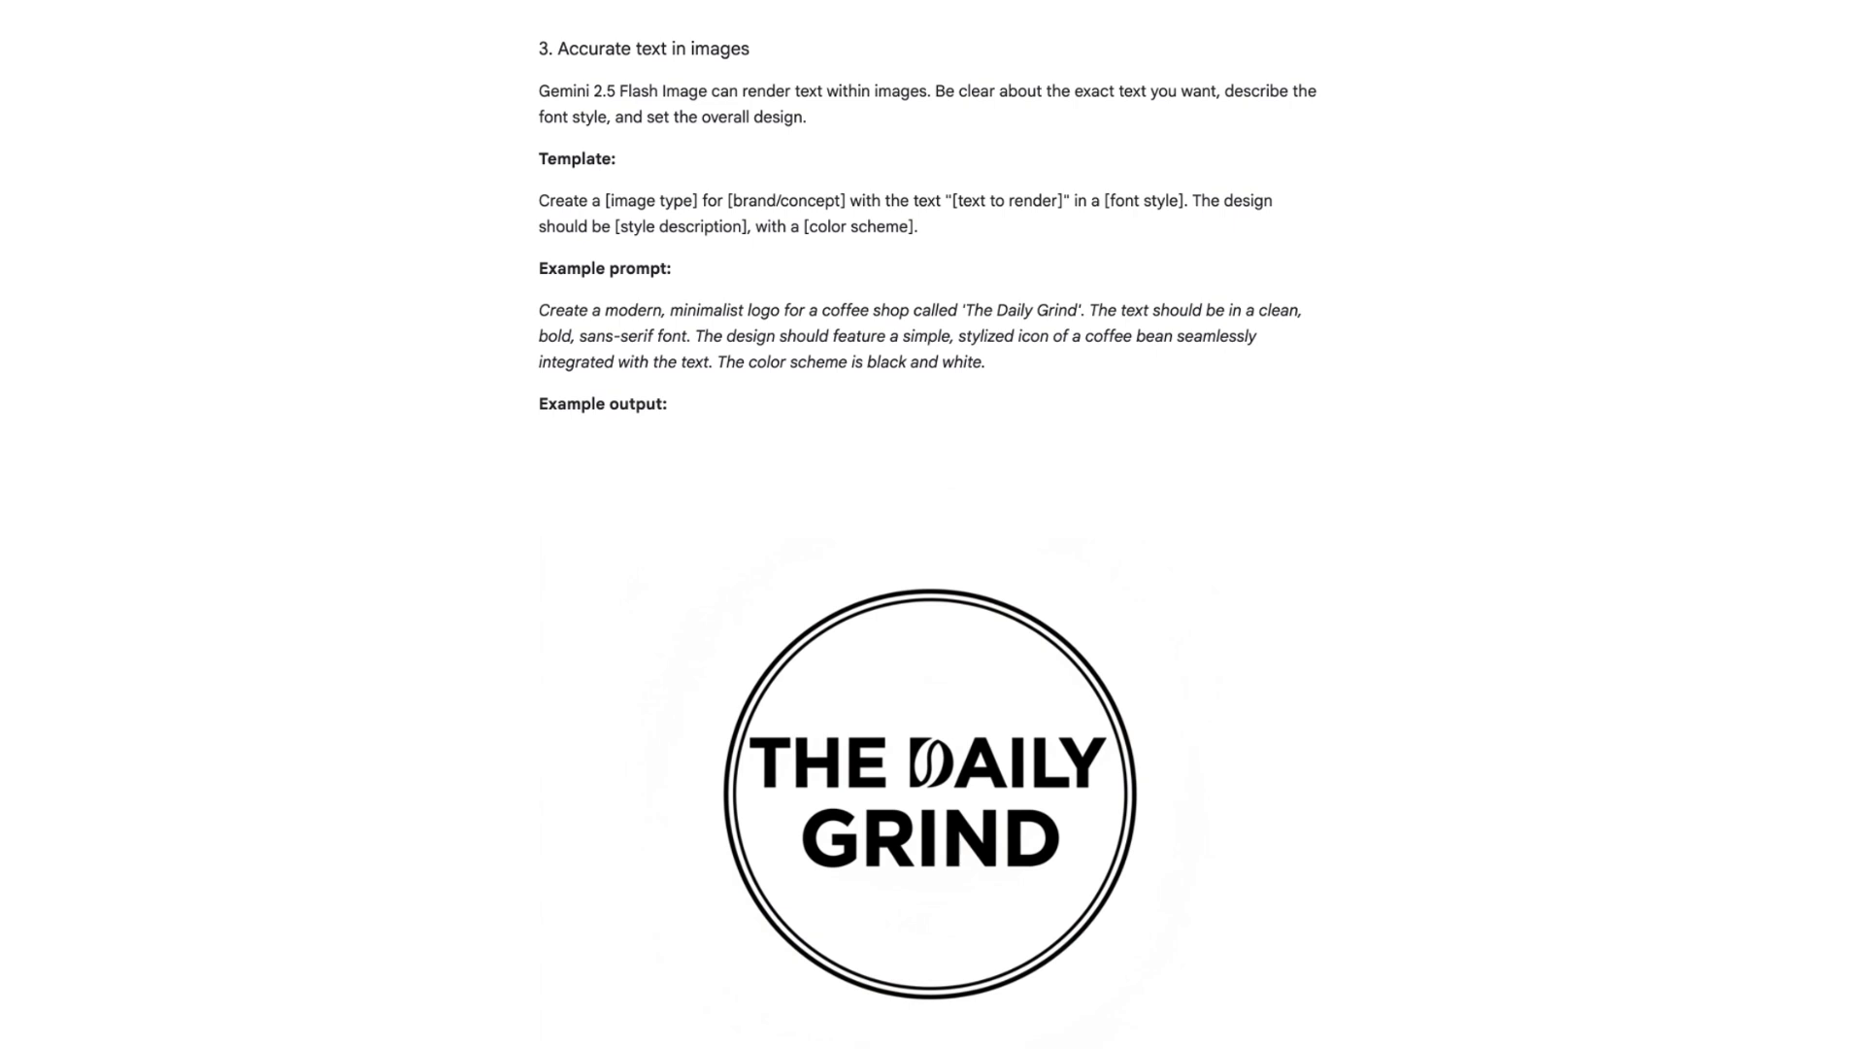
scroll(down, 3)
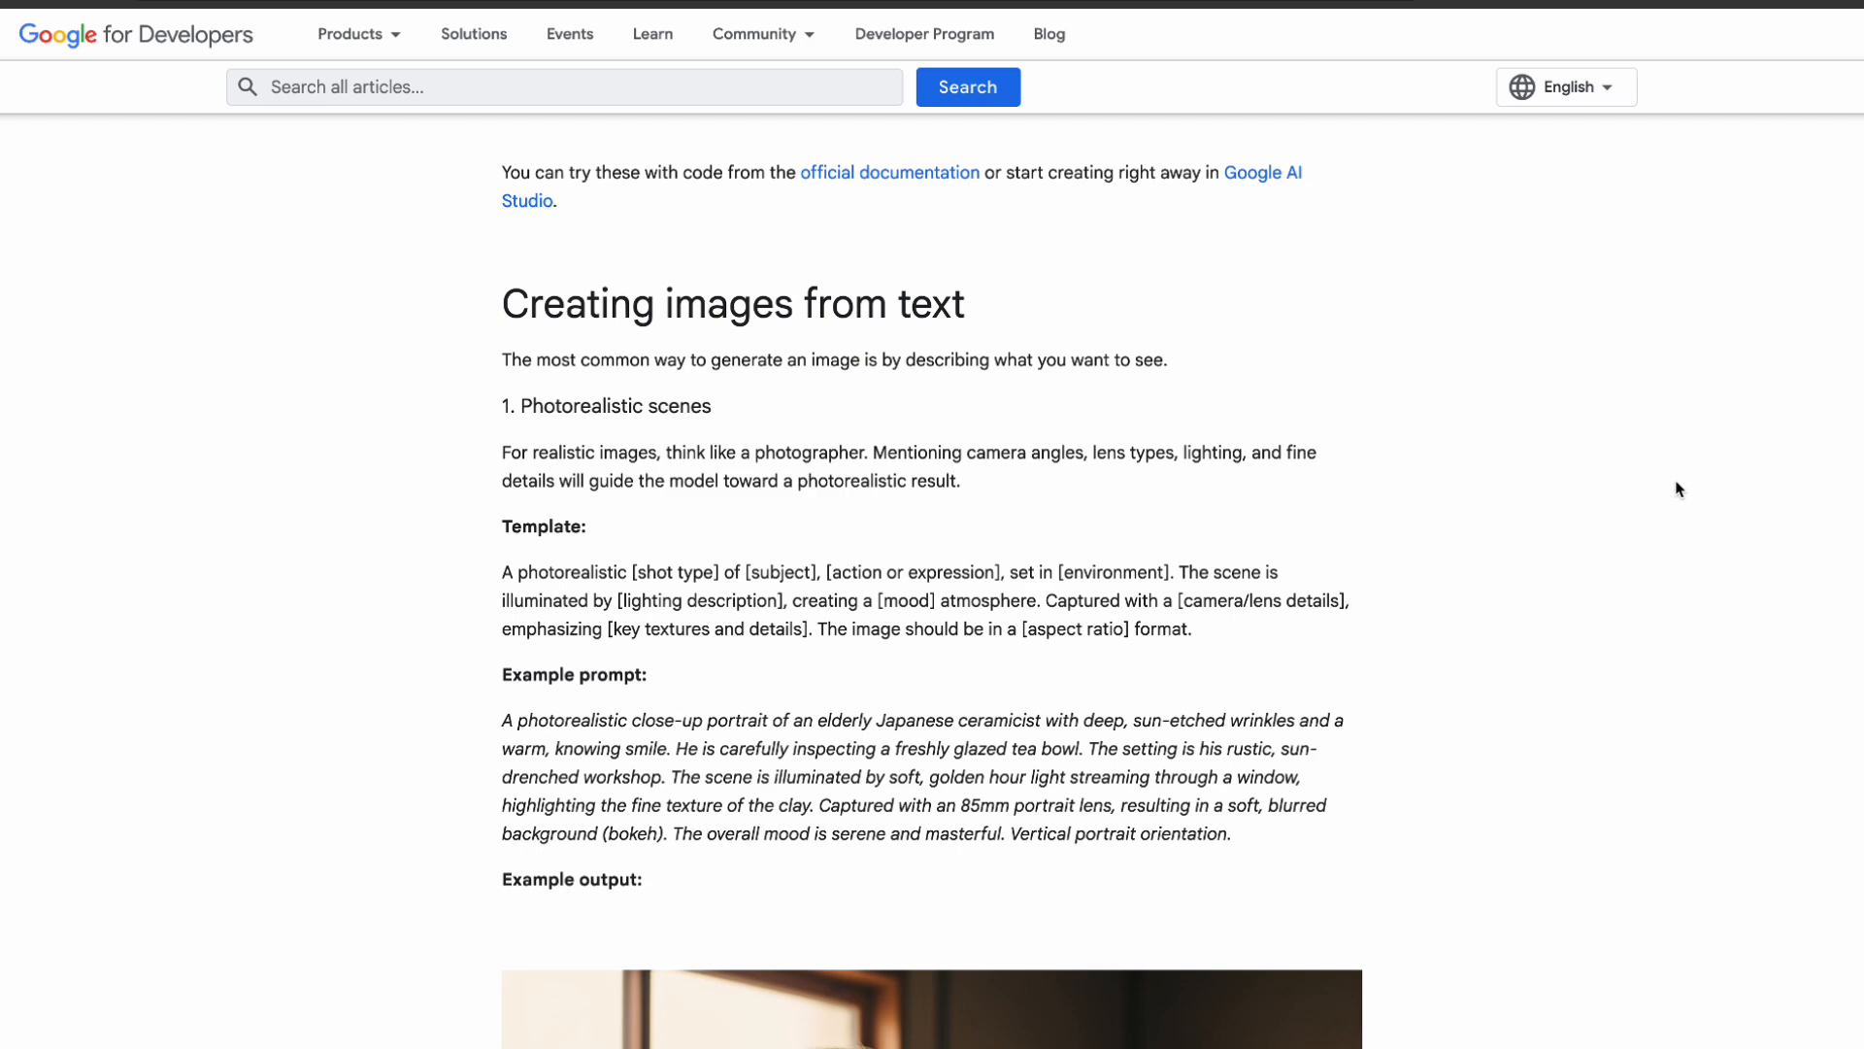
scroll(down, 3)
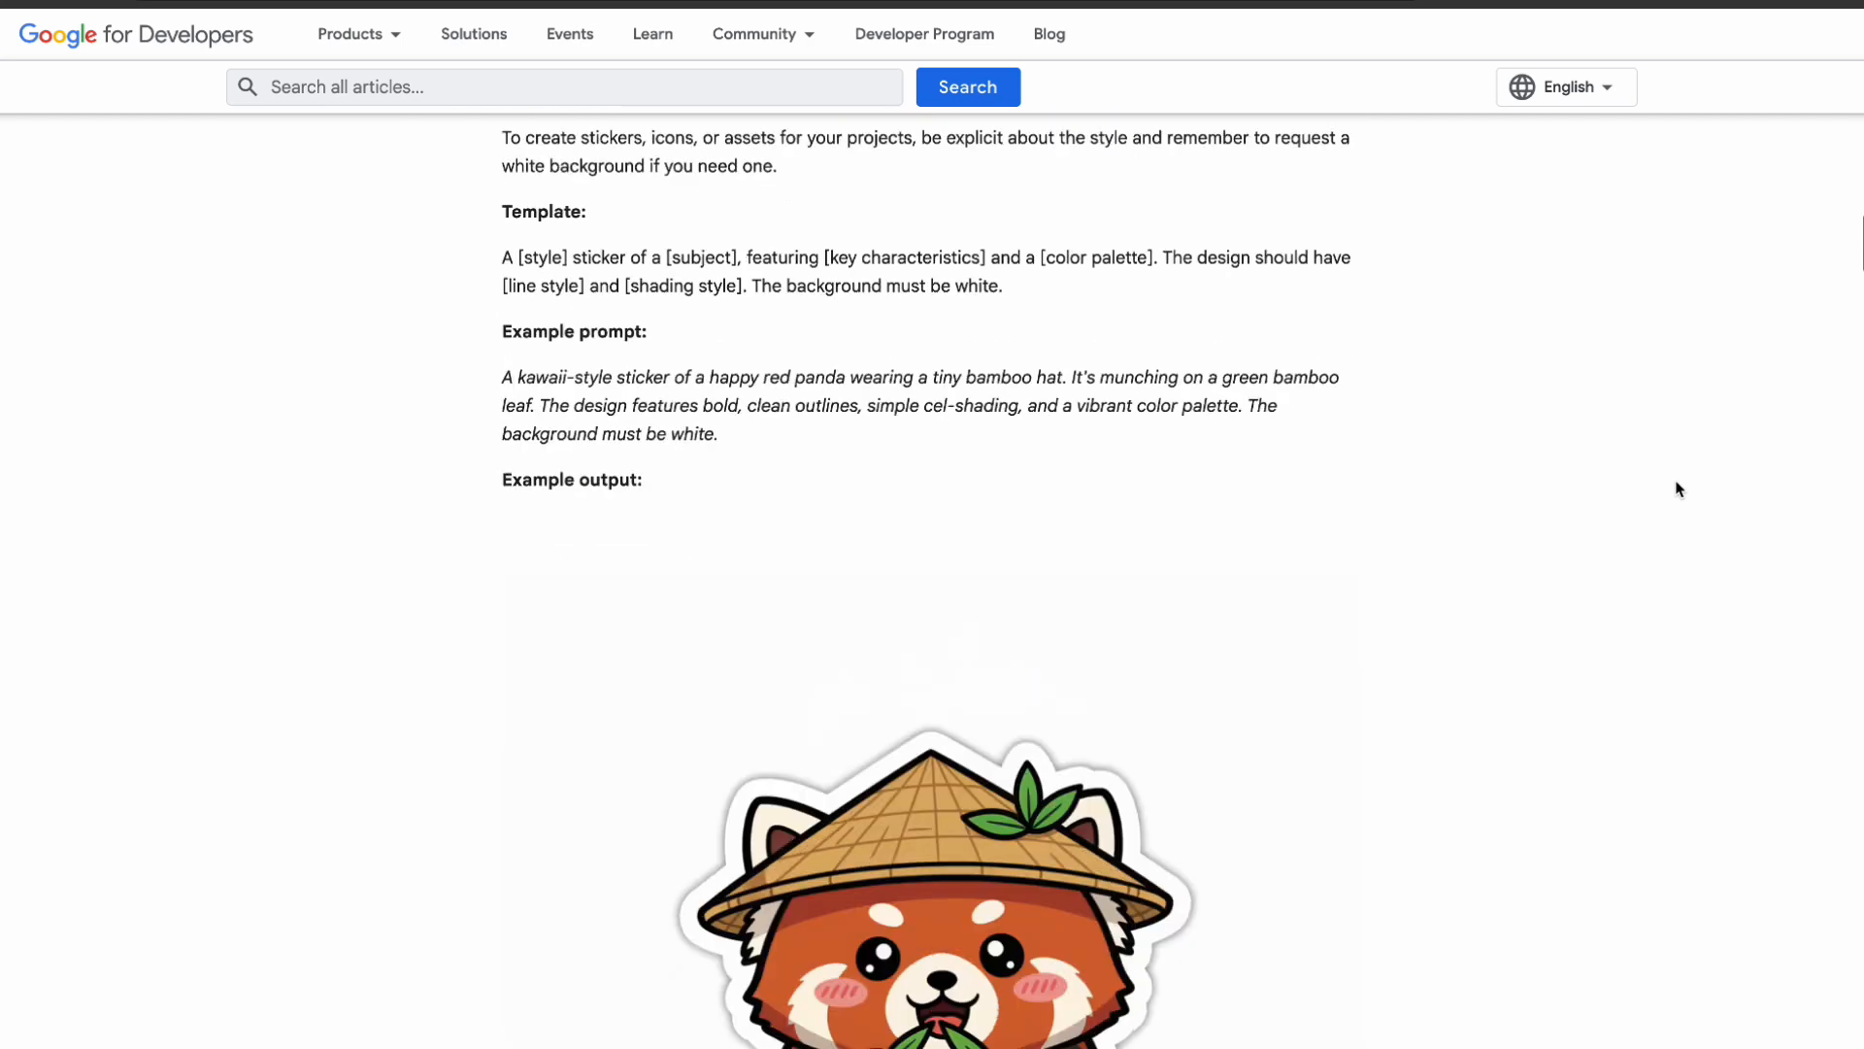
scroll(down, 3)
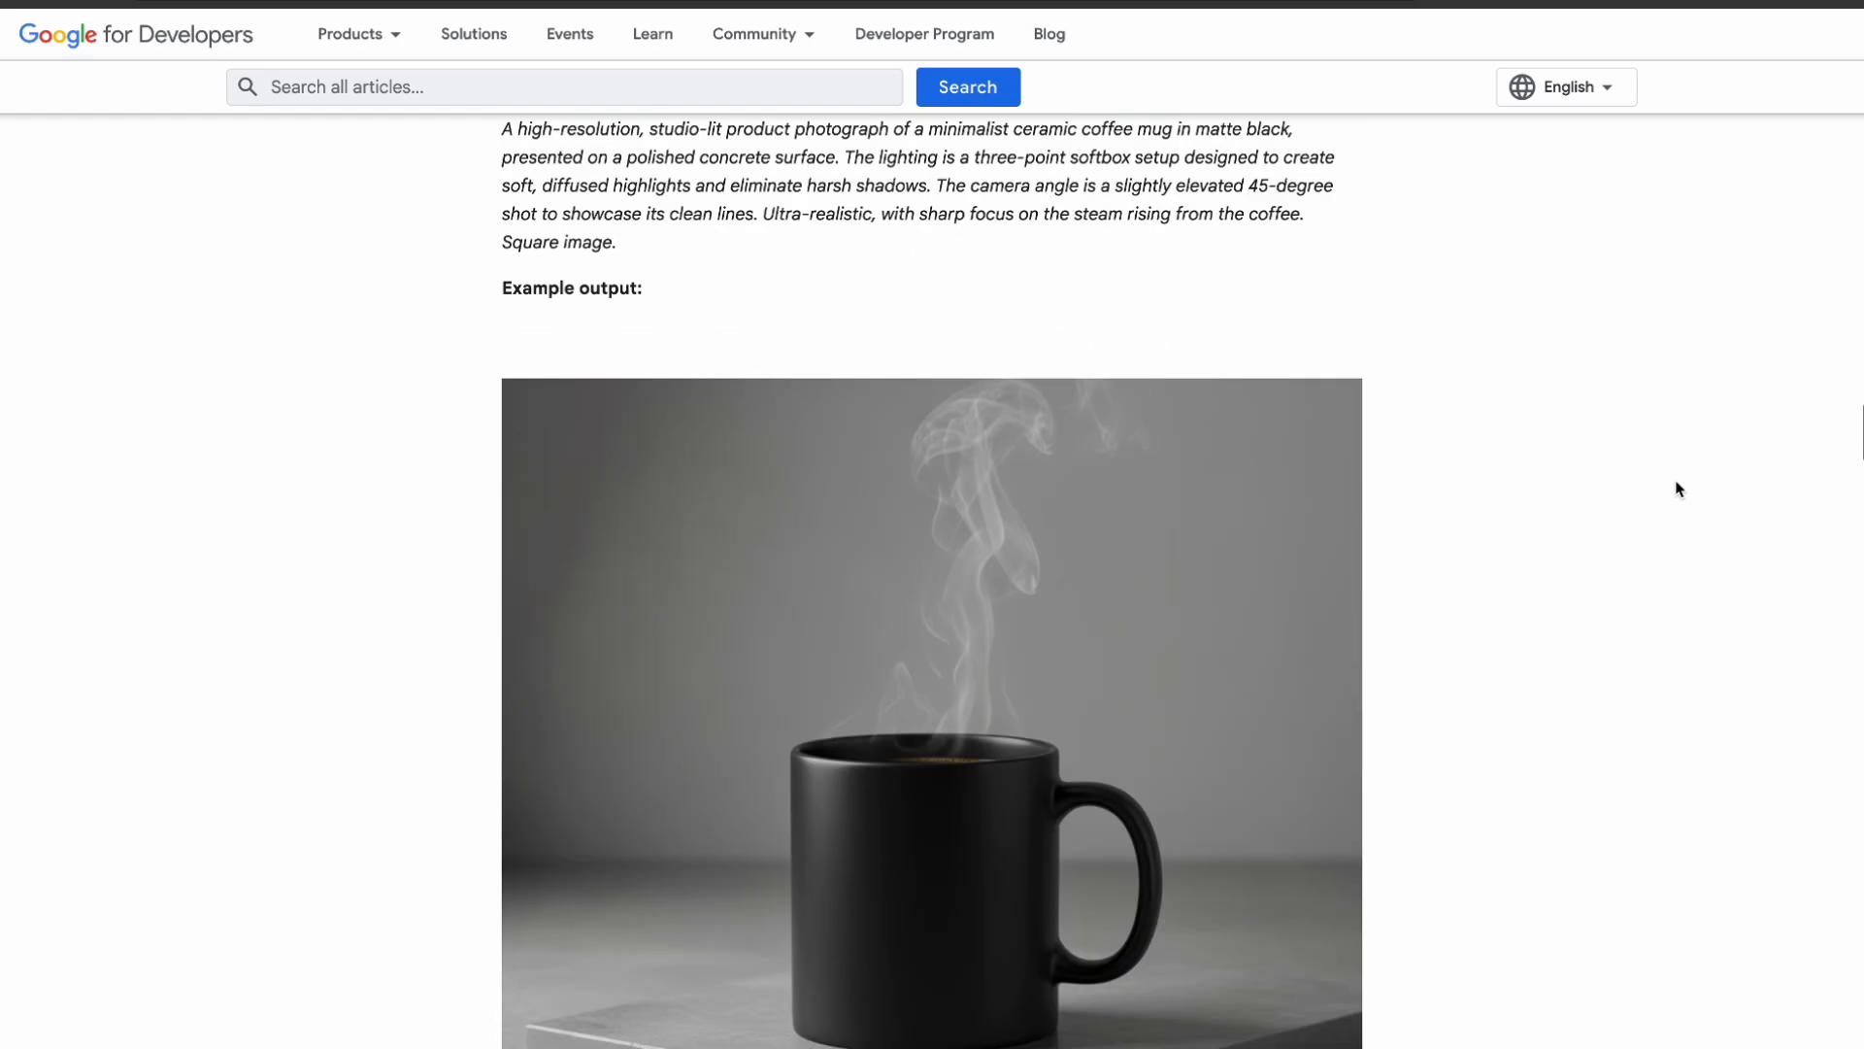
scroll(down, 3)
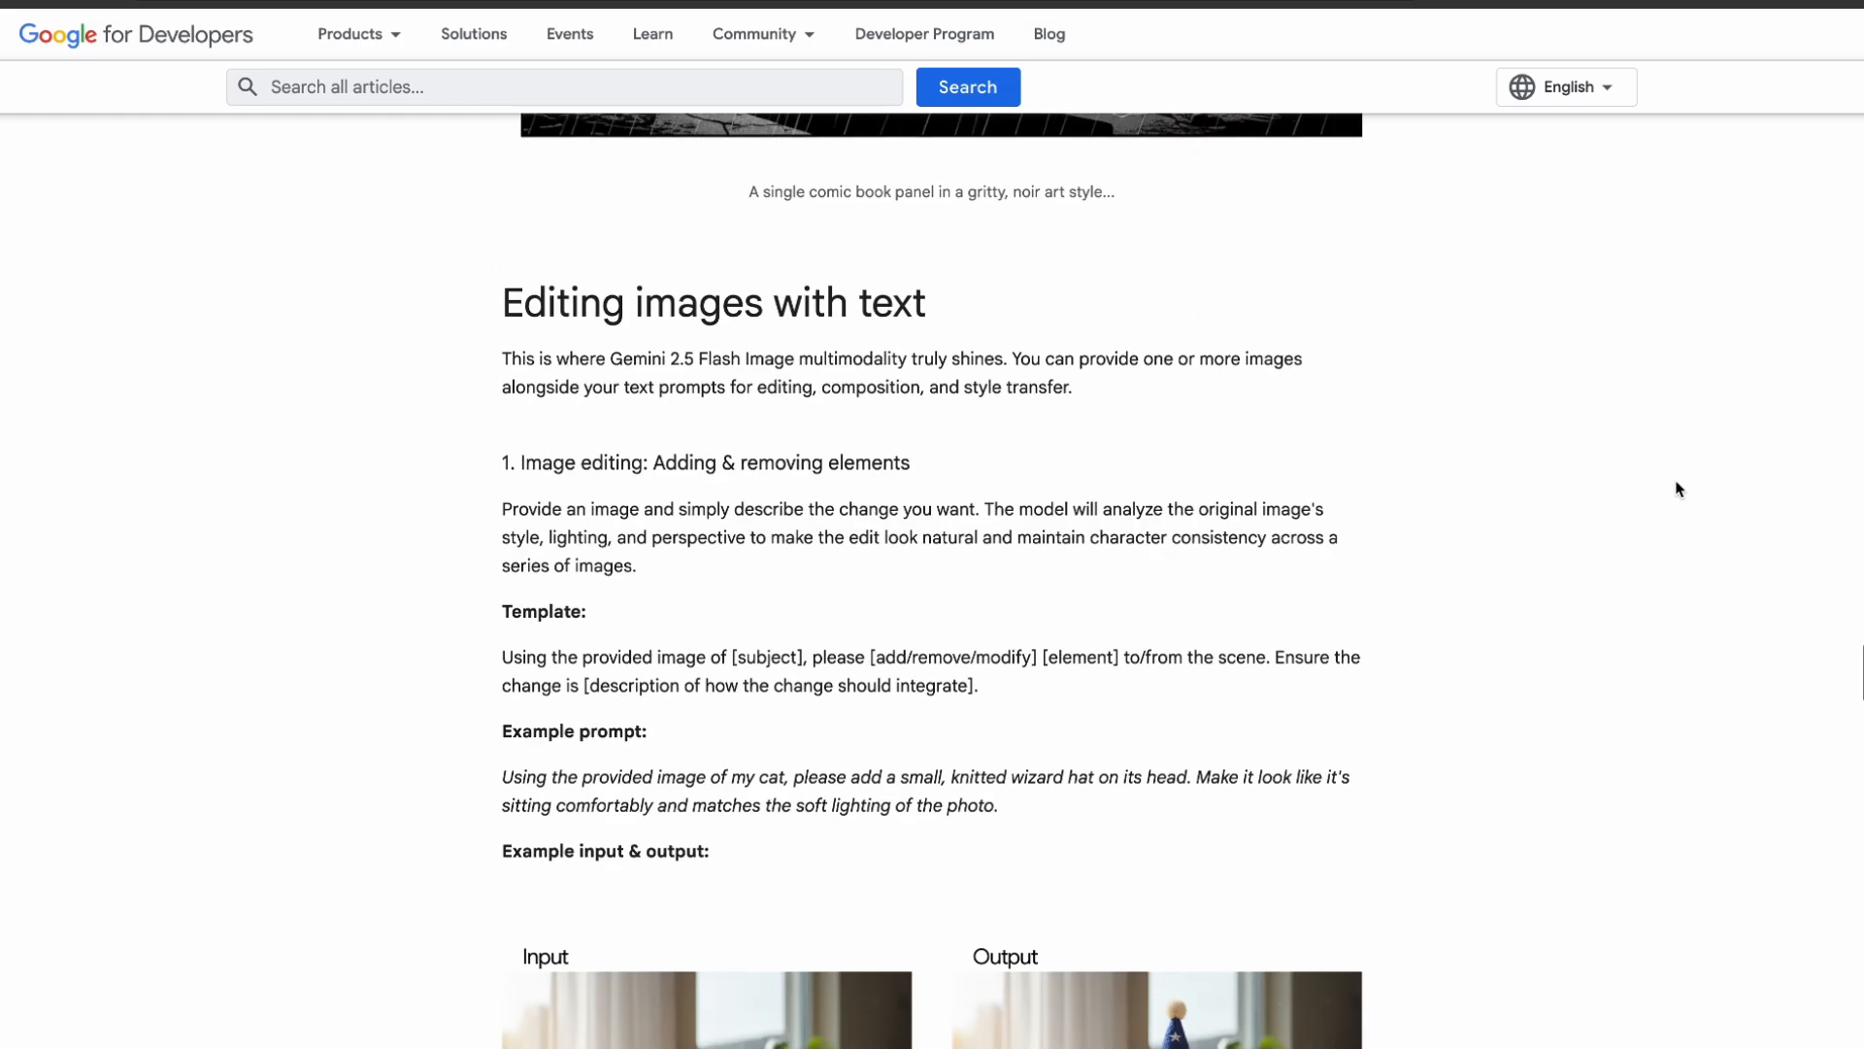